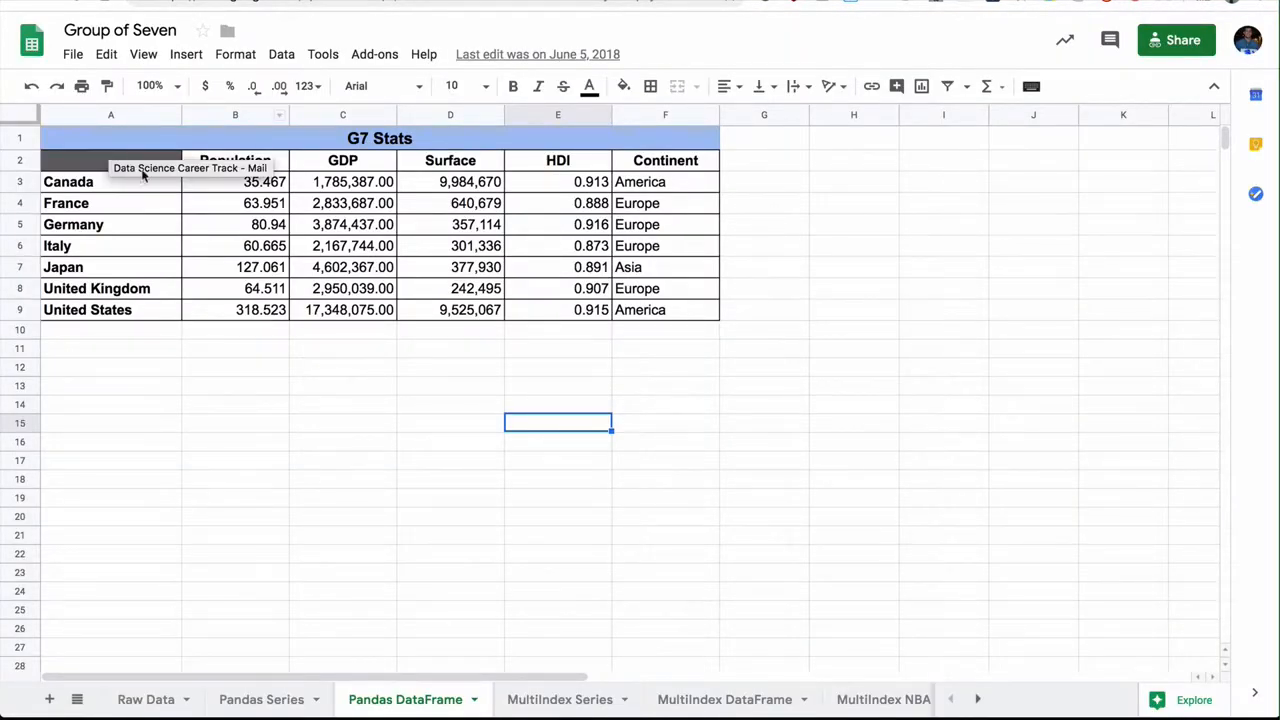
Step: Run the dictionary-of-sequences cell to show its three-row var1/var2/var3 table
{"action": "left_click", "coordinate": [235, 366]}
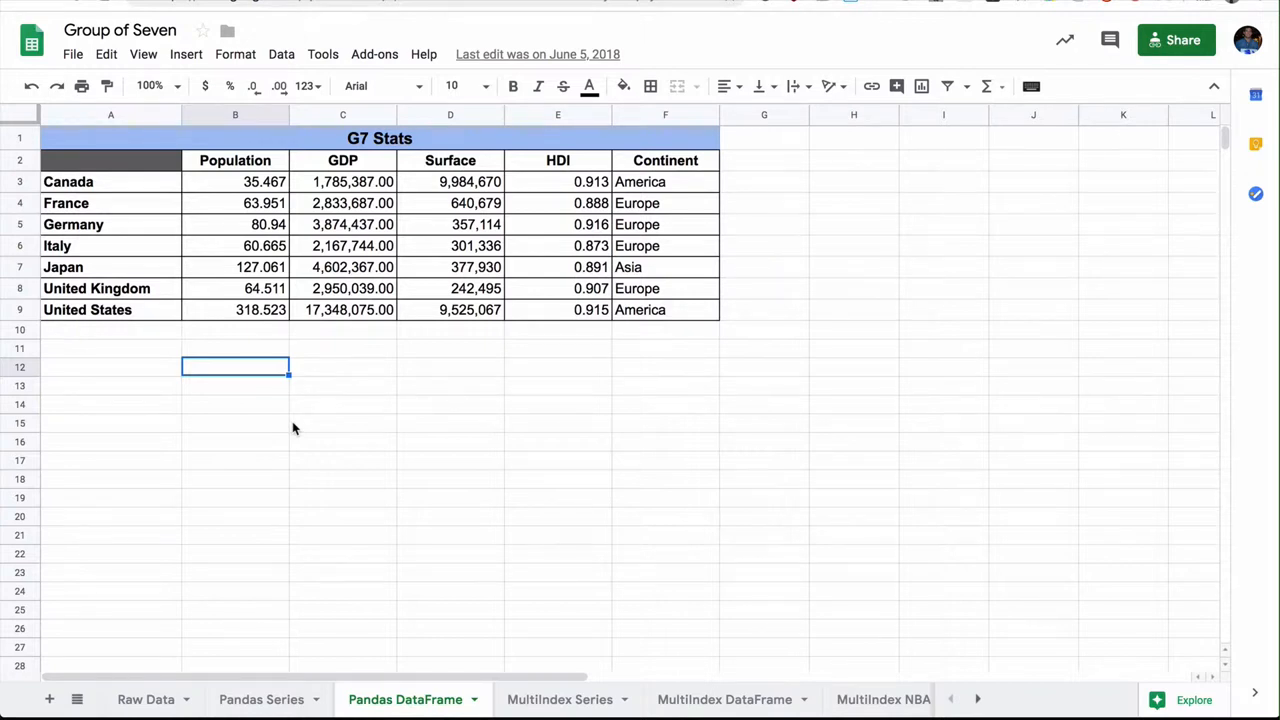
{"action": "mouse_move", "coordinate": [298, 258]}
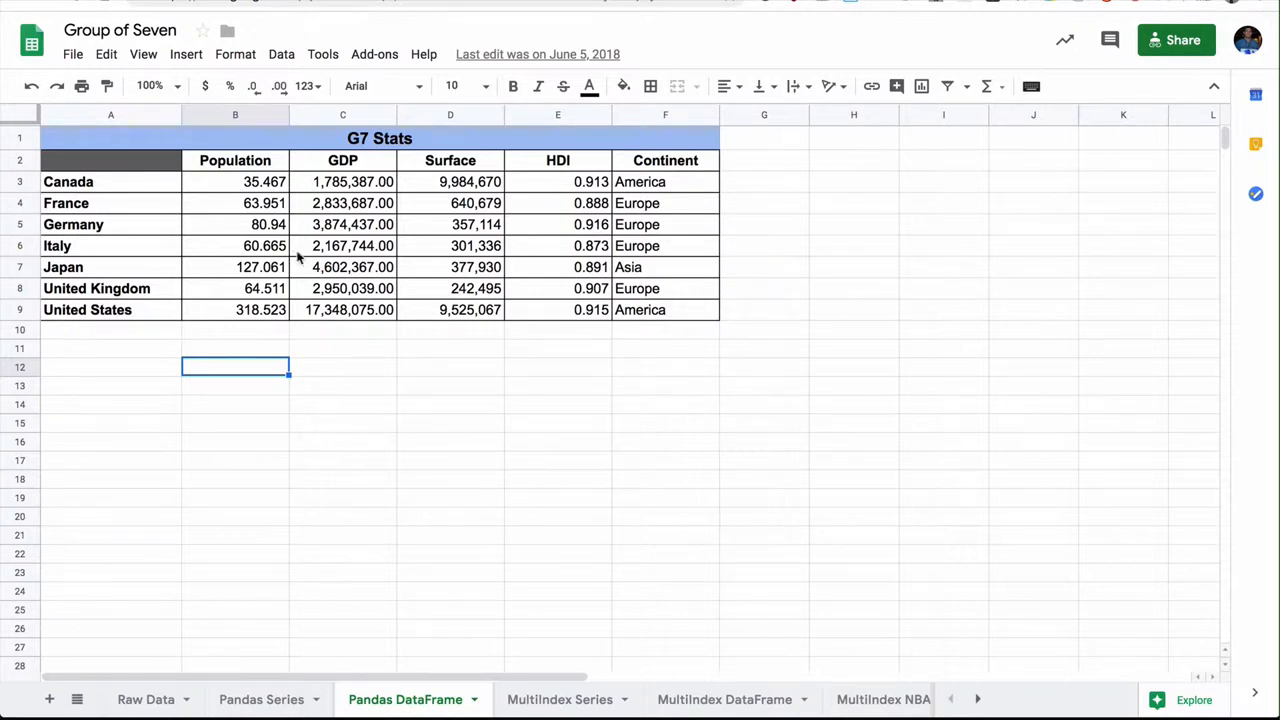
{"action": "mouse_move", "coordinate": [329, 348]}
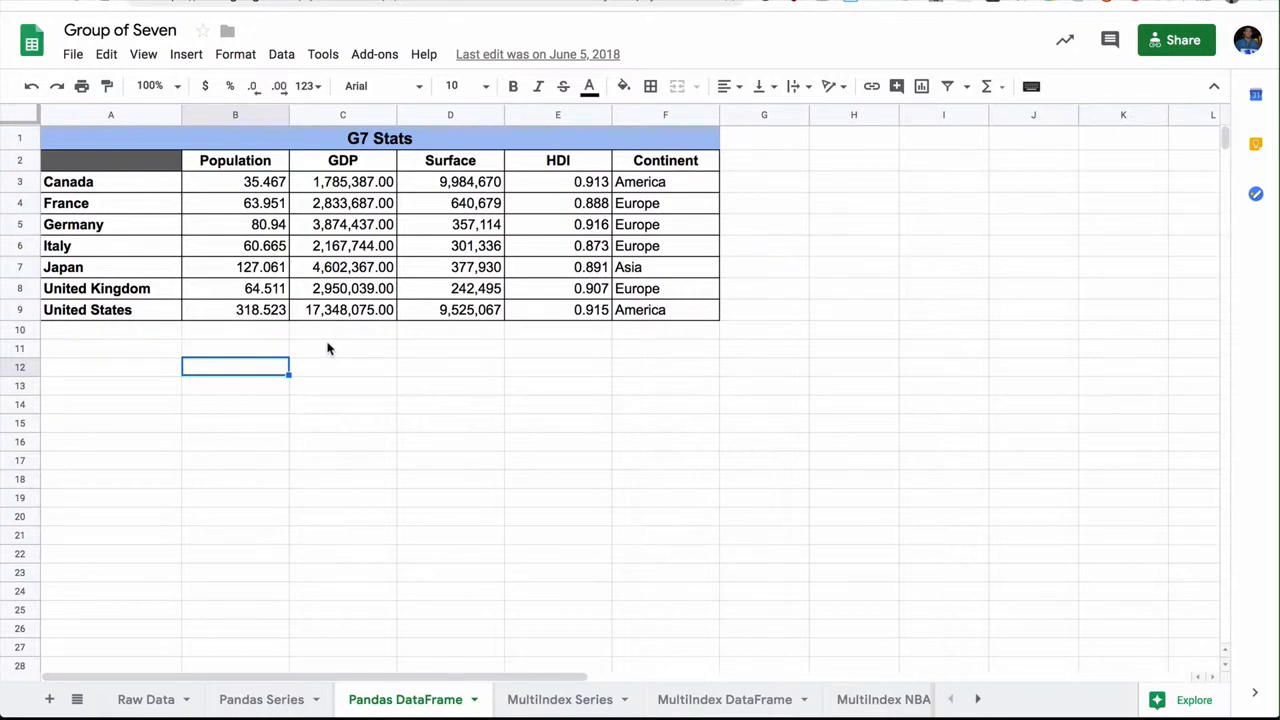
{"action": "mouse_move", "coordinate": [220, 125]}
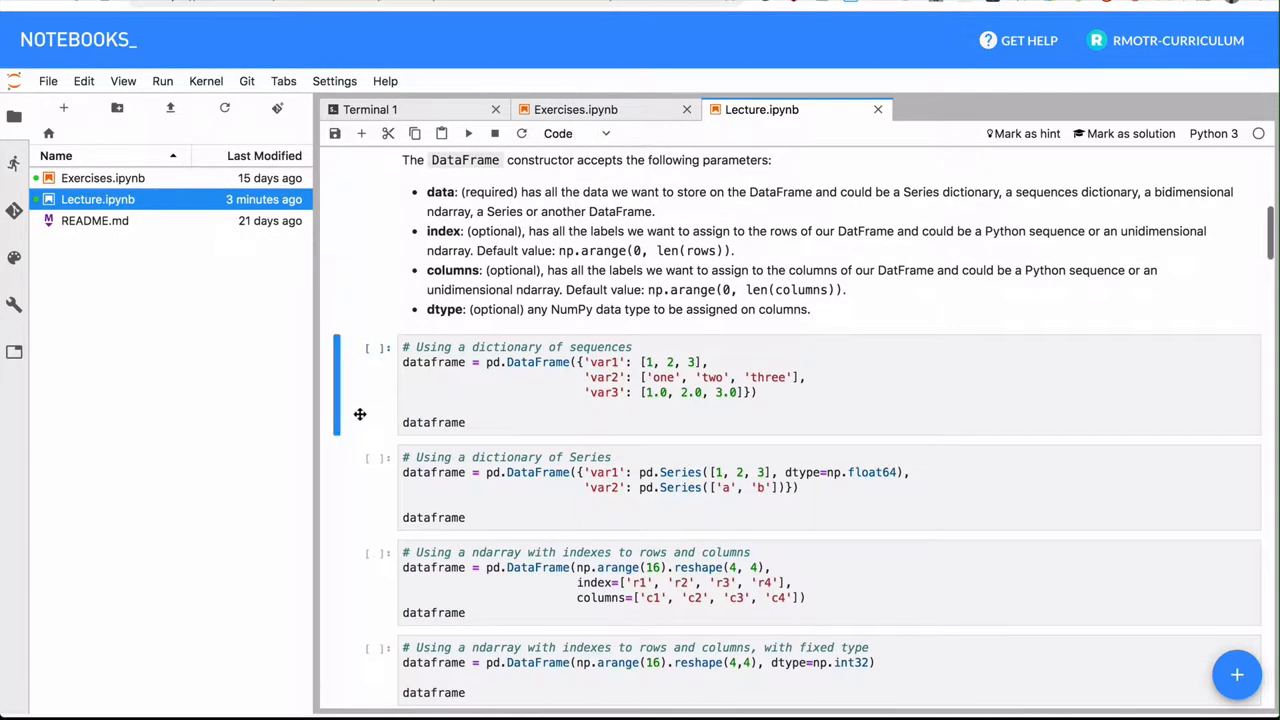
{"action": "scroll", "scroll_direction": "down", "scroll_amount": 3}
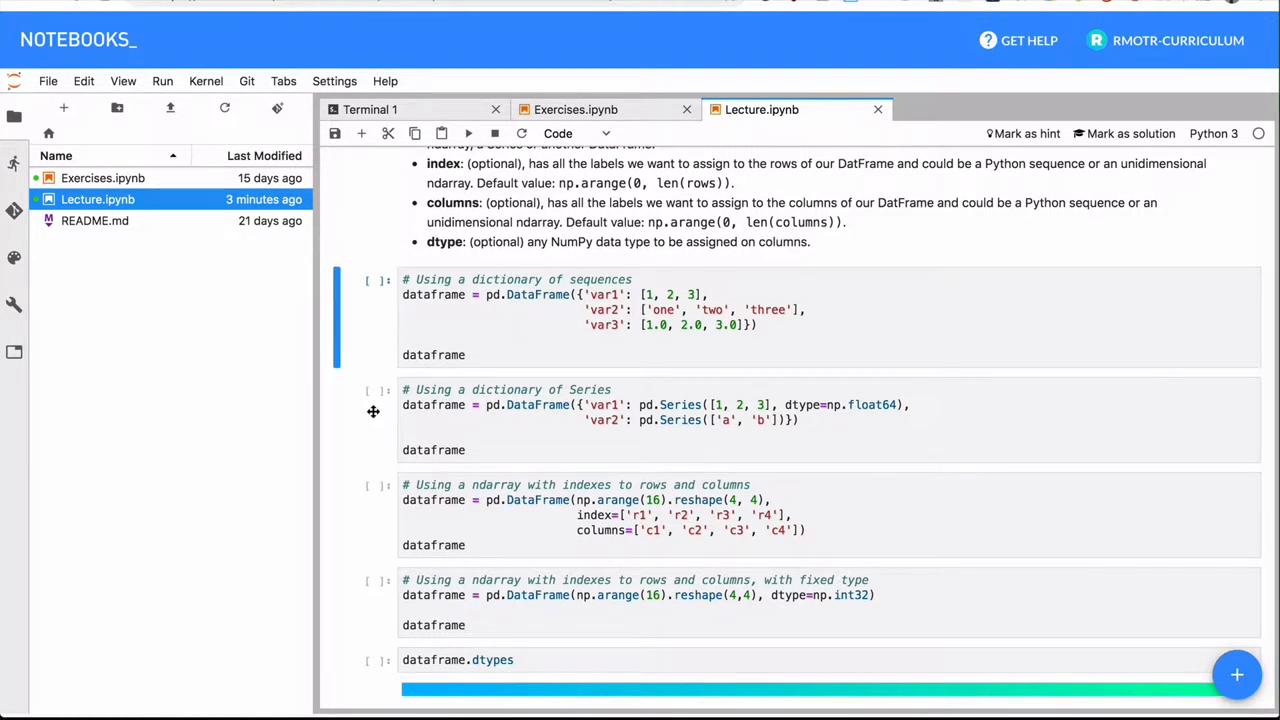
{"action": "key", "text": "shift+Enter"}
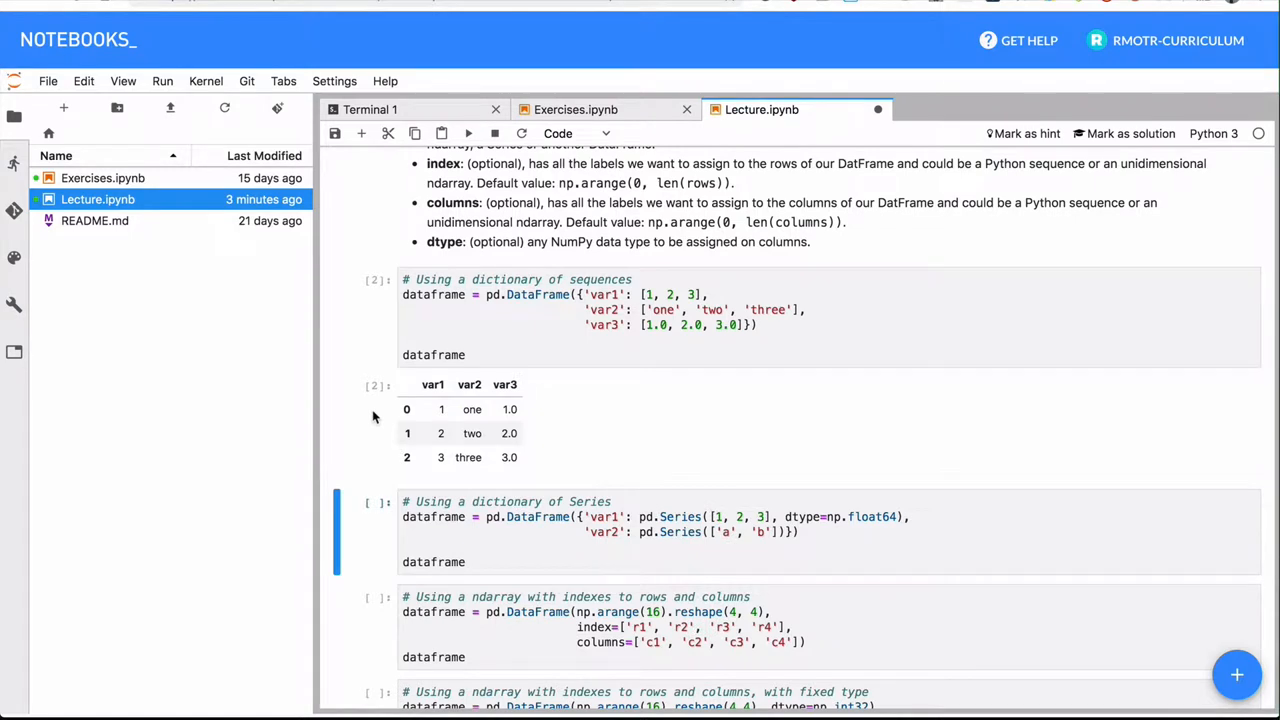
{"action": "mouse_move", "coordinate": [434, 391]}
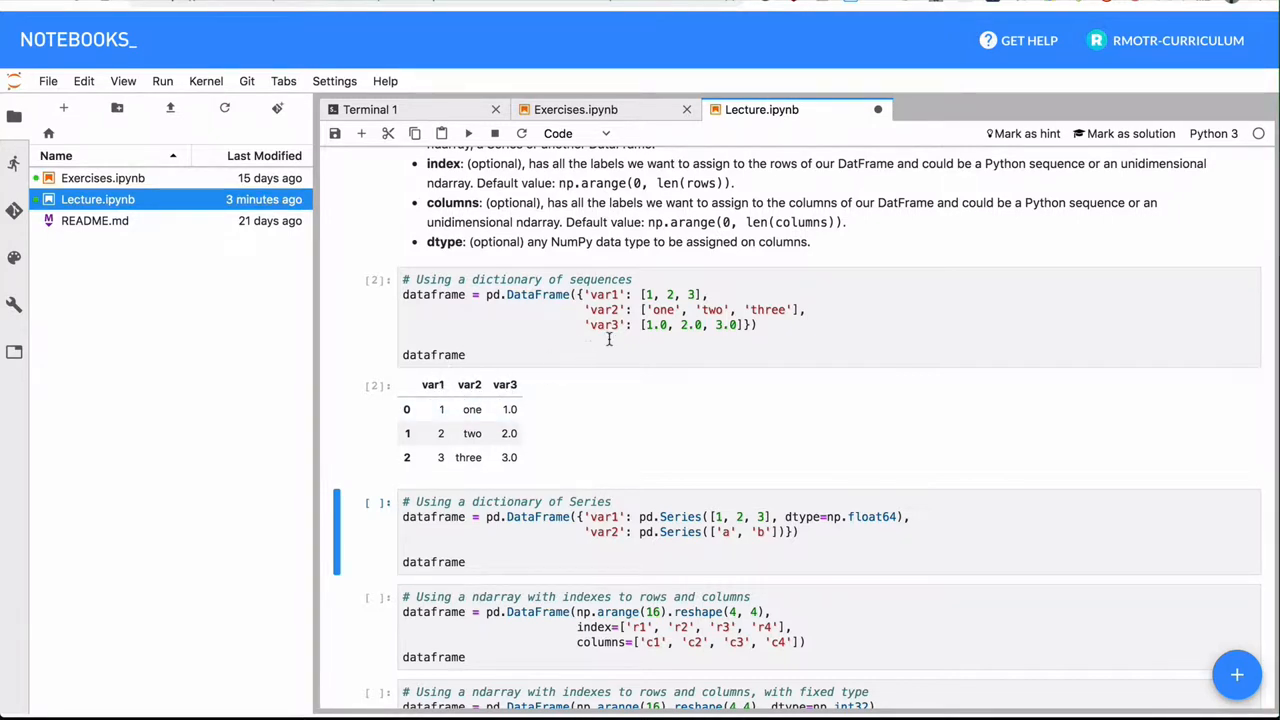
{"action": "mouse_move", "coordinate": [478, 395]}
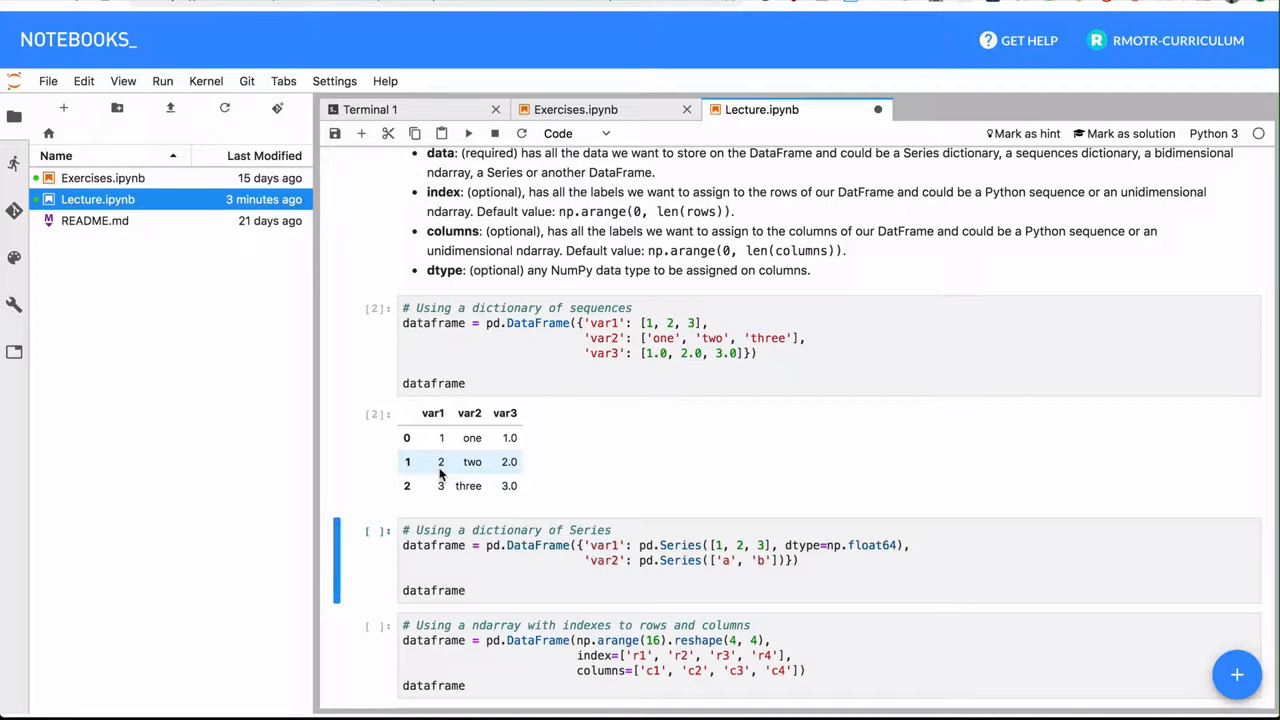
{"action": "mouse_move", "coordinate": [556, 485]}
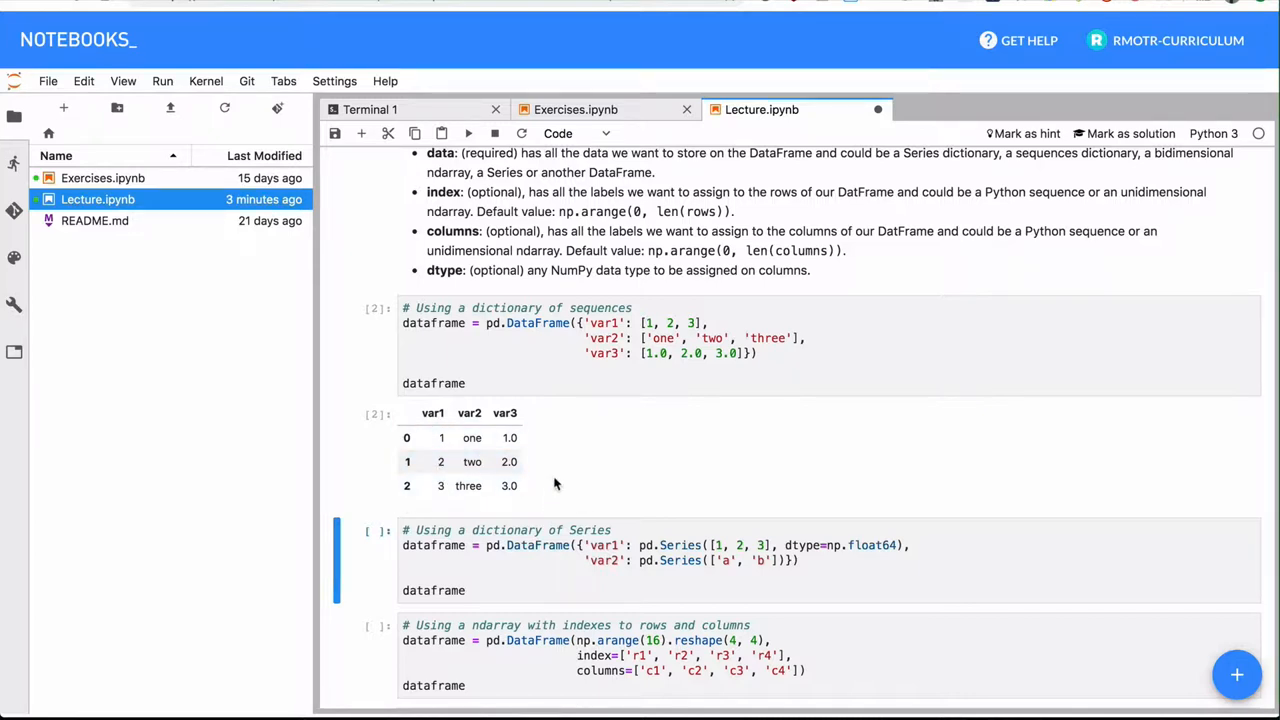
{"action": "mouse_move", "coordinate": [536, 428]}
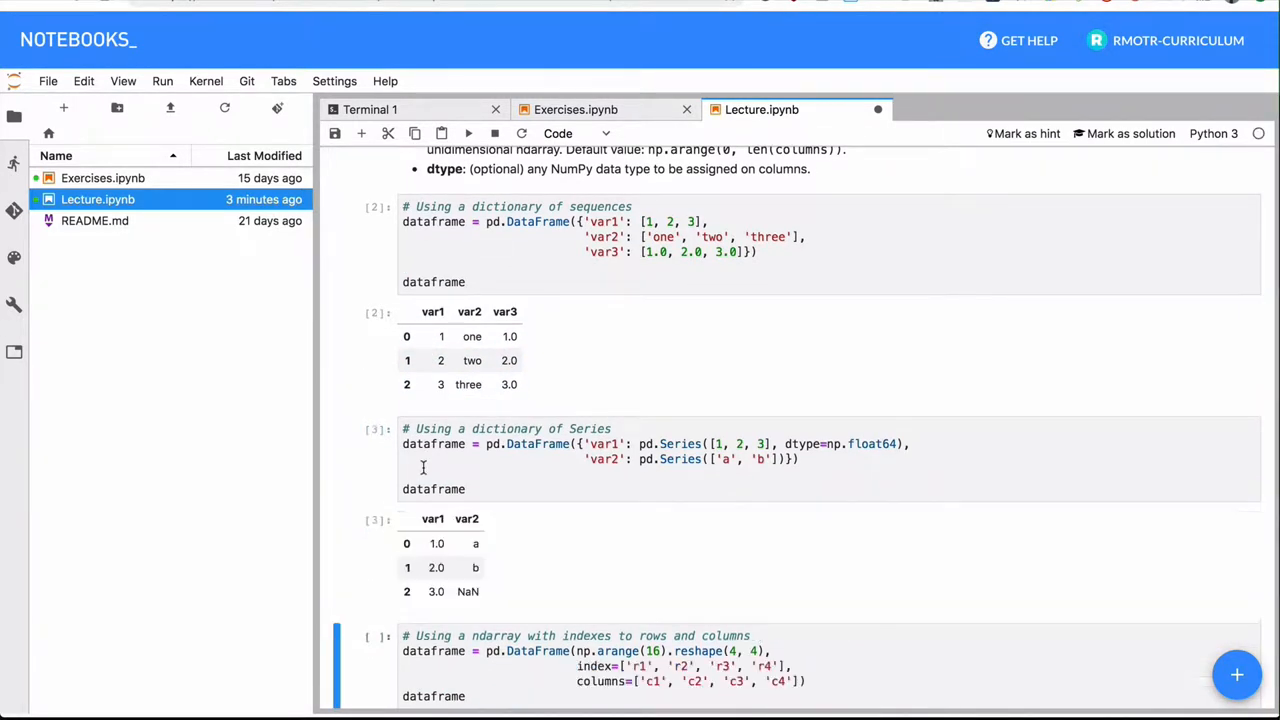
Step: Re-select the dictionary-of-Series cell and scroll through the 4x4 ndarray examples and dtypes
{"action": "scroll", "scroll_direction": "down", "scroll_amount": 3}
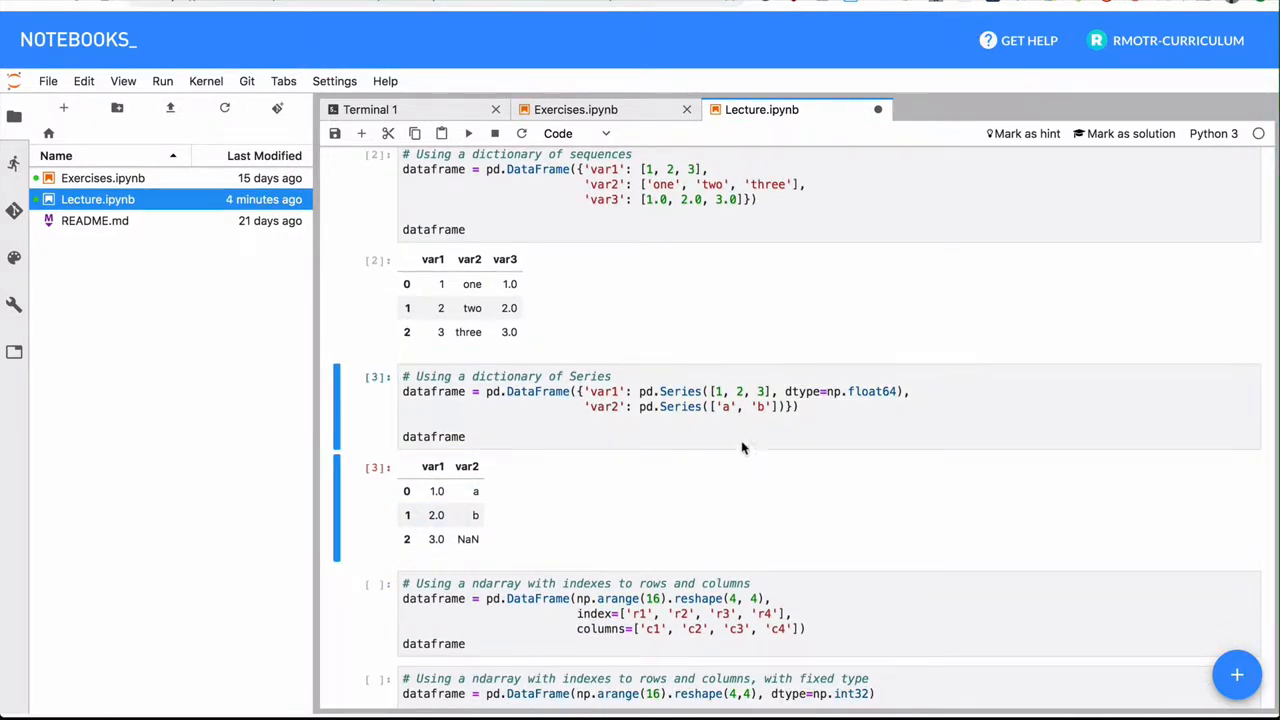
{"action": "left_click", "coordinate": [703, 391]}
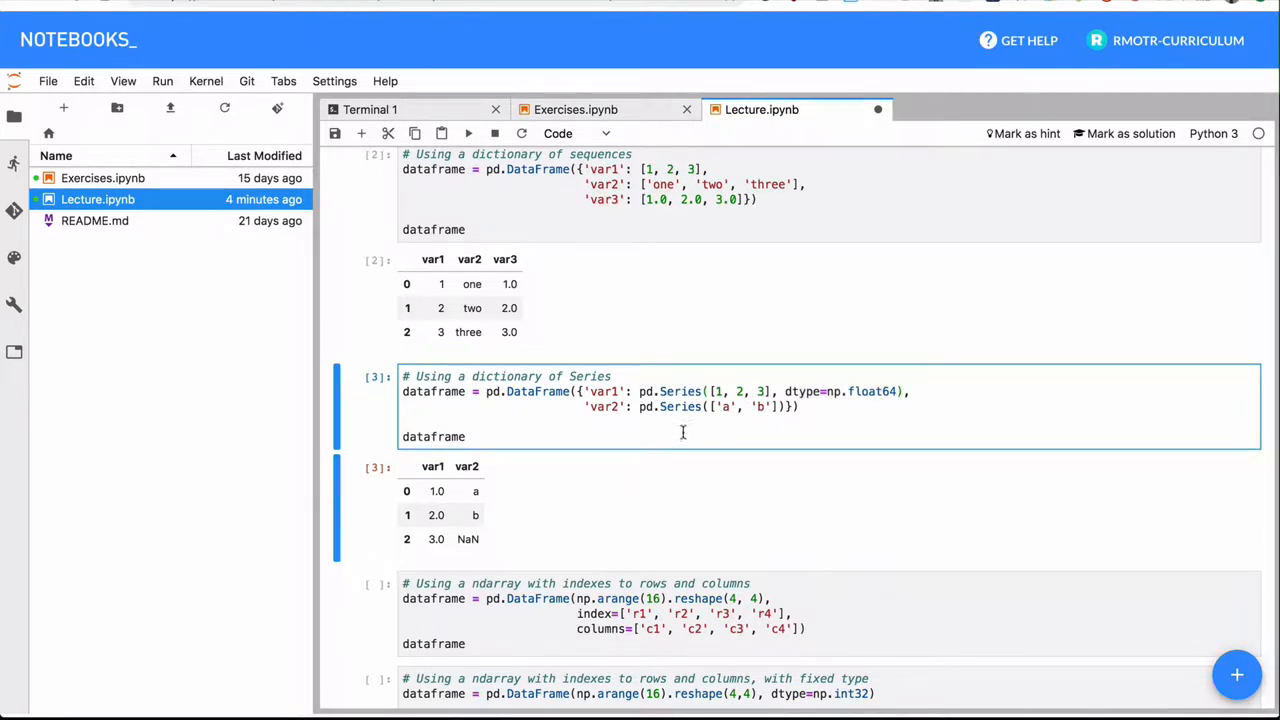
{"action": "scroll", "scroll_direction": "down", "scroll_amount": 3}
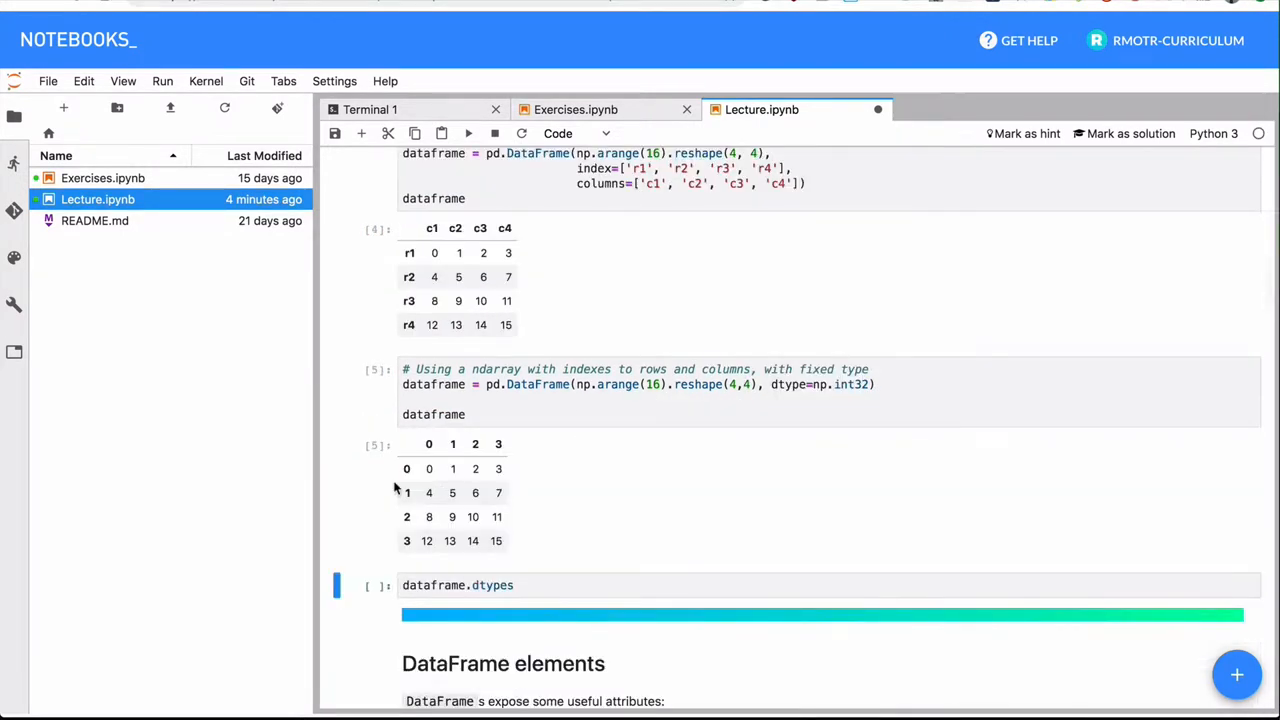
{"action": "scroll", "scroll_direction": "down", "scroll_amount": 3}
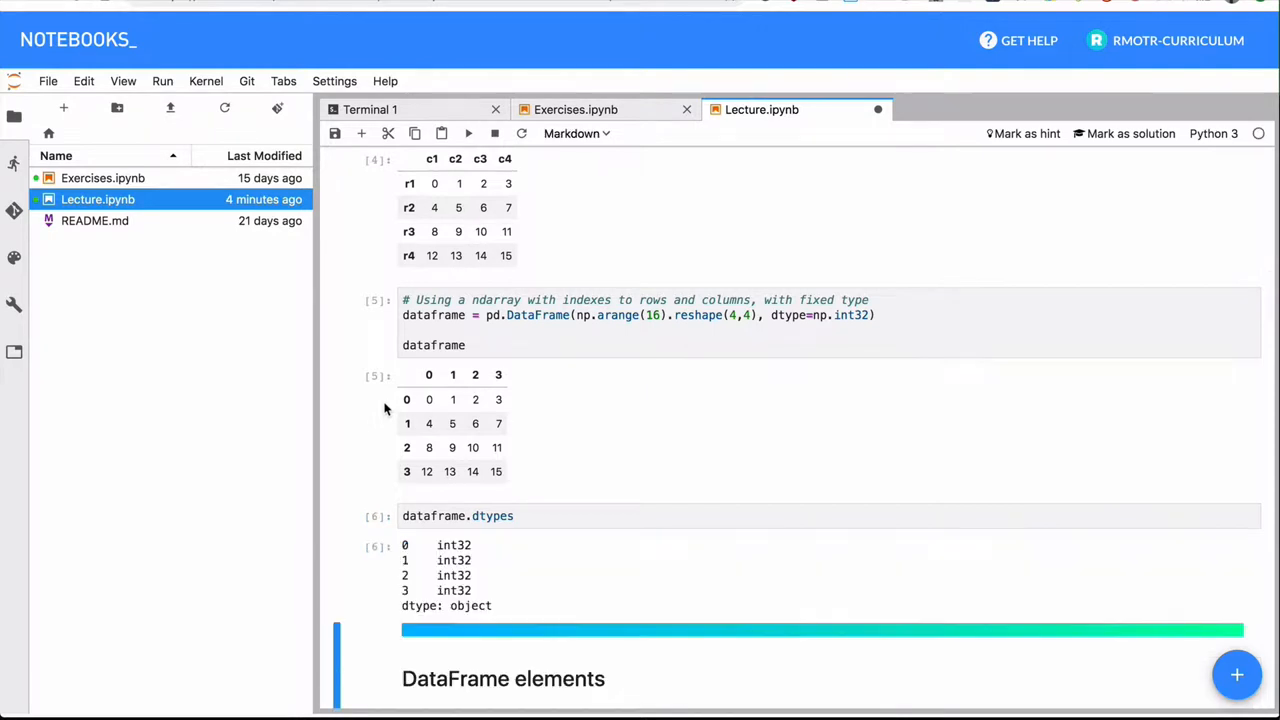
{"action": "mouse_move", "coordinate": [410, 562]}
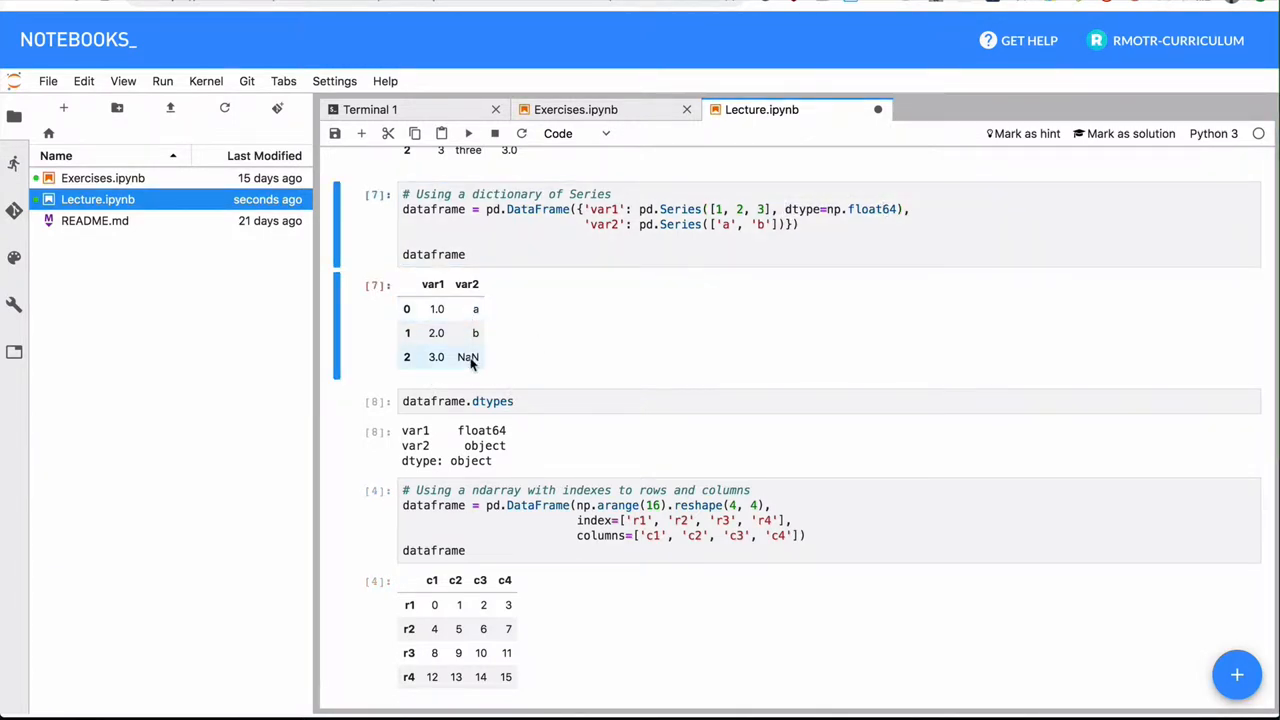
{"action": "mouse_move", "coordinate": [575, 295]}
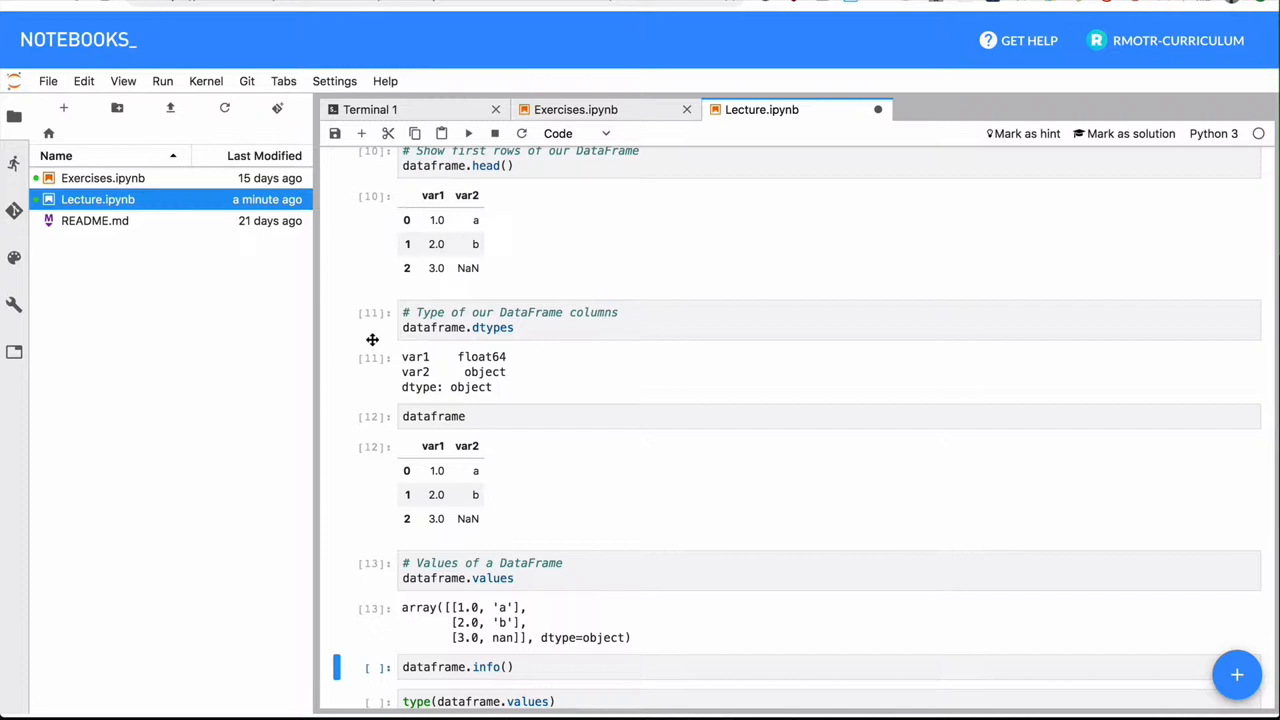
Step: Scroll past the info() summary to the type(dataframe.values) cell and select it
{"action": "scroll", "scroll_direction": "down", "scroll_amount": 3}
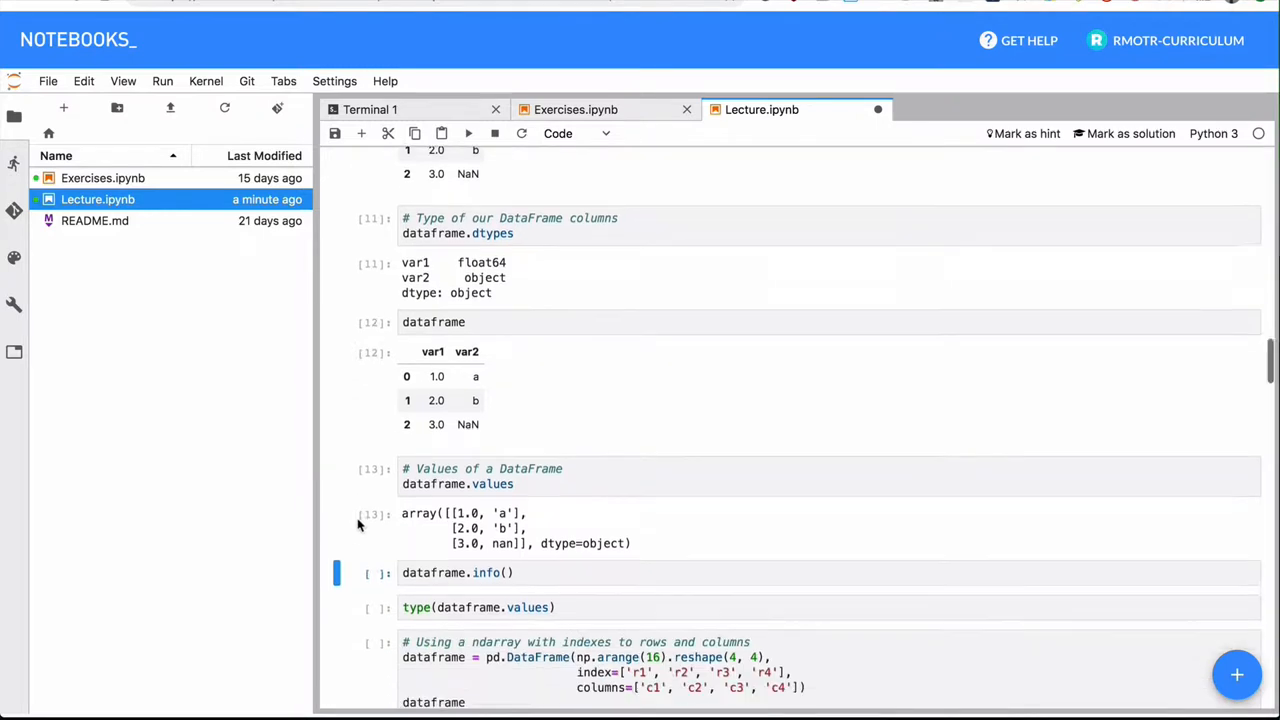
{"action": "scroll", "scroll_direction": "down", "scroll_amount": 3}
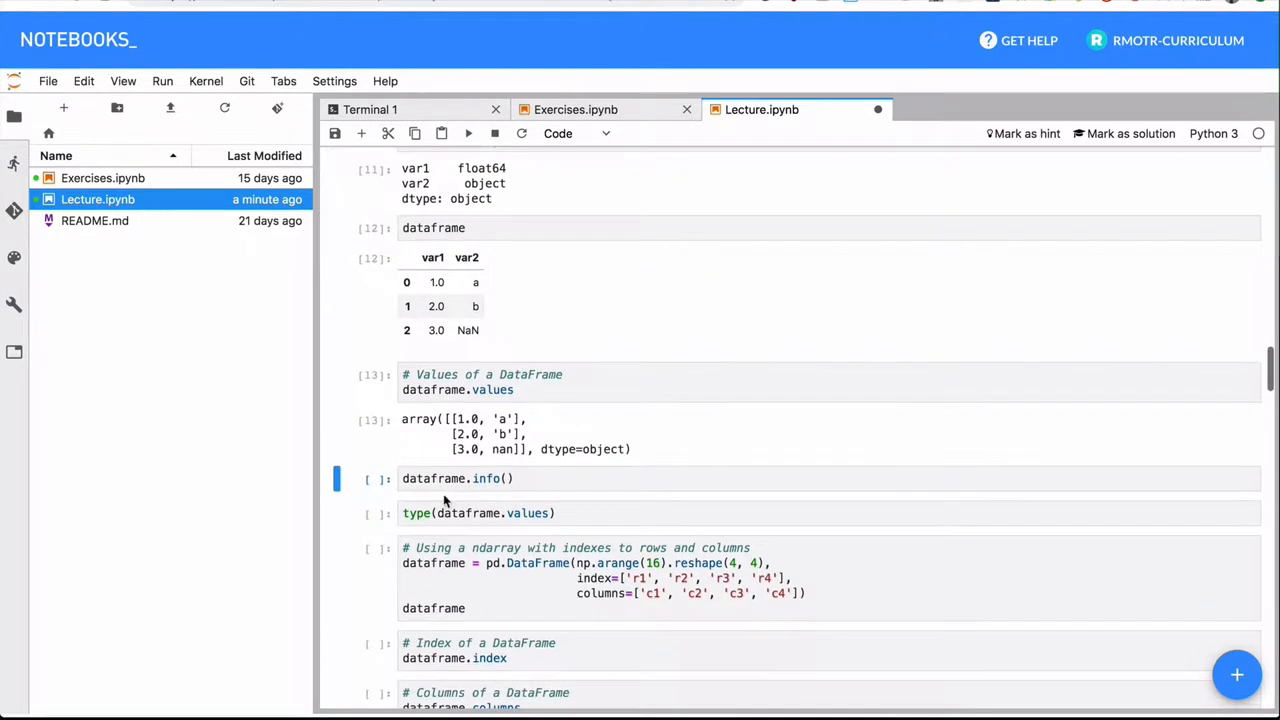
{"action": "mouse_move", "coordinate": [385, 487]}
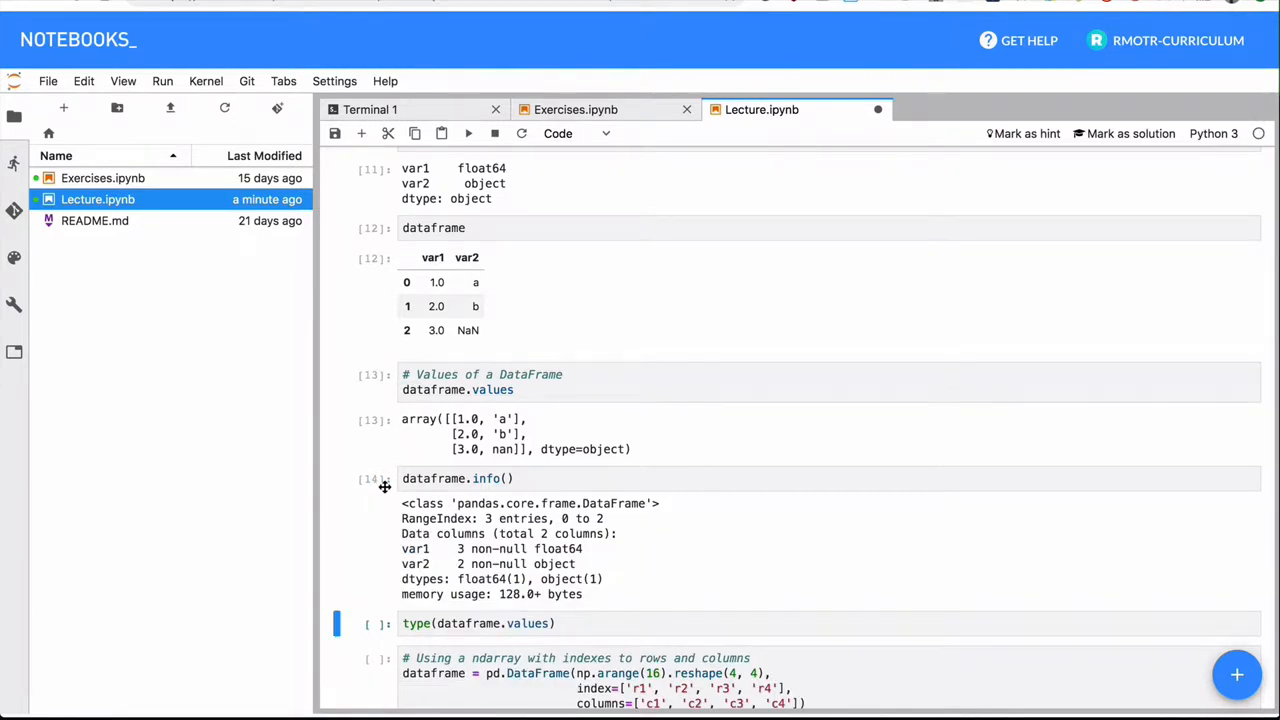
{"action": "scroll", "scroll_direction": "down", "scroll_amount": 3}
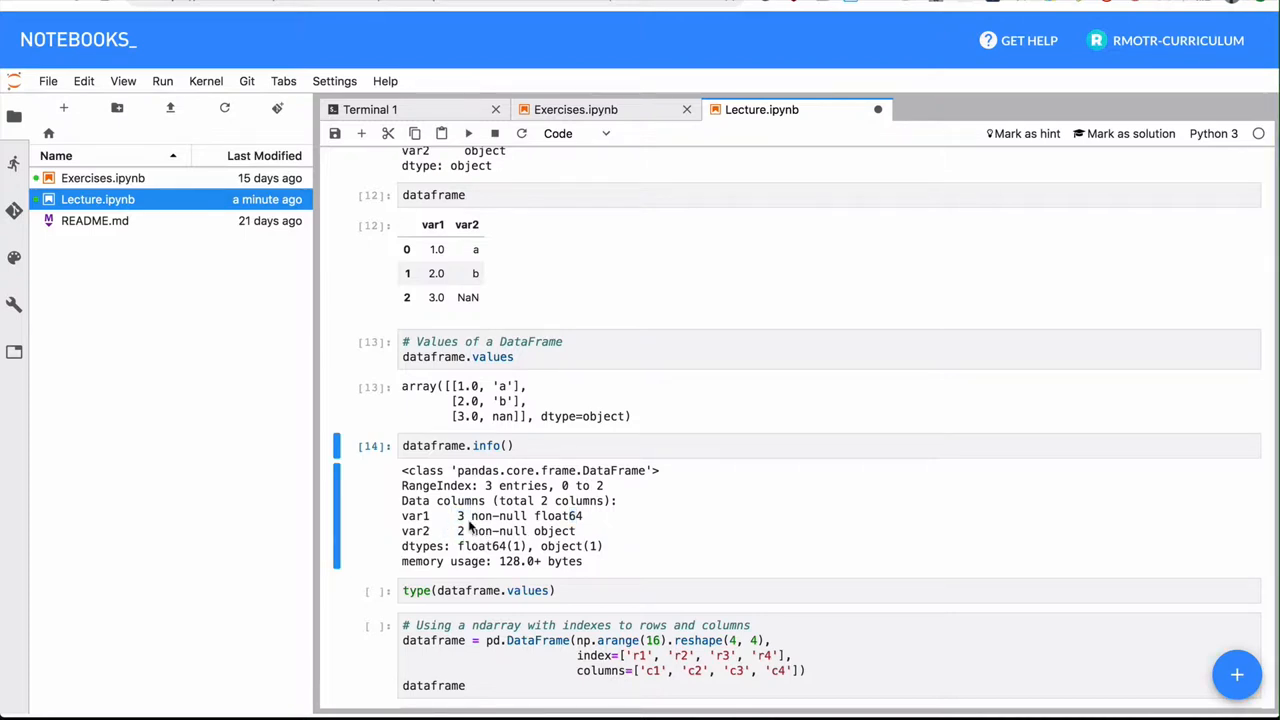
{"action": "scroll", "scroll_direction": "down", "scroll_amount": 3}
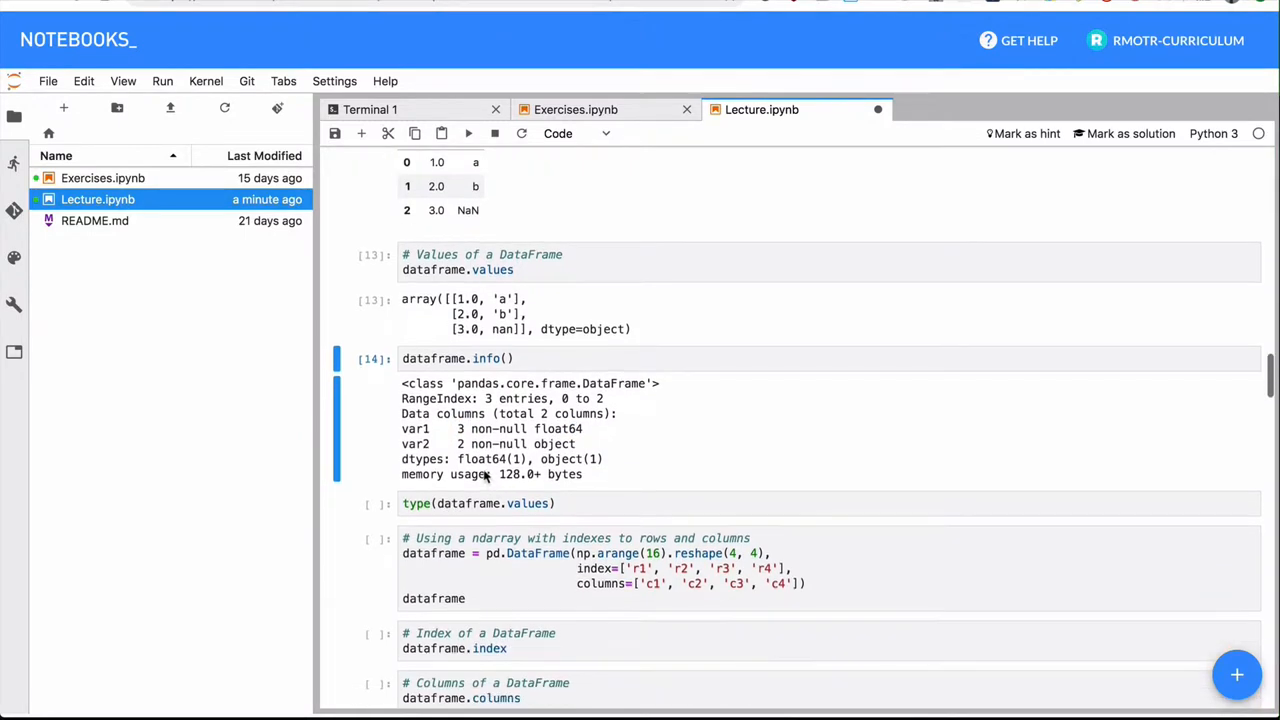
{"action": "left_click", "coordinate": [500, 503]}
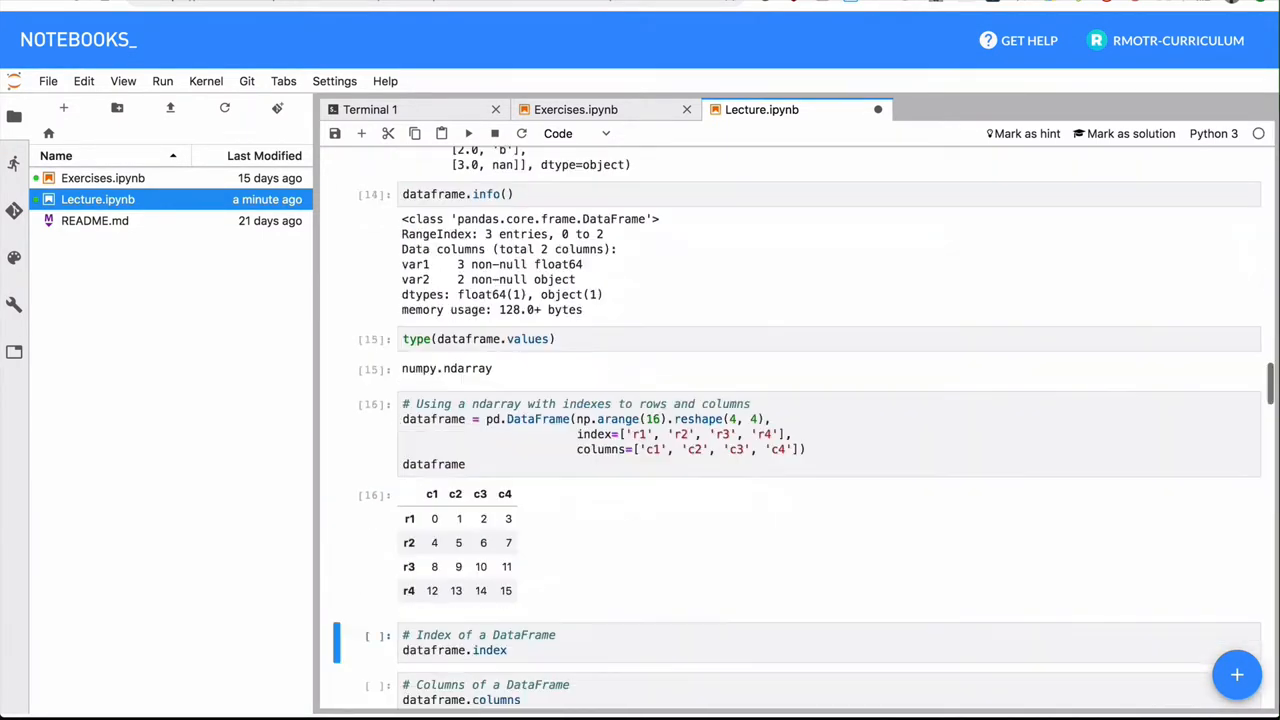
Step: Run the index, columns, ndim and shape cells, then highlight c4 in info()
{"action": "left_click", "coordinate": [615, 419]}
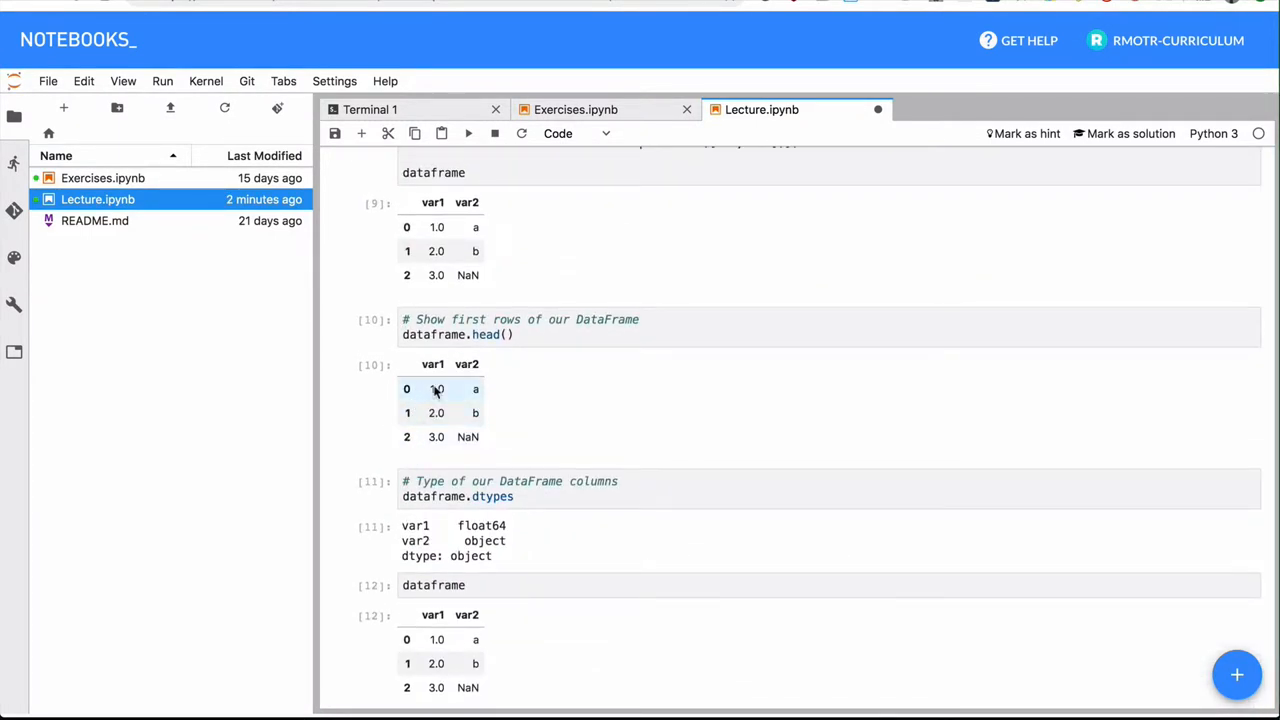
{"action": "scroll", "scroll_direction": "down", "scroll_amount": 3}
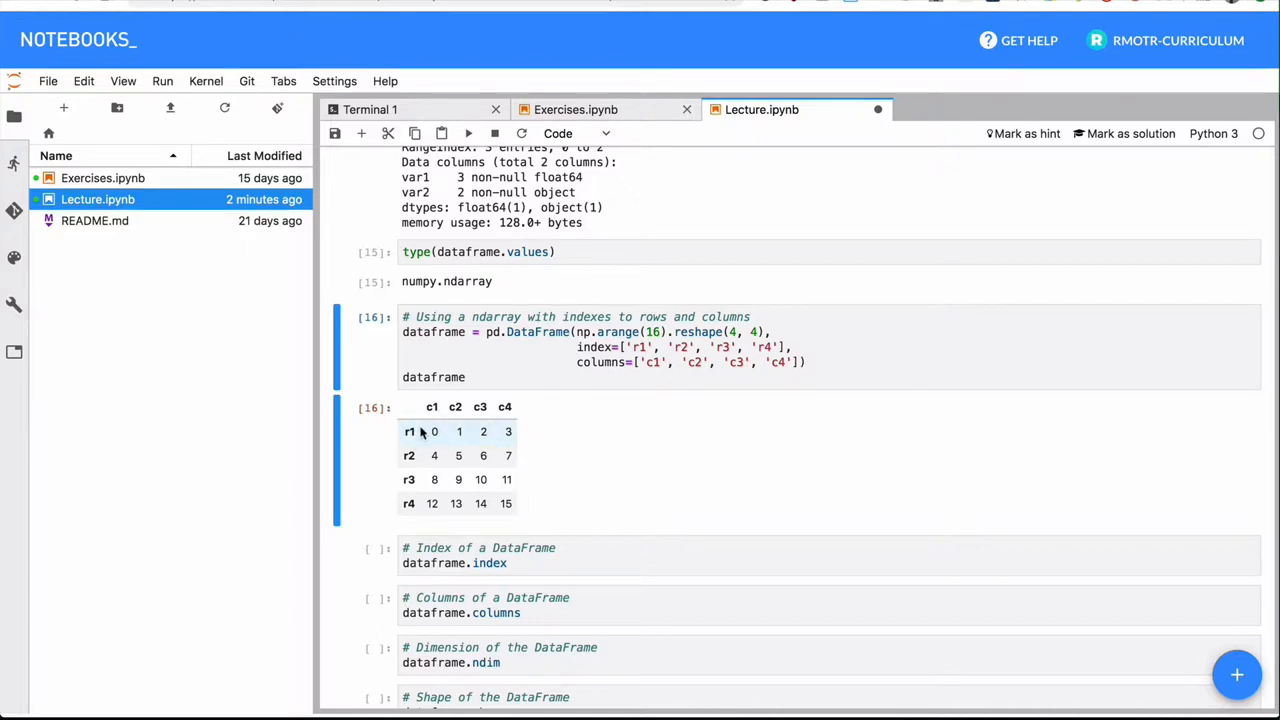
{"action": "left_click", "coordinate": [640, 347]}
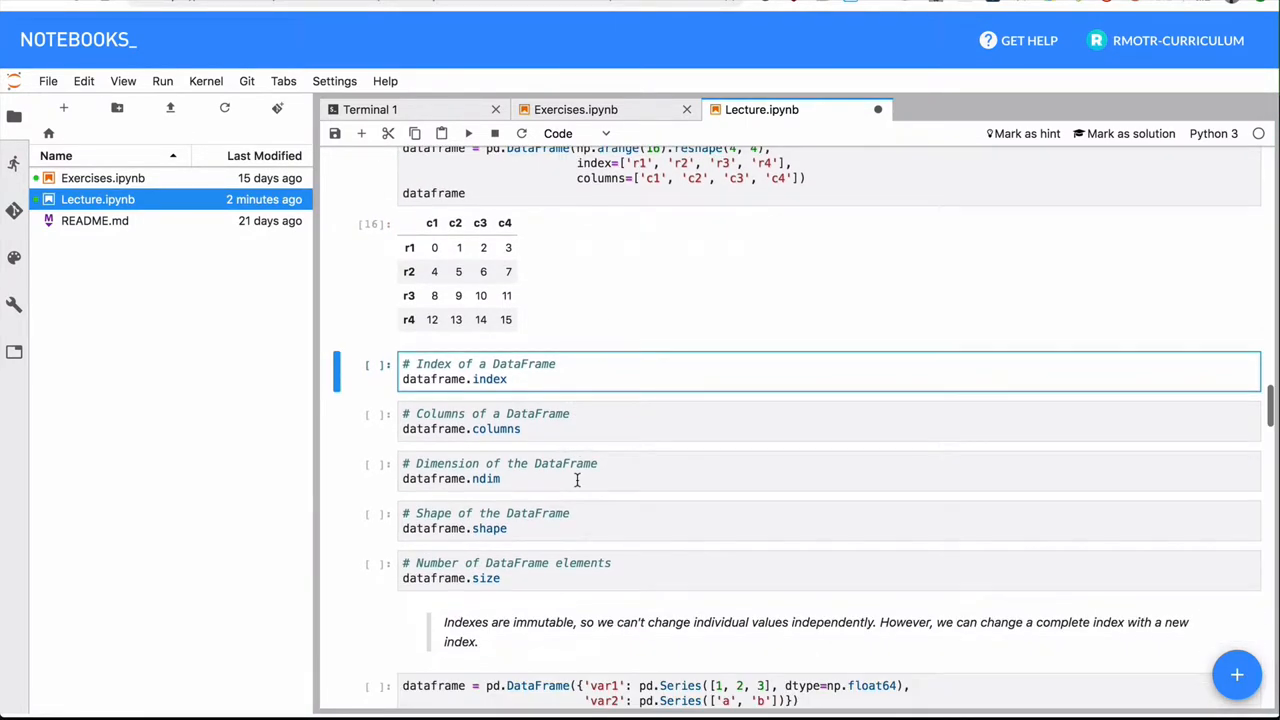
{"action": "key", "text": "shift+Enter"}
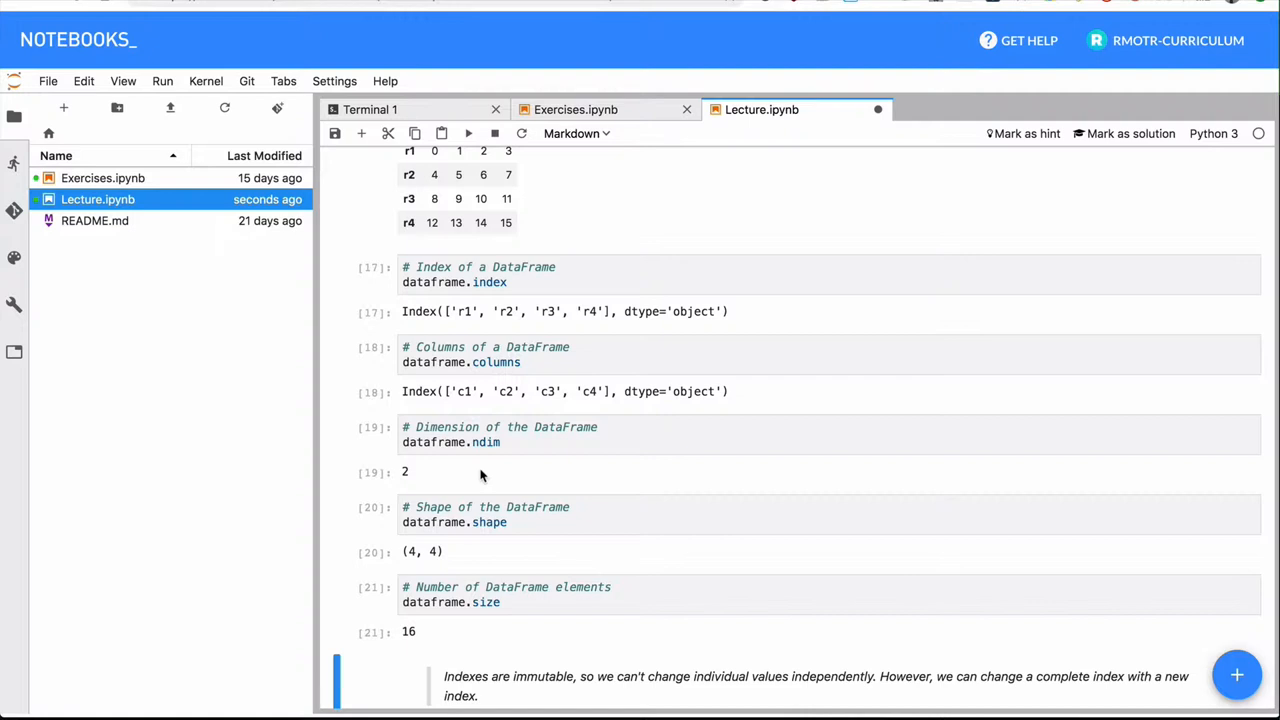
{"action": "mouse_move", "coordinate": [465, 471]}
{"action": "type", "text": "dataframe.info()"}
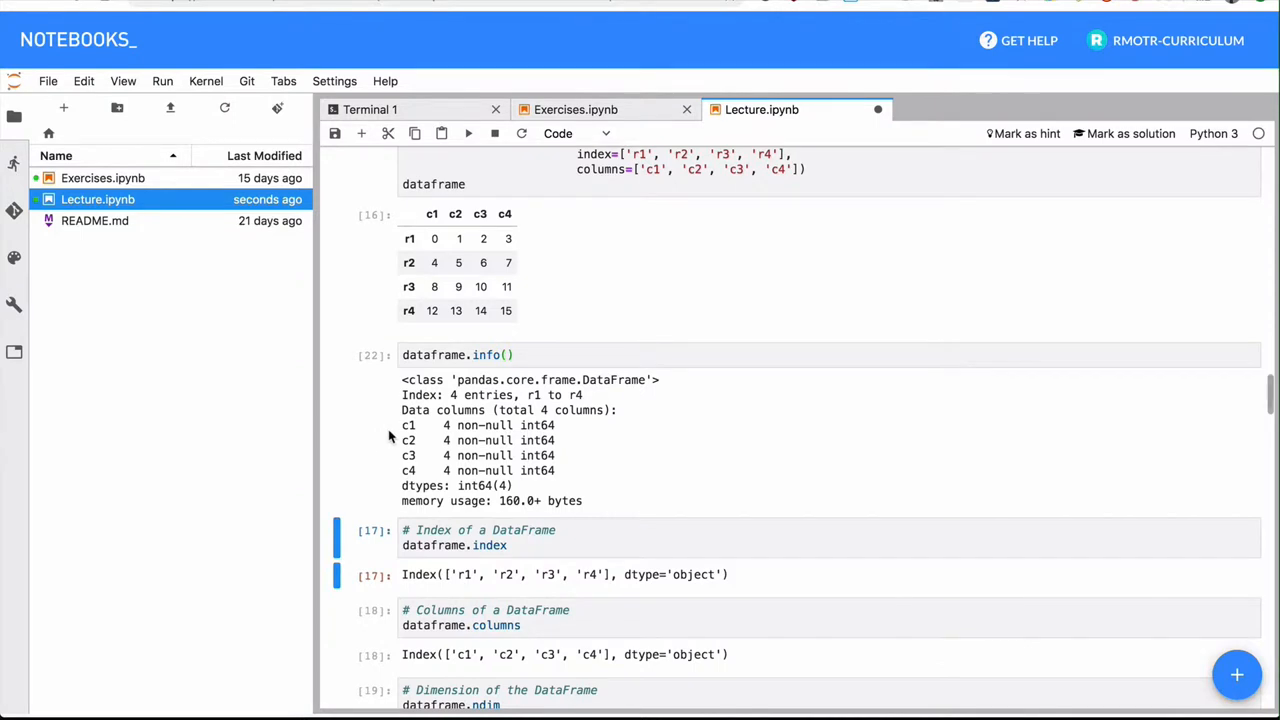
{"action": "mouse_move", "coordinate": [403, 398]}
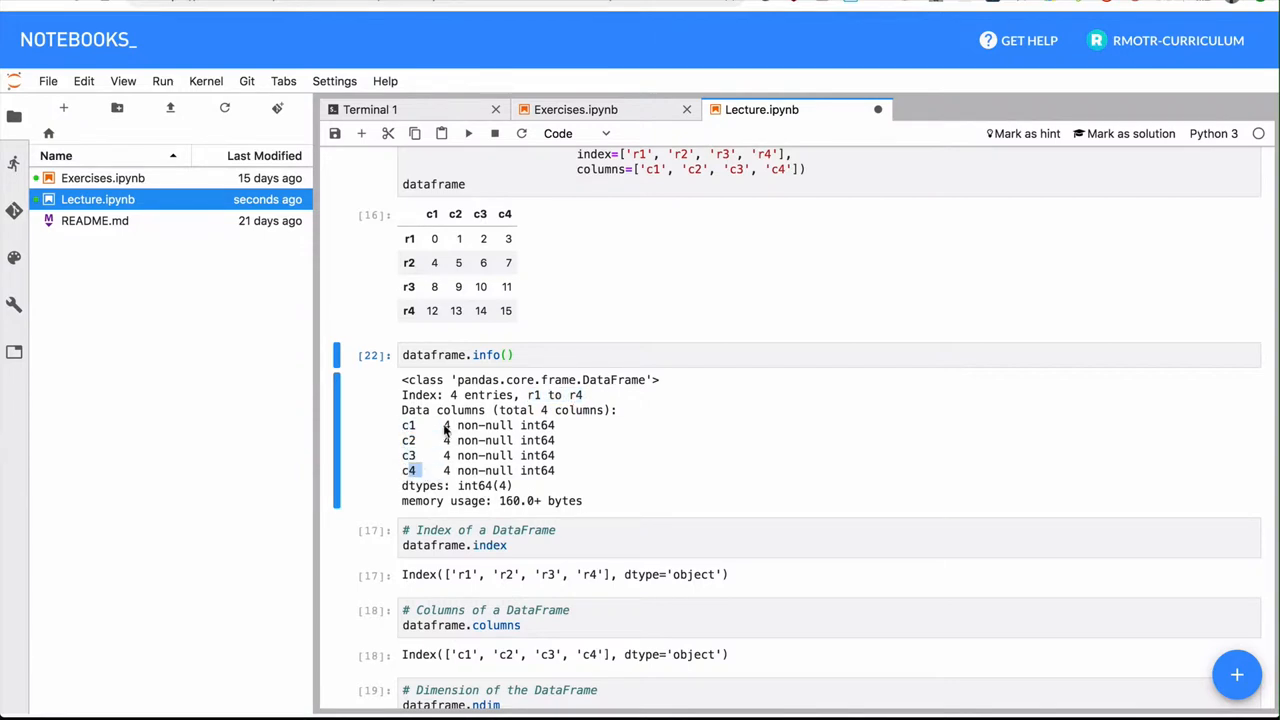
{"action": "double_click", "coordinate": [538, 425]}
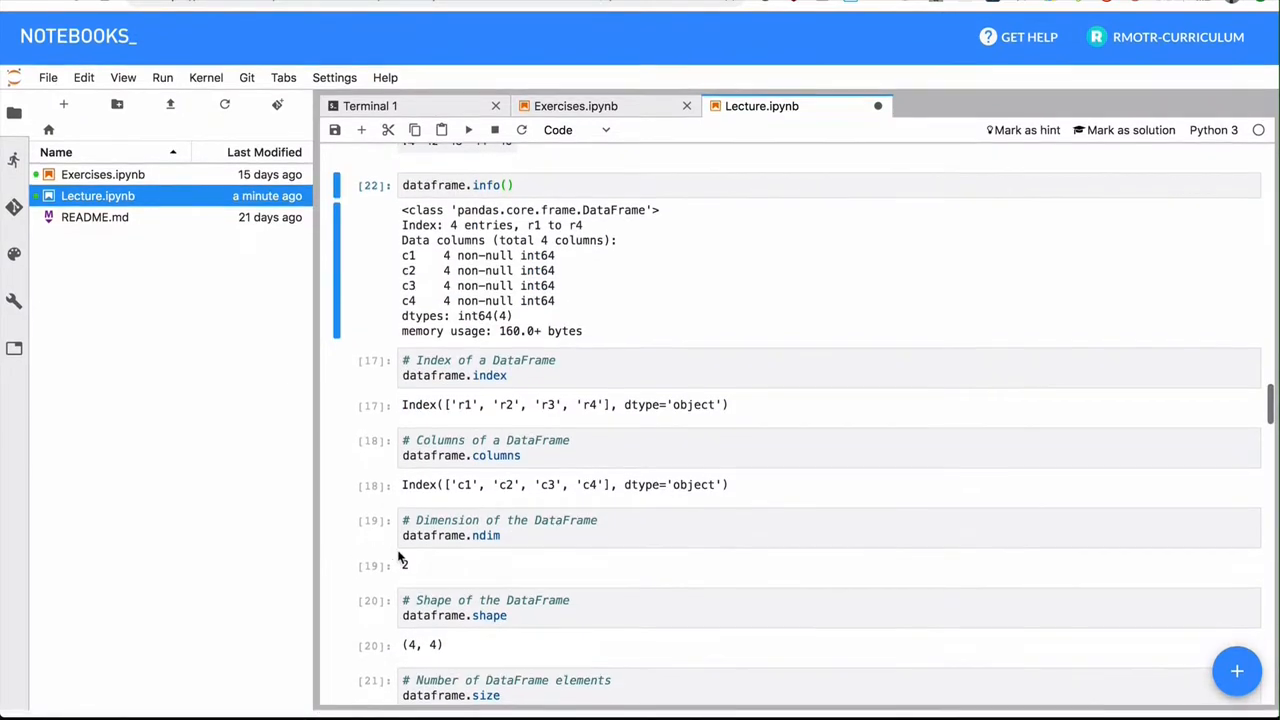
Step: Run the index modification cells, scrolling past TypeErrors to the r1–r3/c1–c2 relabeled table
{"action": "scroll", "scroll_direction": "down", "scroll_amount": 3}
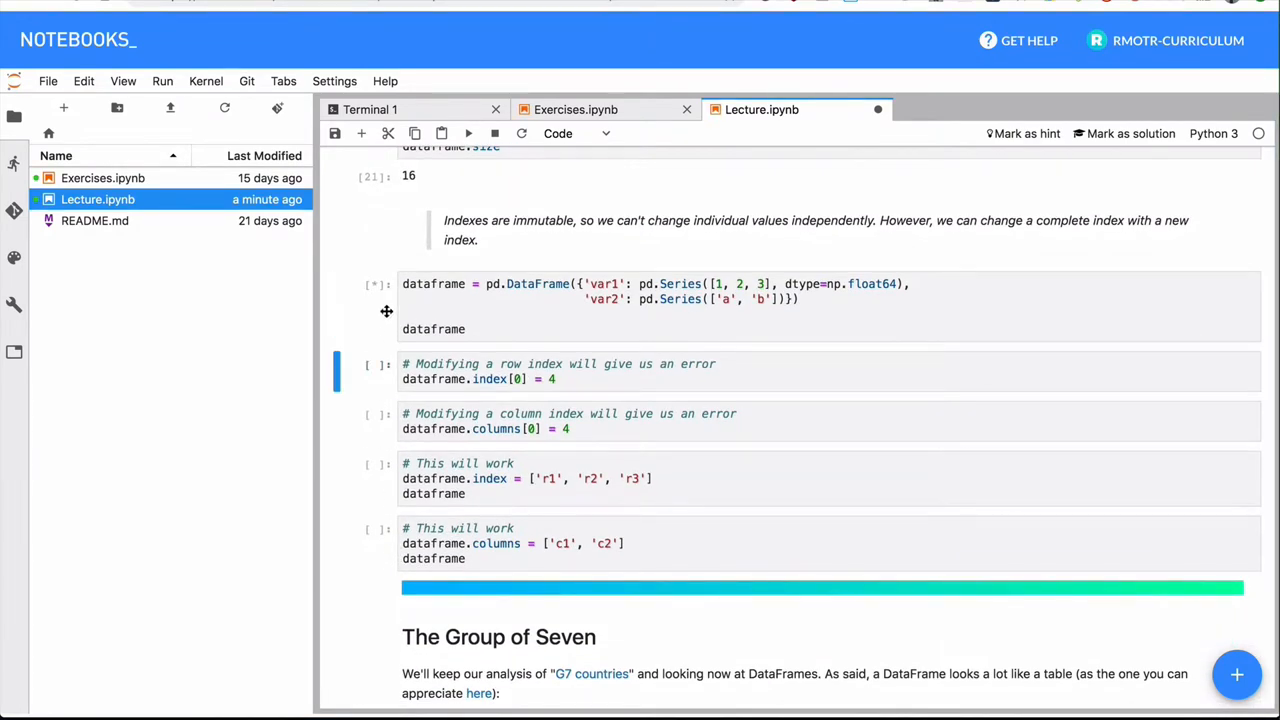
{"action": "left_click", "coordinate": [468, 133]}
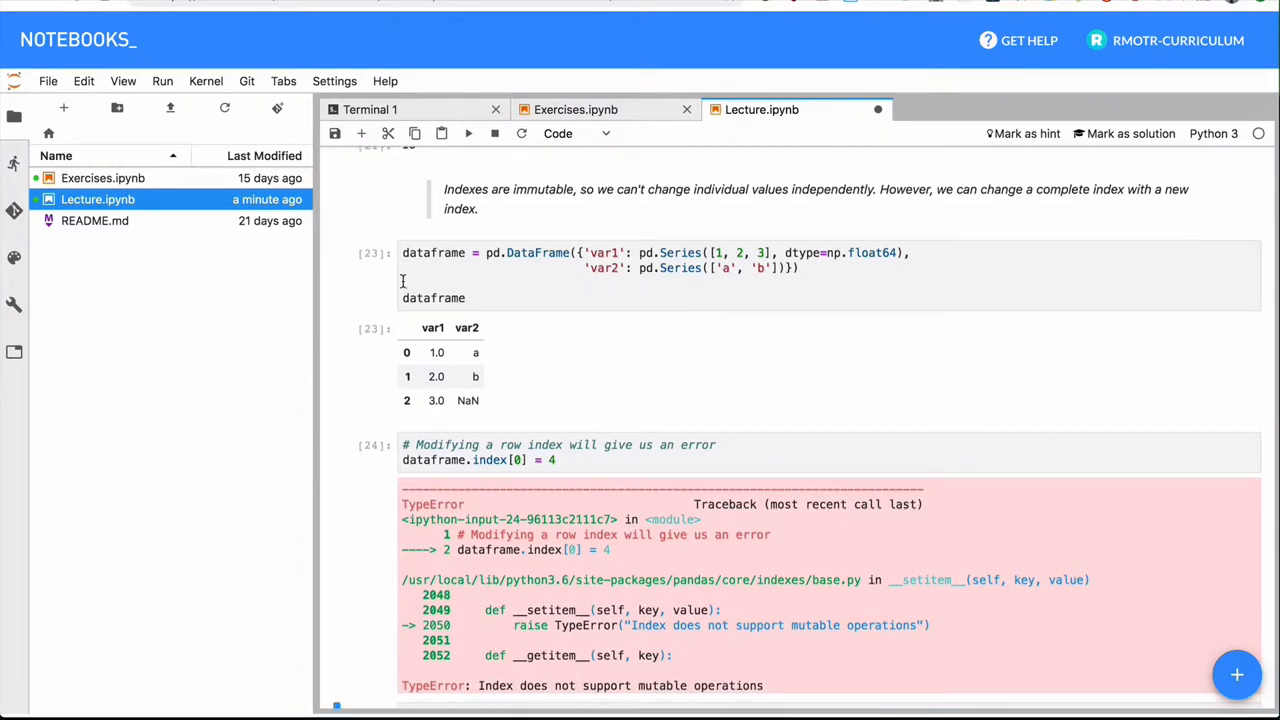
{"action": "scroll", "scroll_direction": "down", "scroll_amount": 3}
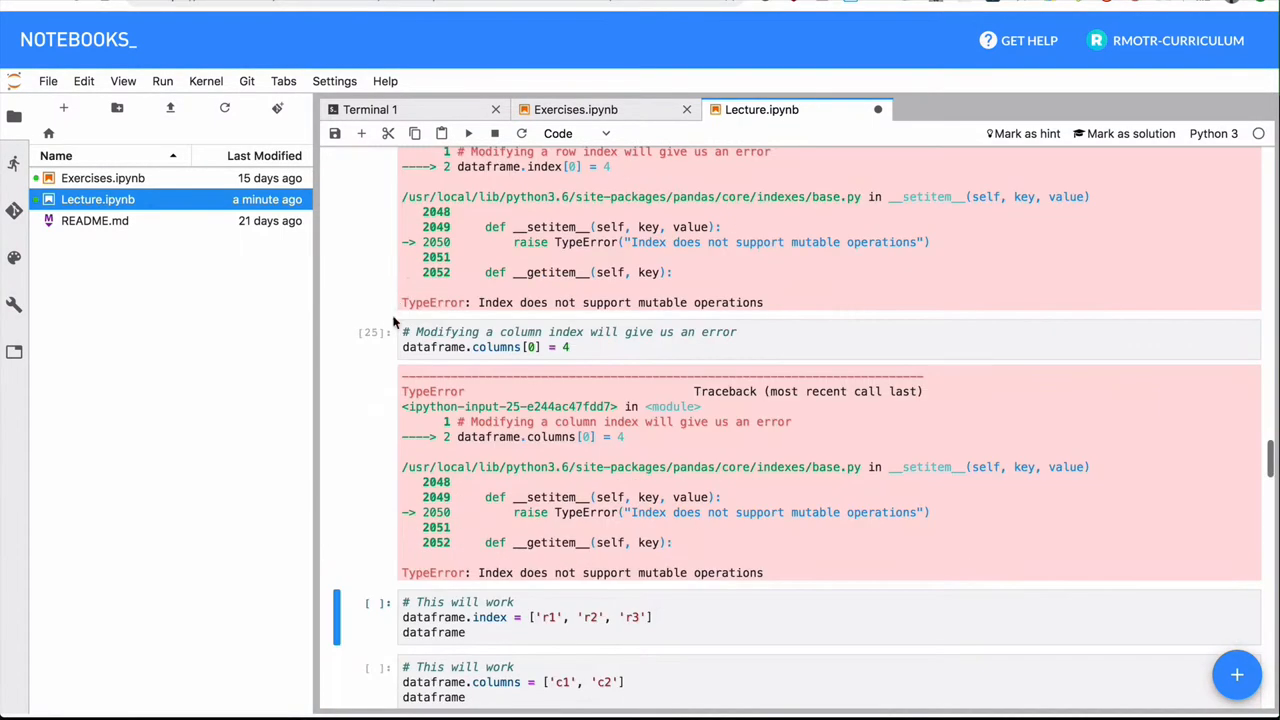
{"action": "scroll", "scroll_direction": "down", "scroll_amount": 3}
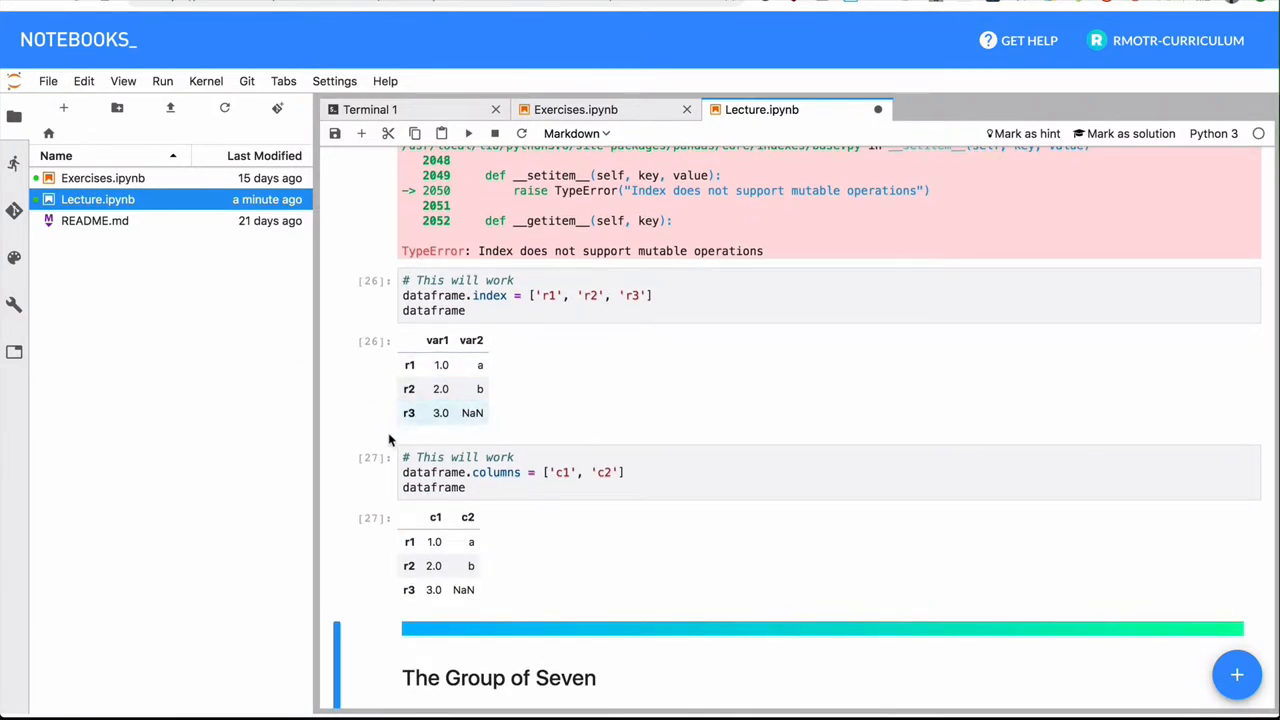
{"action": "scroll", "scroll_direction": "down", "scroll_amount": 3}
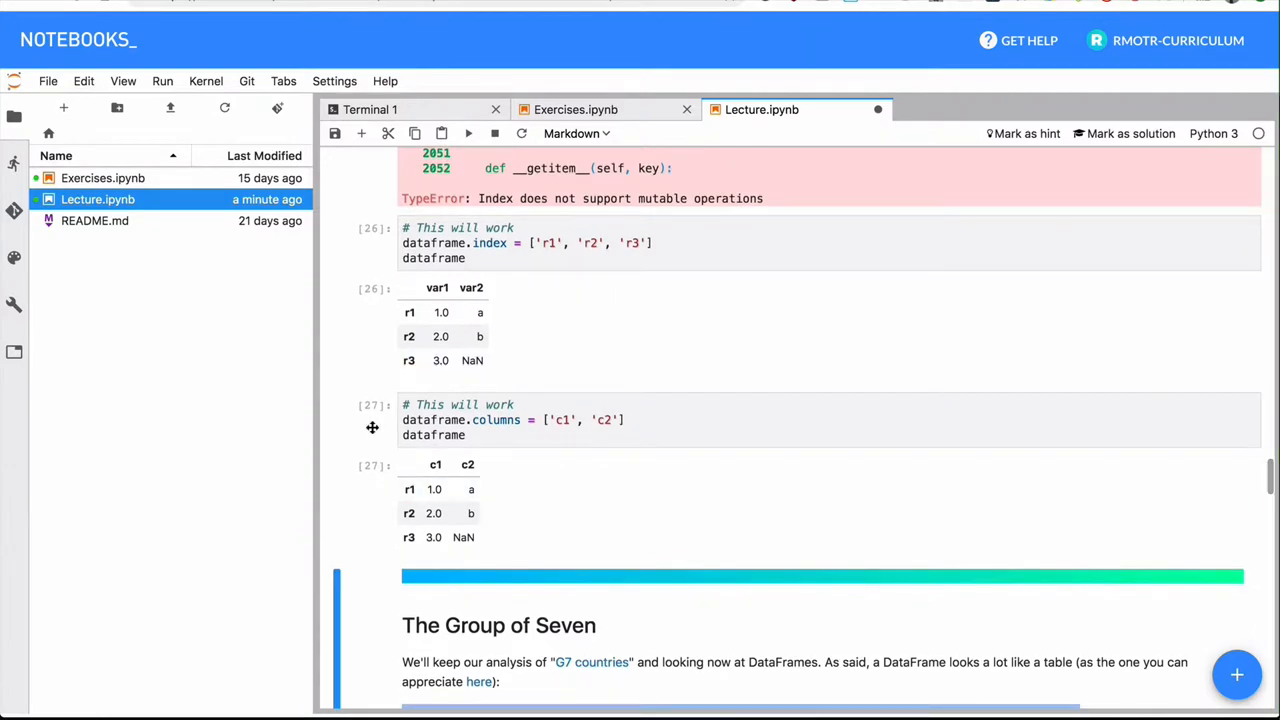
{"action": "scroll", "scroll_direction": "down", "scroll_amount": 3}
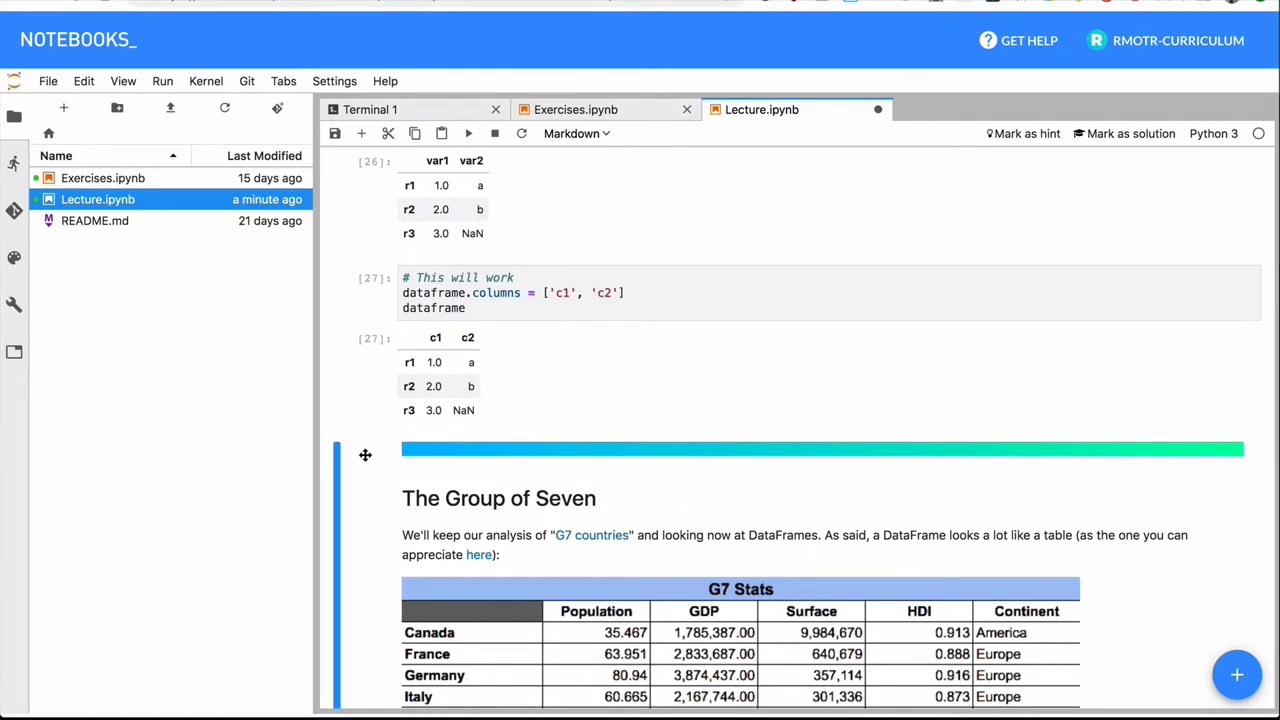
Step: Scroll to The Group of Seven section and select the G7 DataFrame creation cell
{"action": "scroll", "scroll_direction": "down", "scroll_amount": 3}
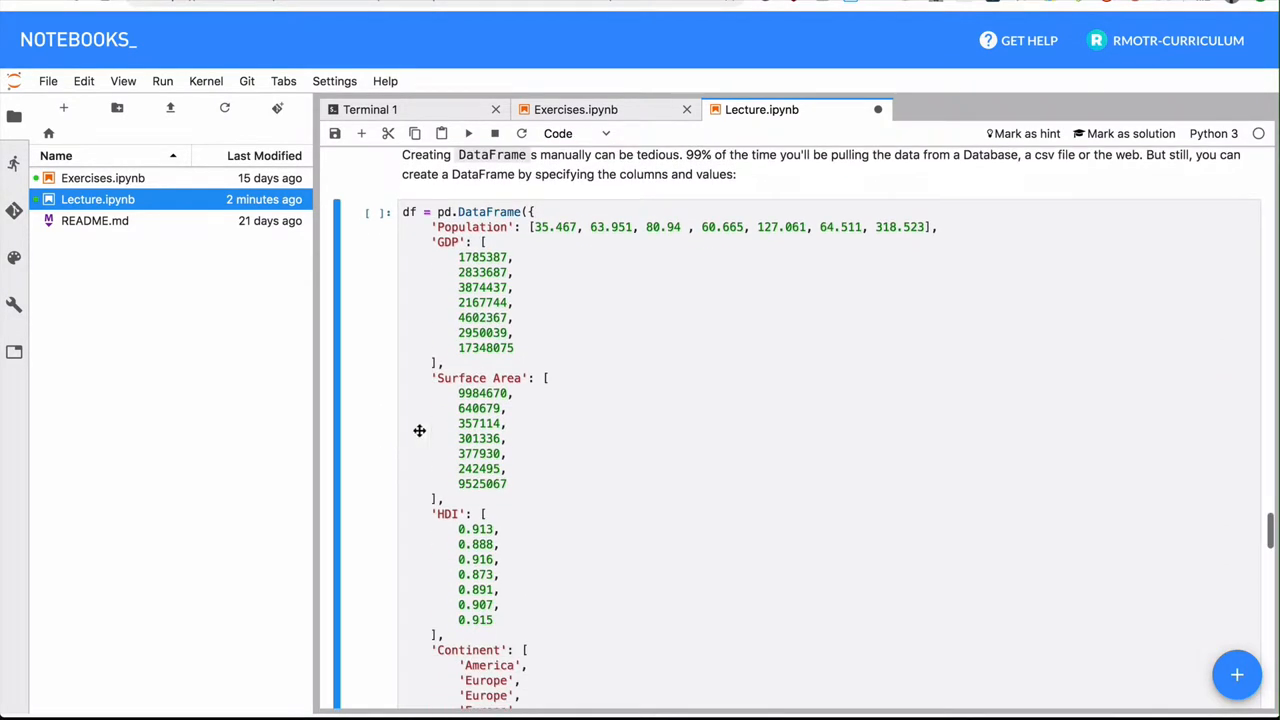
{"action": "scroll", "scroll_direction": "down", "scroll_amount": 3}
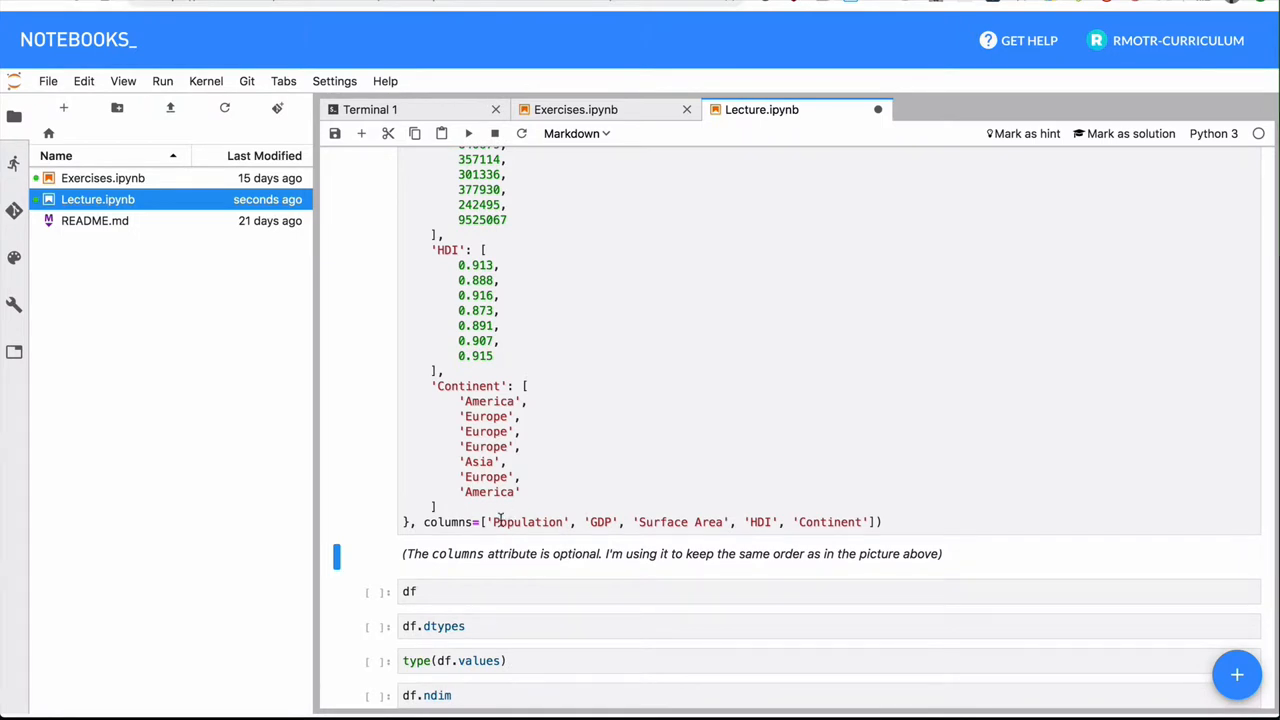
{"action": "scroll", "scroll_direction": "down", "scroll_amount": 3}
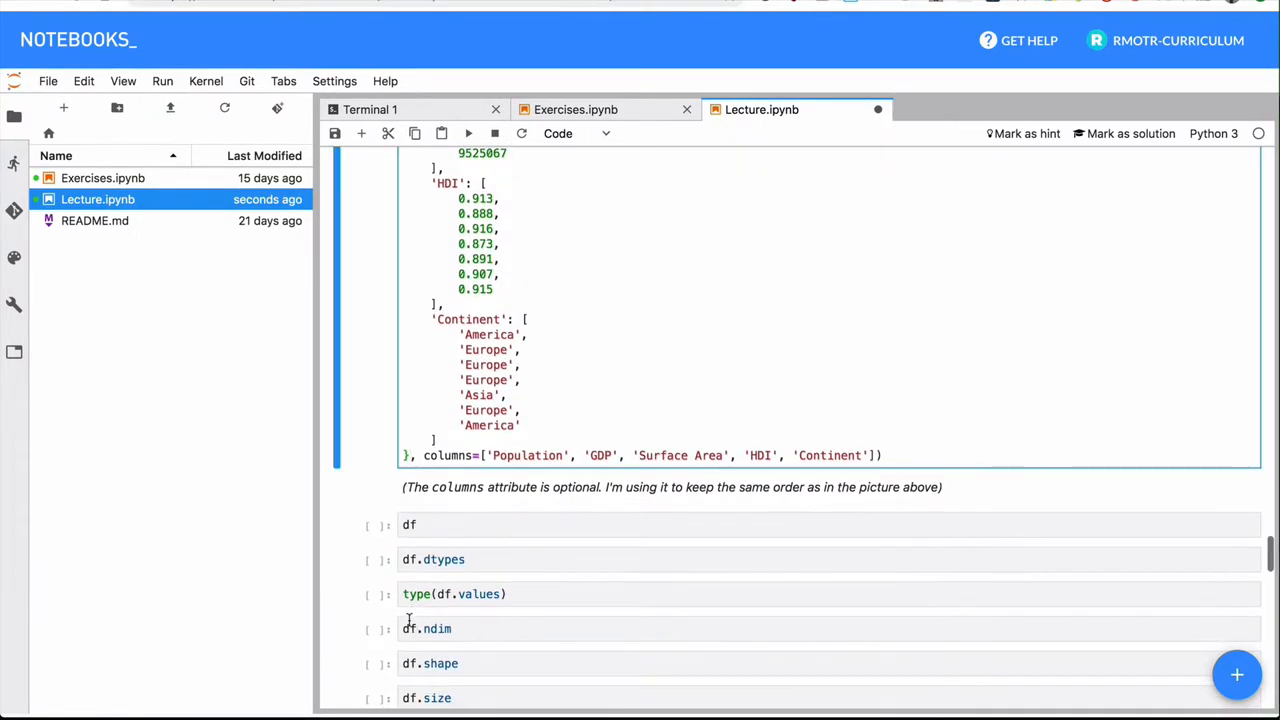
{"action": "left_click", "coordinate": [410, 524]}
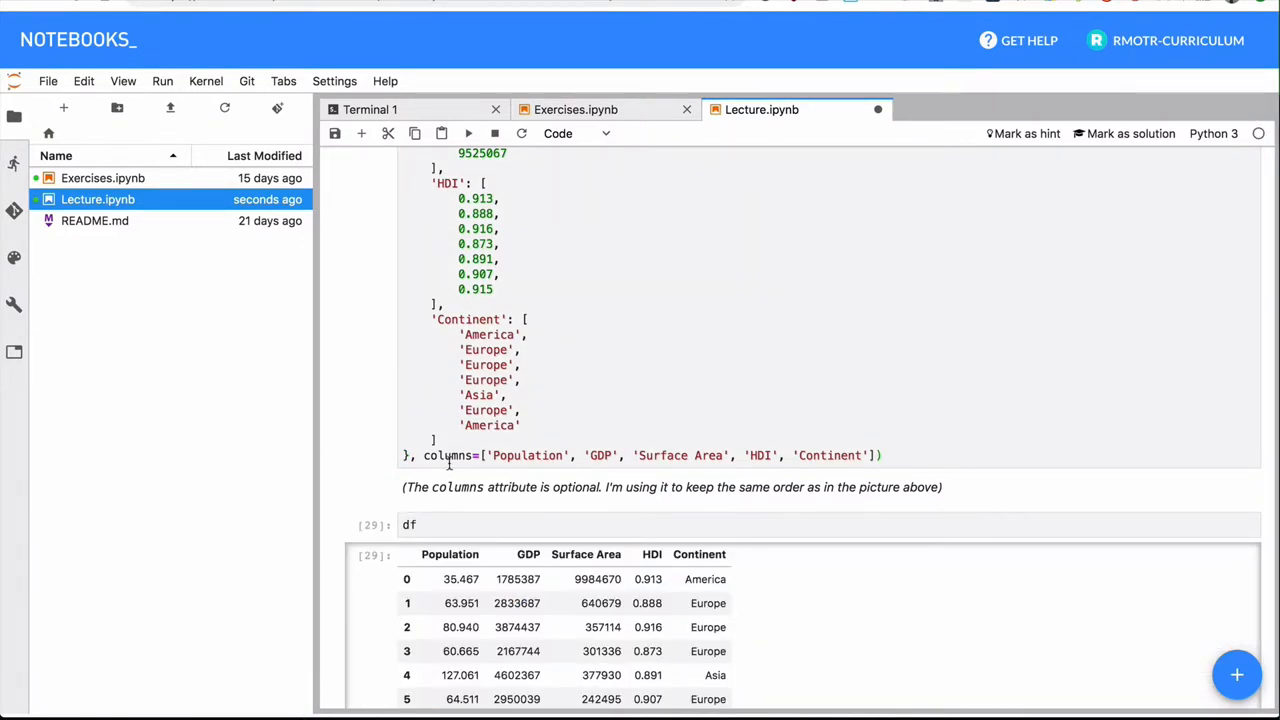
Step: Re-run the df cell to display the seven-row G7 table
{"action": "scroll", "scroll_direction": "down", "scroll_amount": 3}
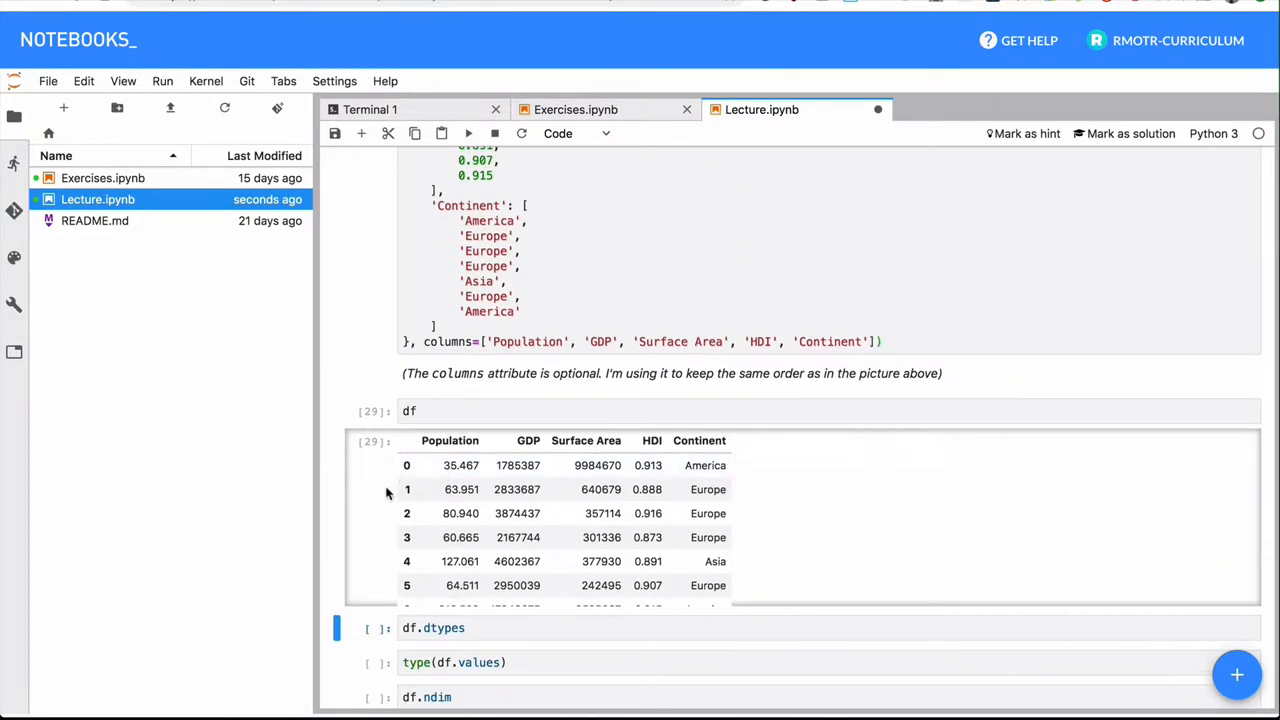
{"action": "left_click", "coordinate": [408, 411]}
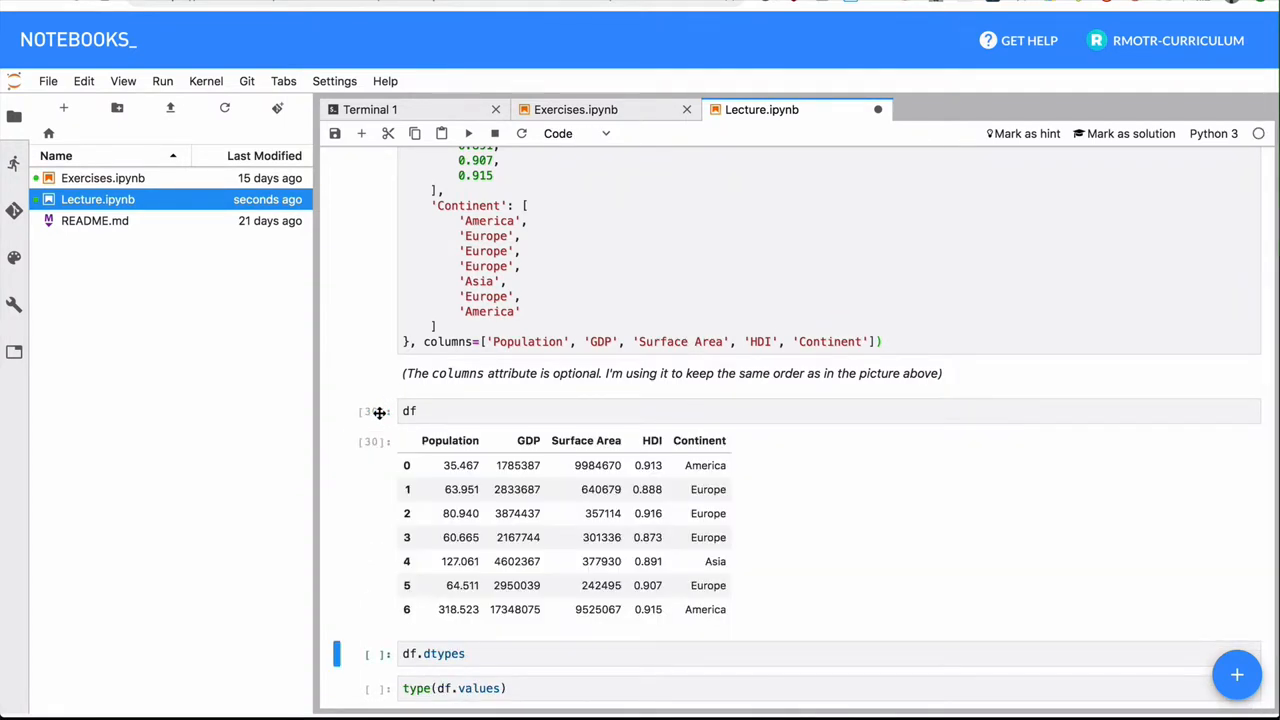
{"action": "scroll", "scroll_direction": "down", "scroll_amount": 3}
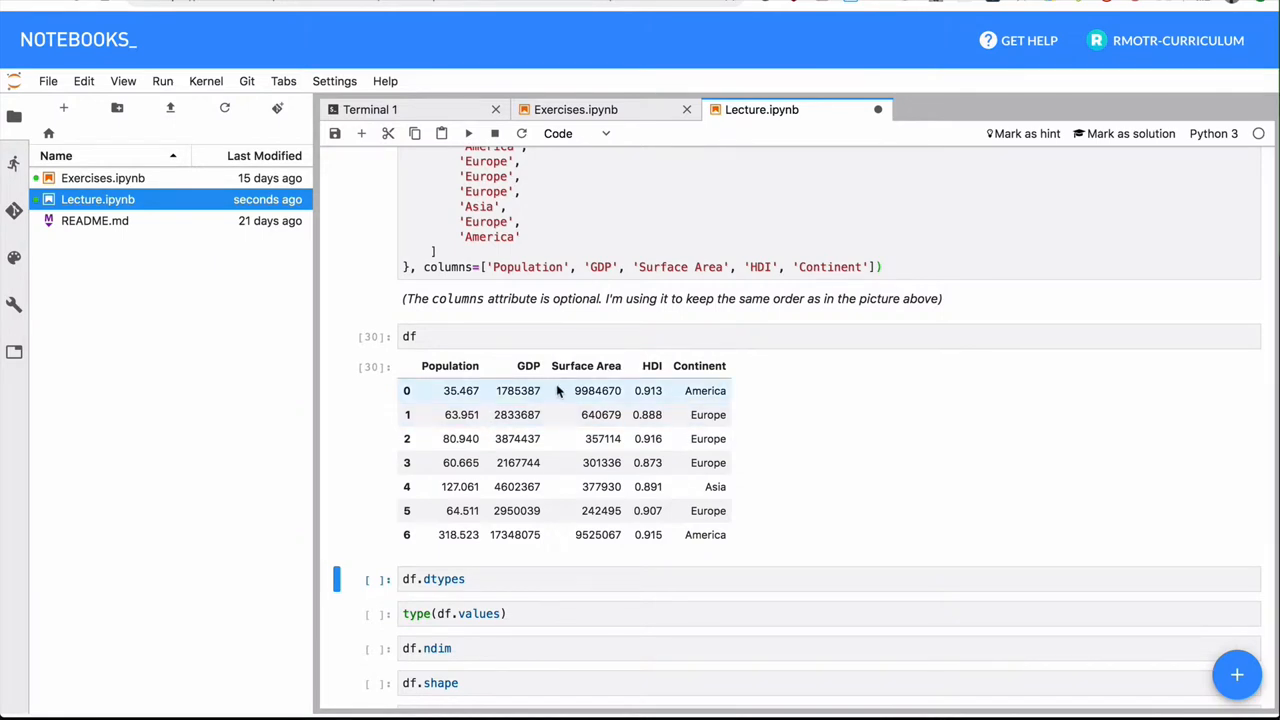
{"action": "scroll", "scroll_direction": "down", "scroll_amount": 3}
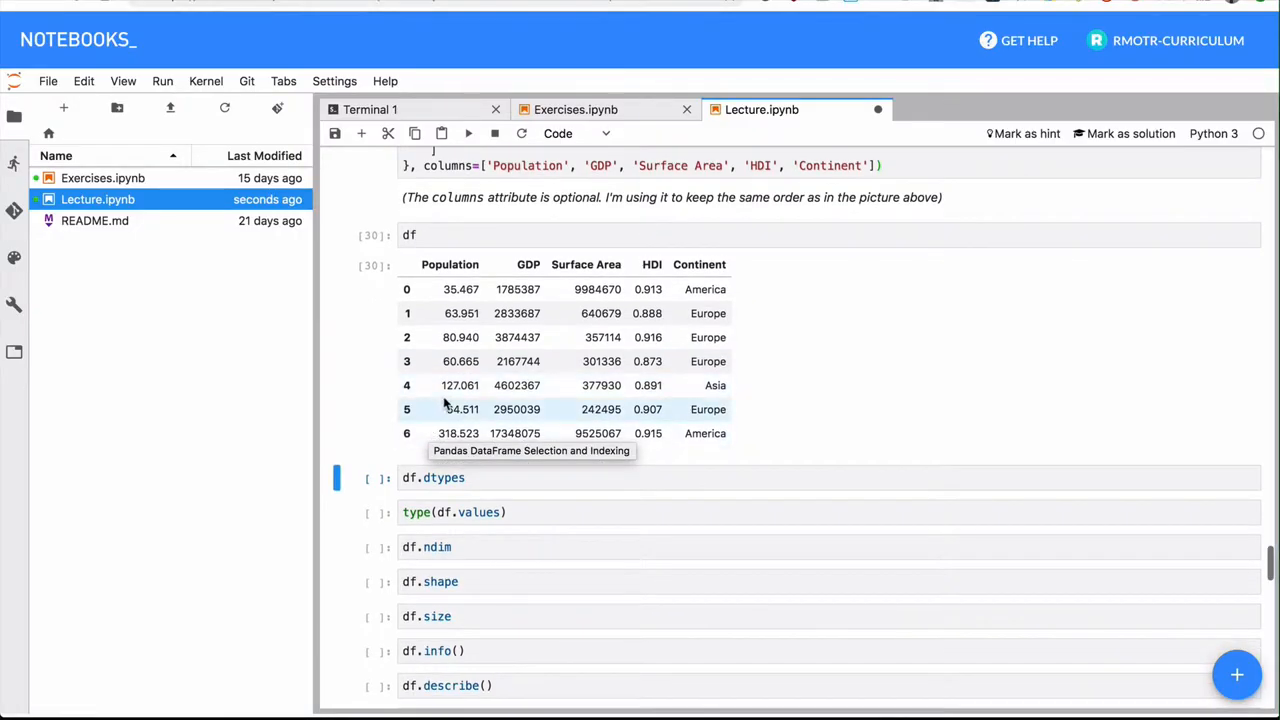
Step: Highlight Population's float64 type and the dtype counts in the df.info() output
{"action": "scroll", "scroll_direction": "down", "scroll_amount": 3}
{"action": "type", "text": "df.info()"}
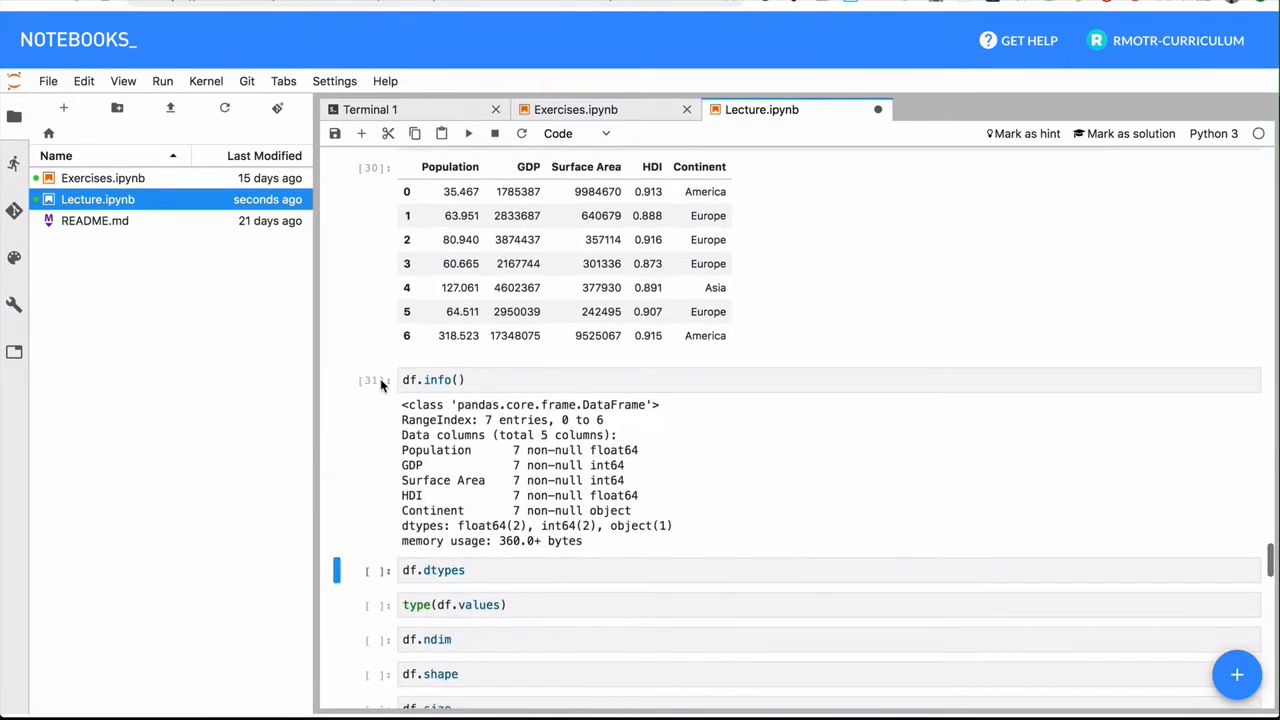
{"action": "mouse_move", "coordinate": [417, 456]}
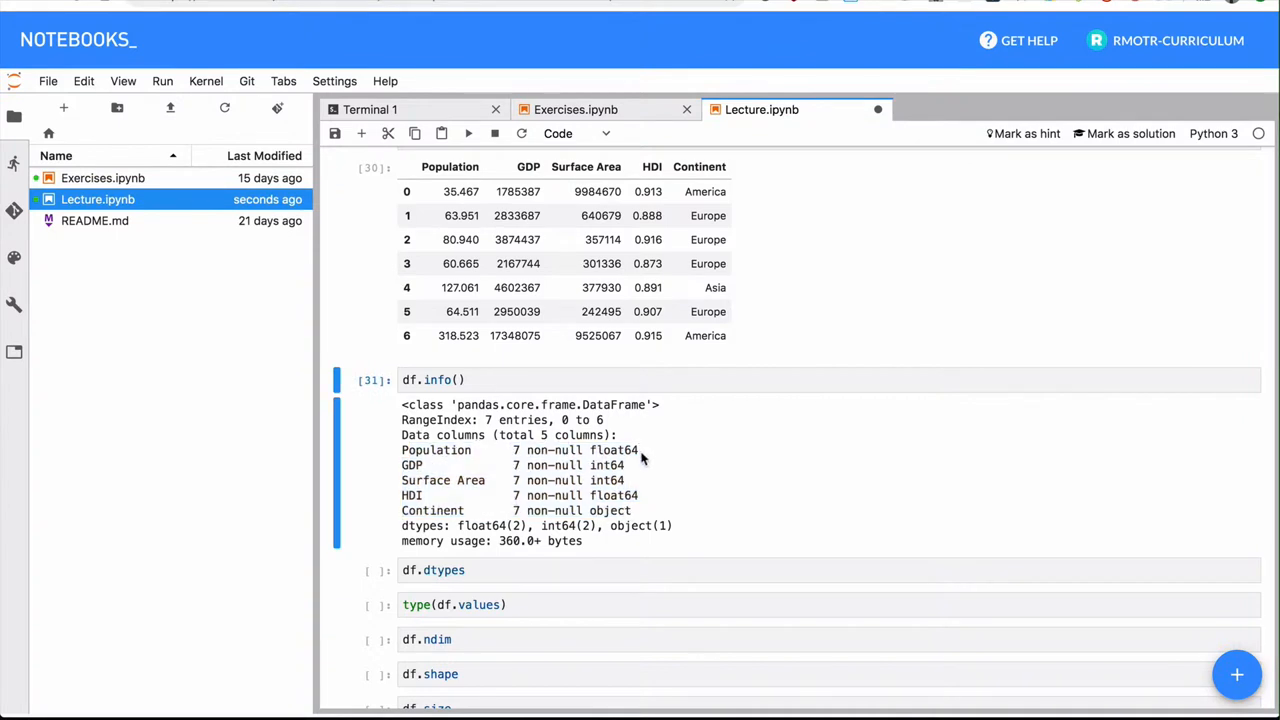
{"action": "double_click", "coordinate": [607, 465]}
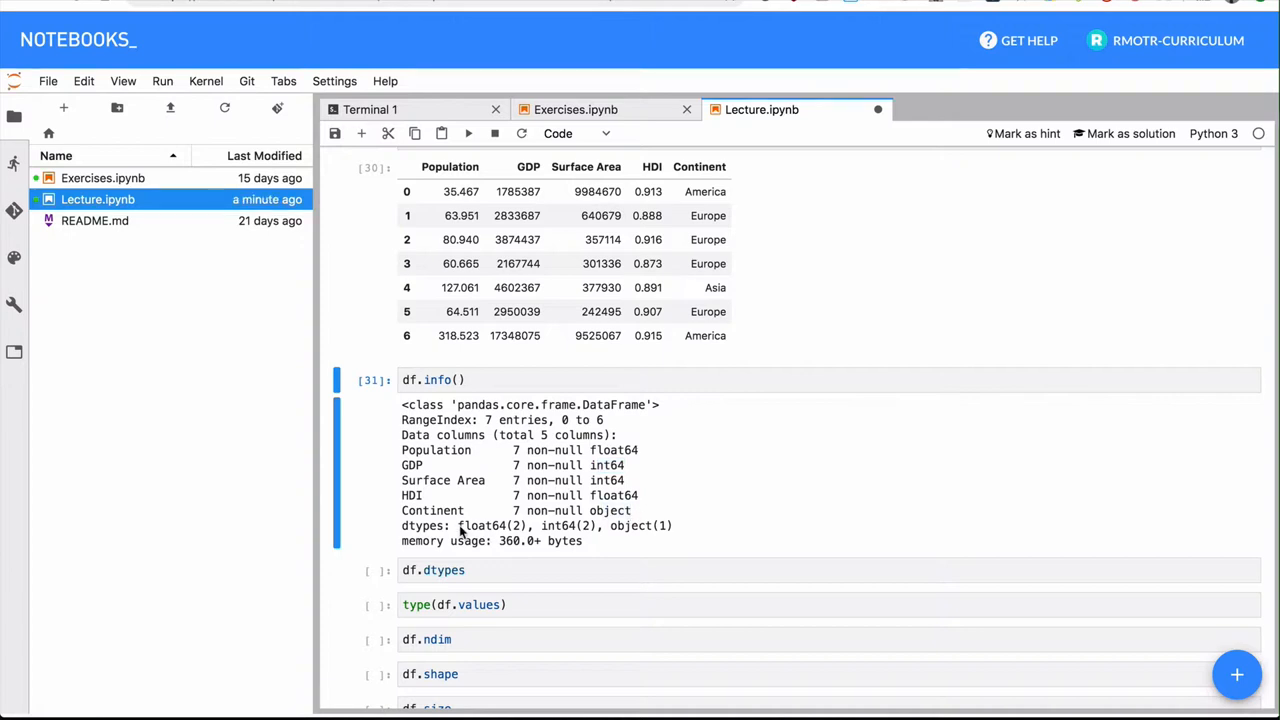
{"action": "double_click", "coordinate": [557, 525]}
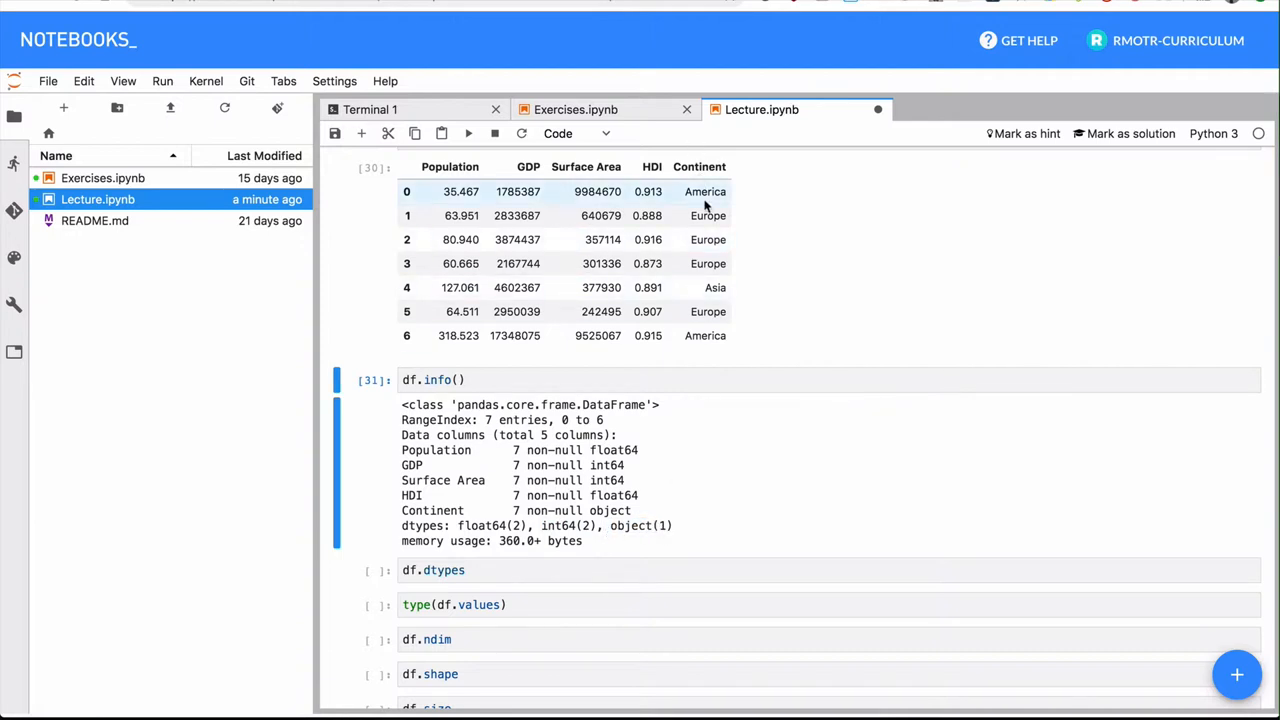
{"action": "mouse_move", "coordinate": [667, 527]}
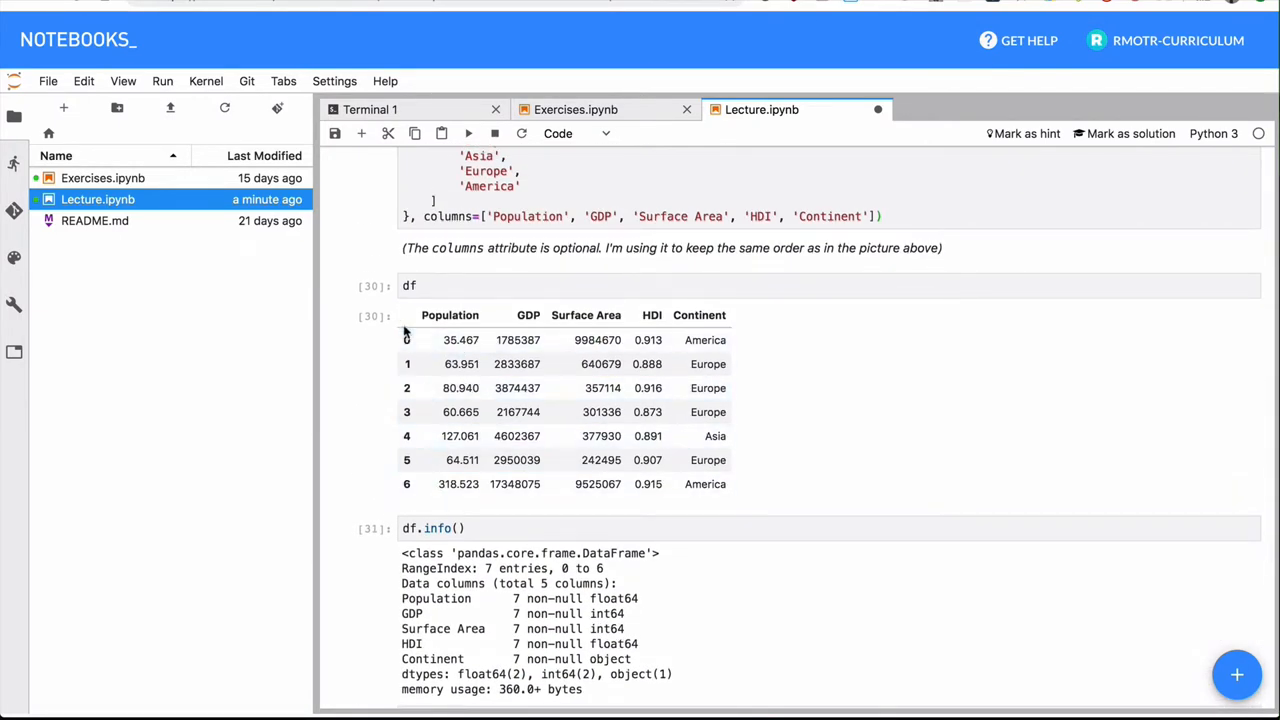
{"action": "mouse_move", "coordinate": [348, 523]}
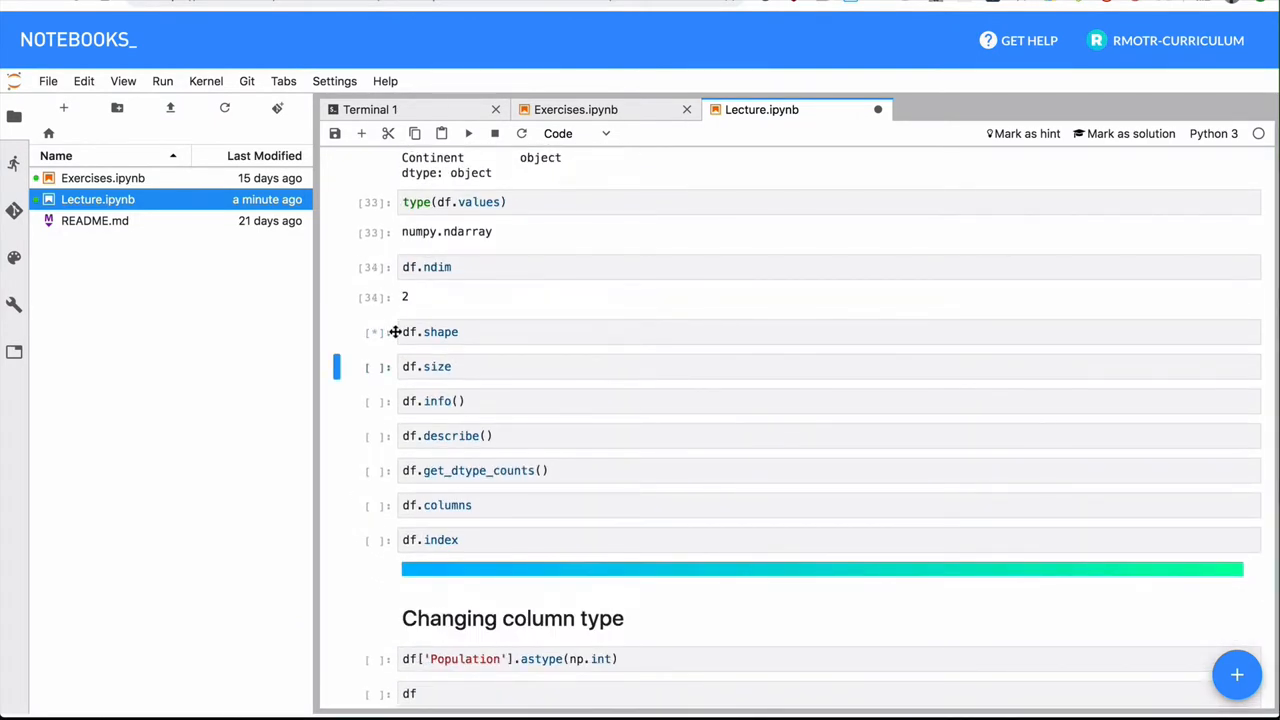
Step: Scroll through dtype counts (float64 2, int64 2, object 1), column names and RangeIndex
{"action": "scroll", "scroll_direction": "up", "scroll_amount": 3}
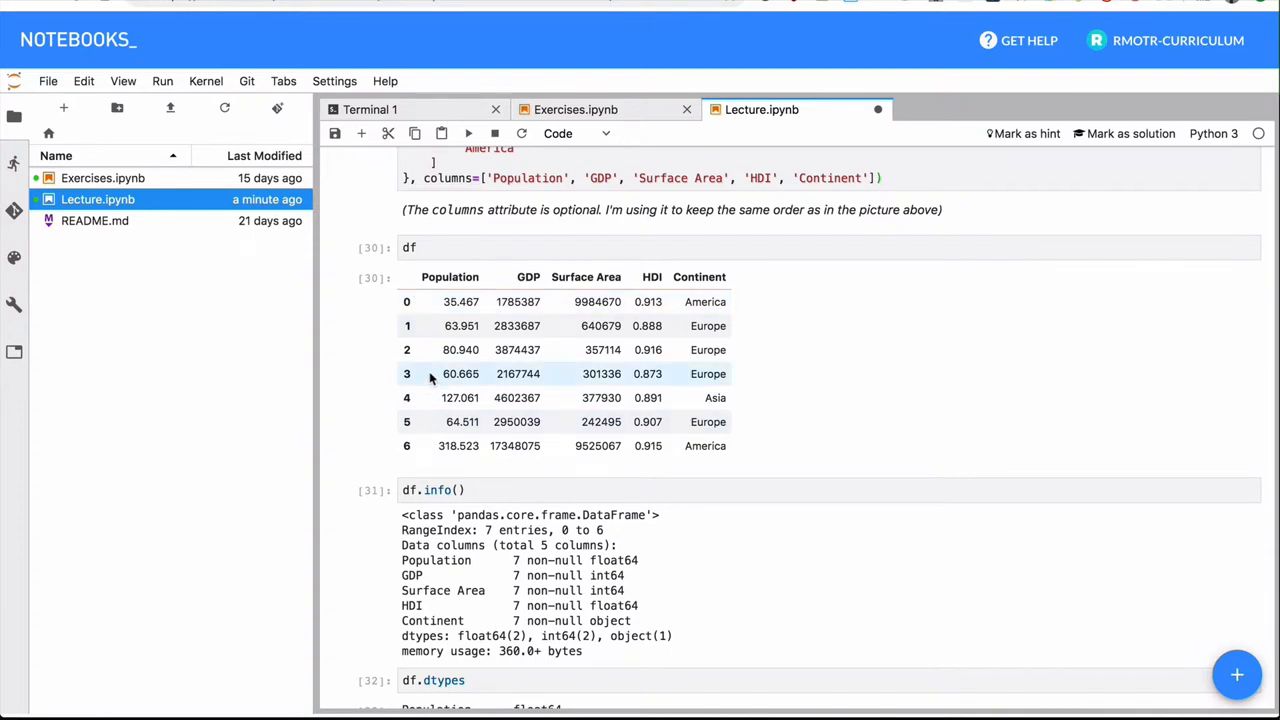
{"action": "mouse_move", "coordinate": [475, 278]}
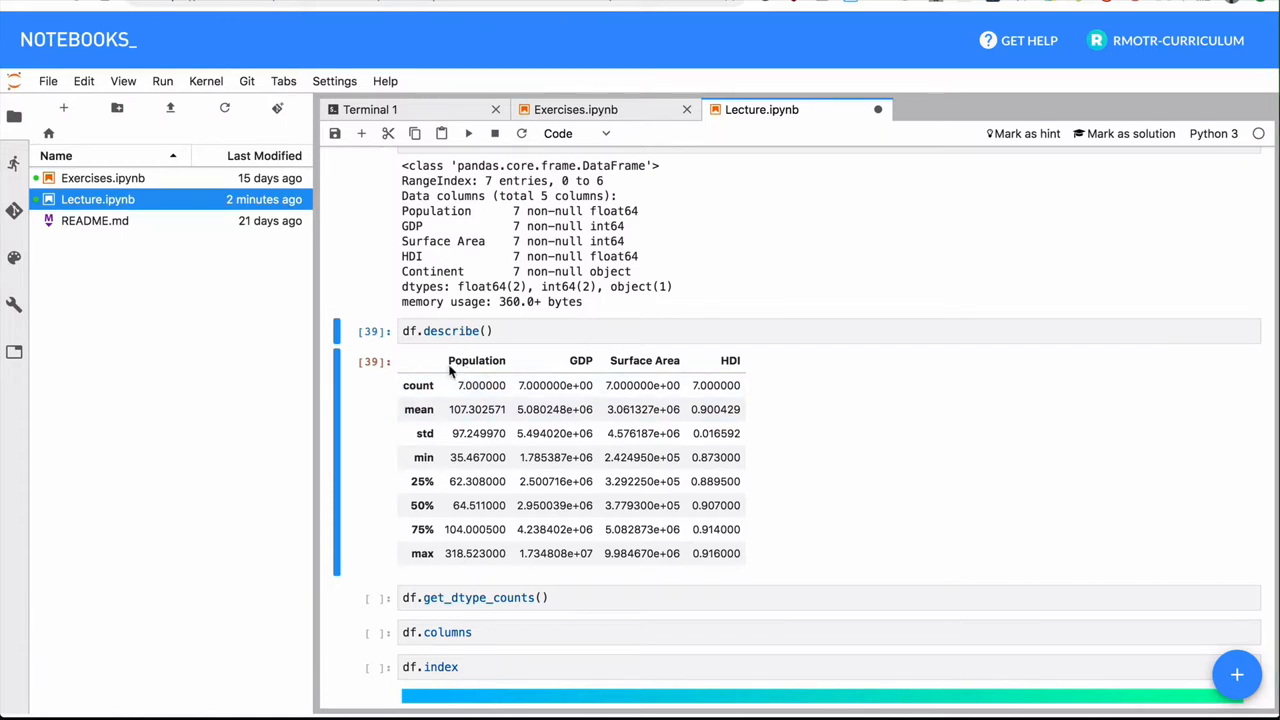
{"action": "mouse_move", "coordinate": [445, 377]}
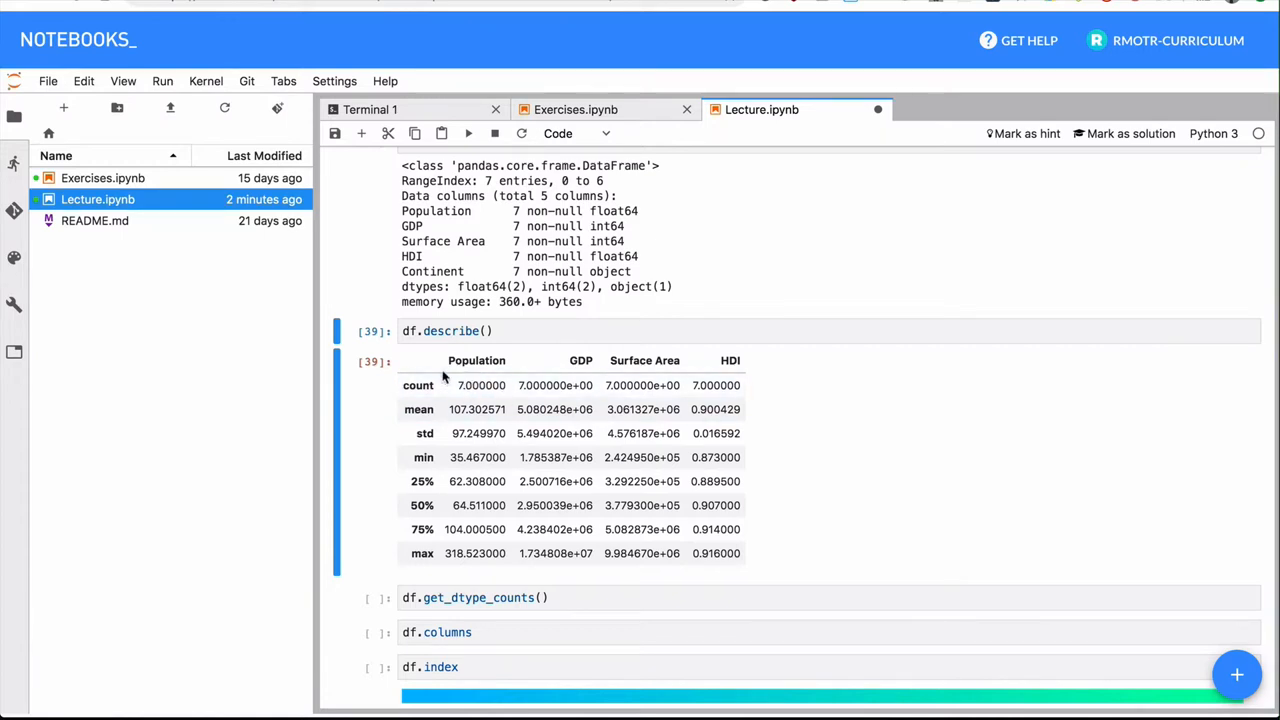
{"action": "mouse_move", "coordinate": [420, 387]}
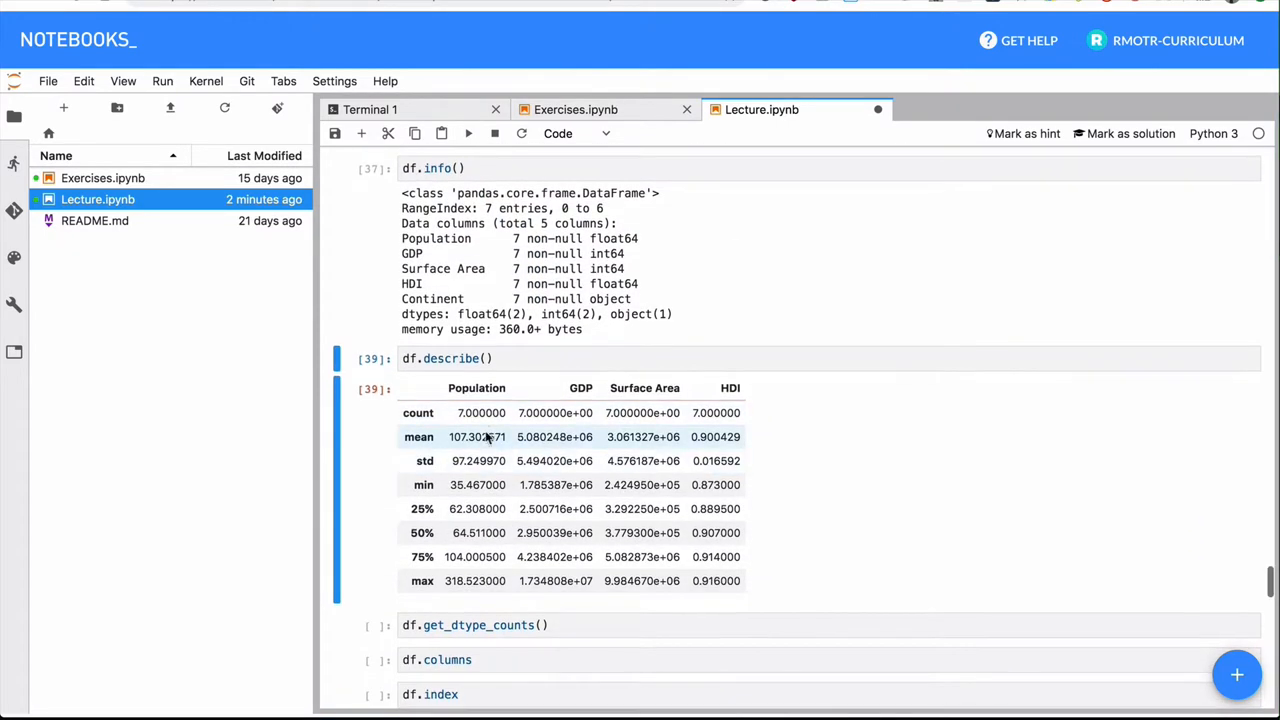
{"action": "mouse_move", "coordinate": [513, 418]}
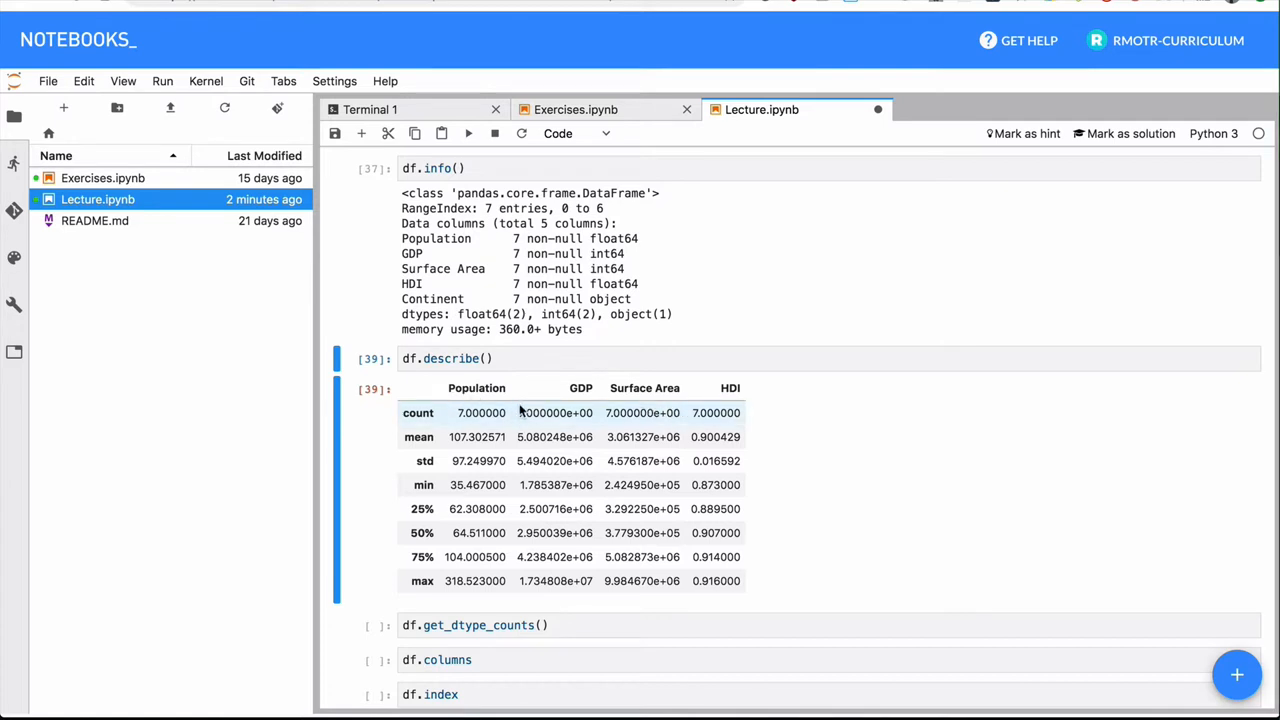
{"action": "scroll", "scroll_direction": "down", "scroll_amount": 3}
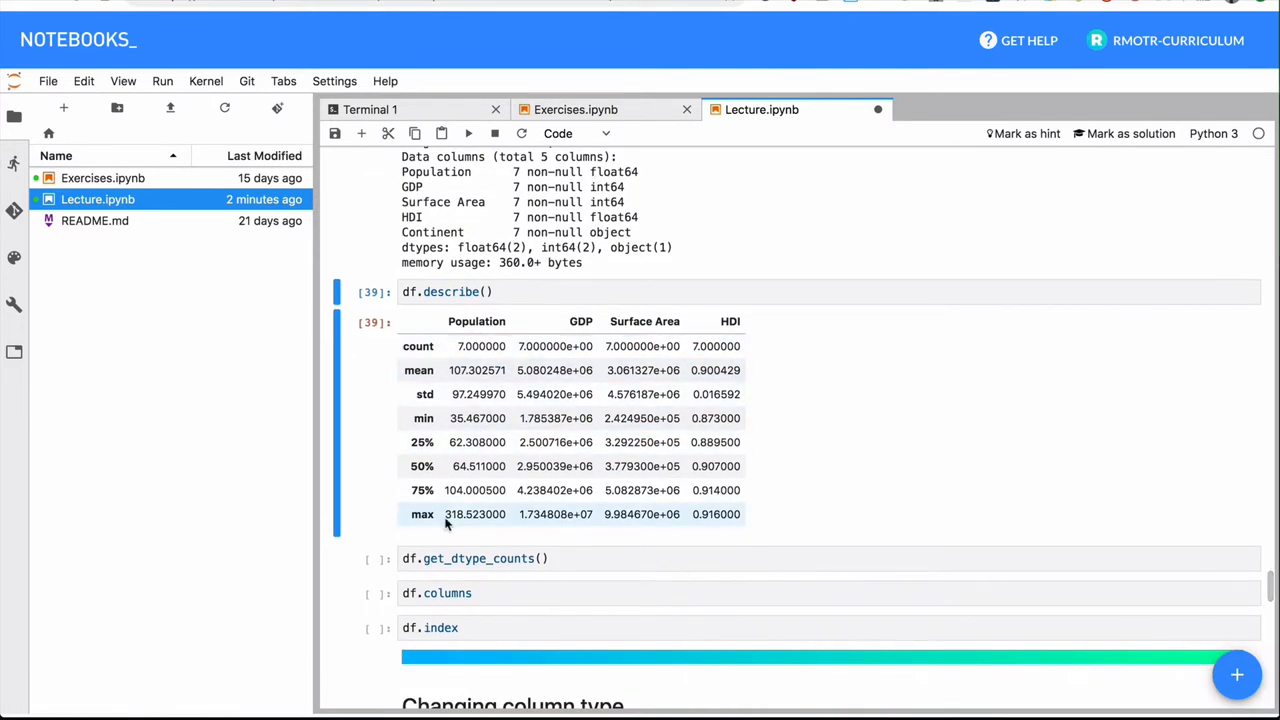
{"action": "scroll", "scroll_direction": "down", "scroll_amount": 3}
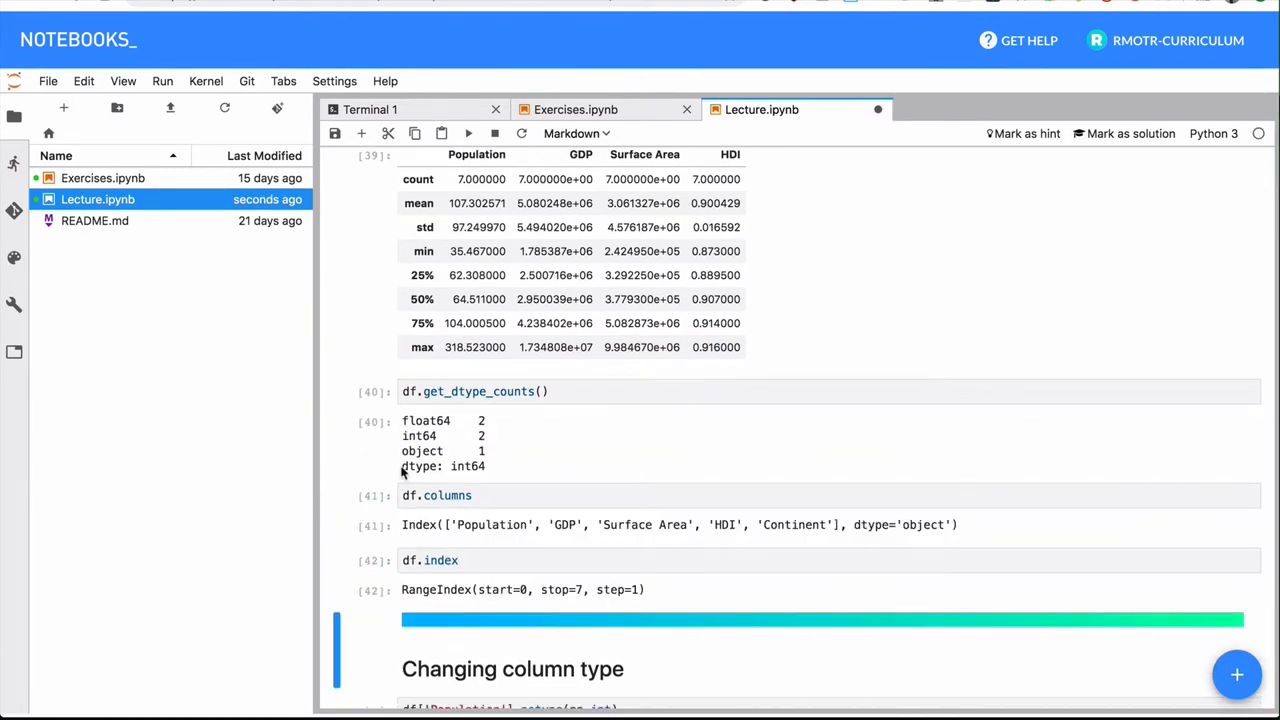
{"action": "scroll", "scroll_direction": "down", "scroll_amount": 3}
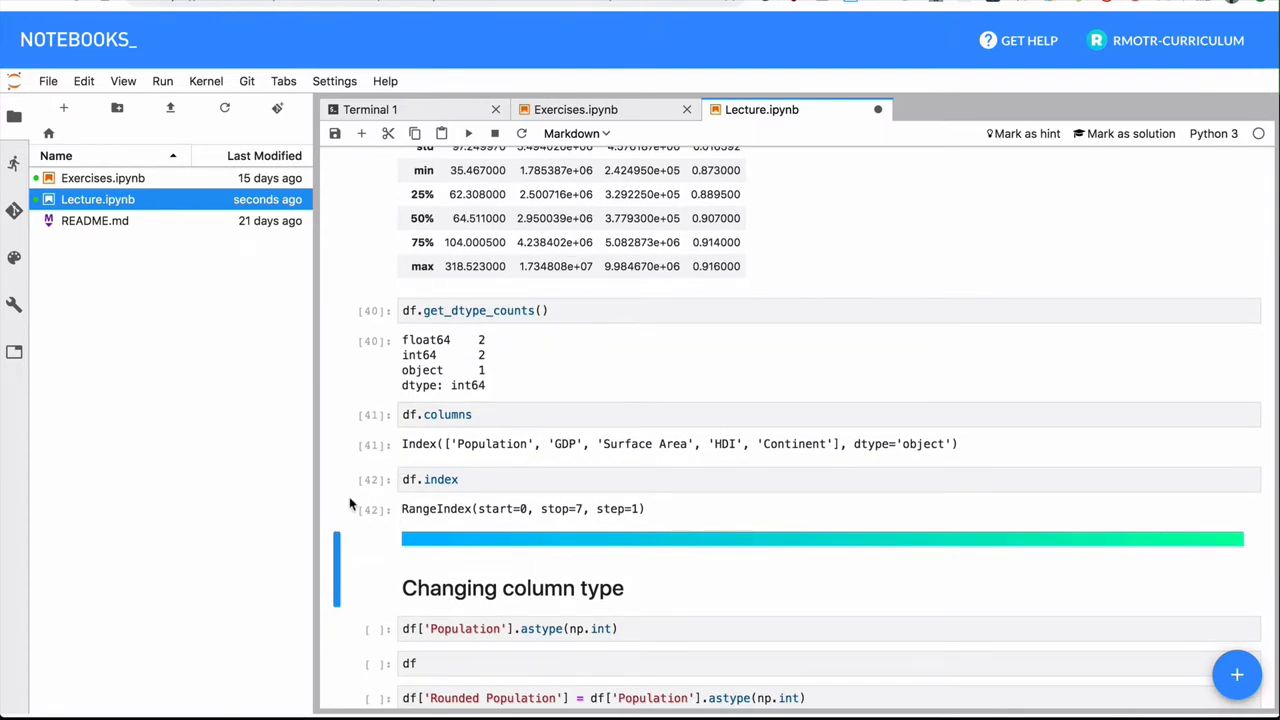
{"action": "scroll", "scroll_direction": "down", "scroll_amount": 3}
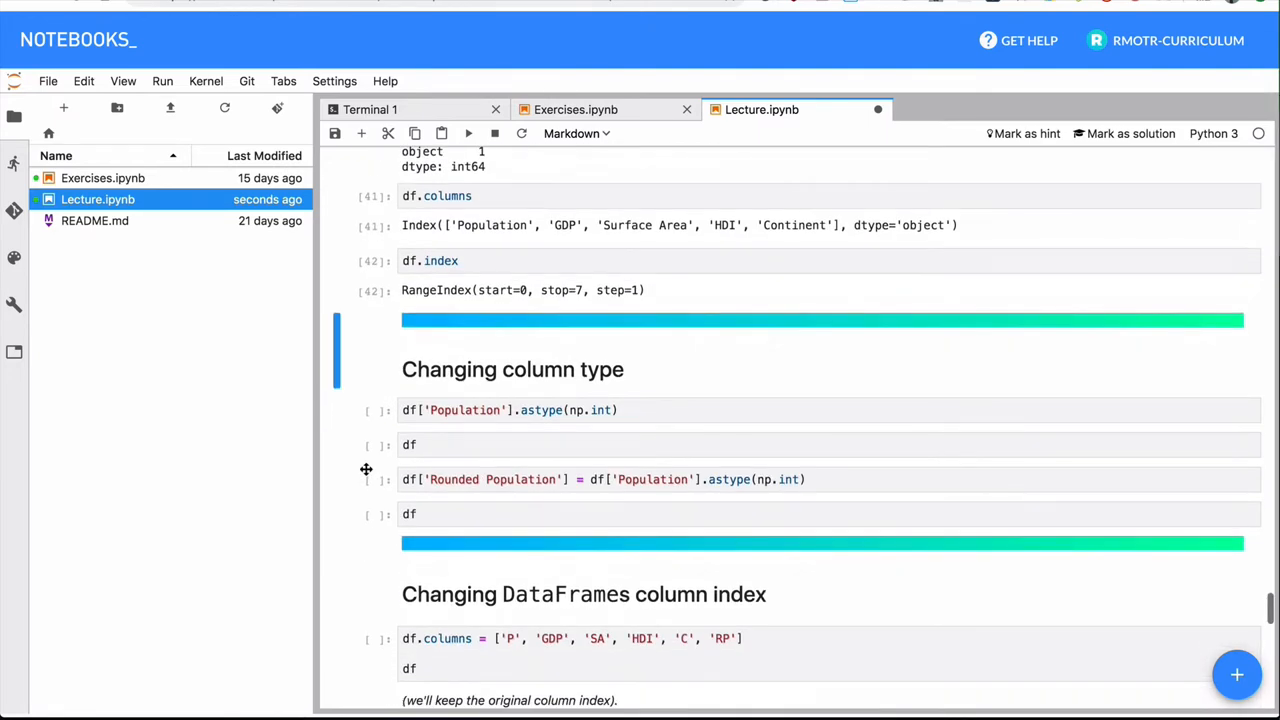
{"action": "scroll", "scroll_direction": "down", "scroll_amount": 3}
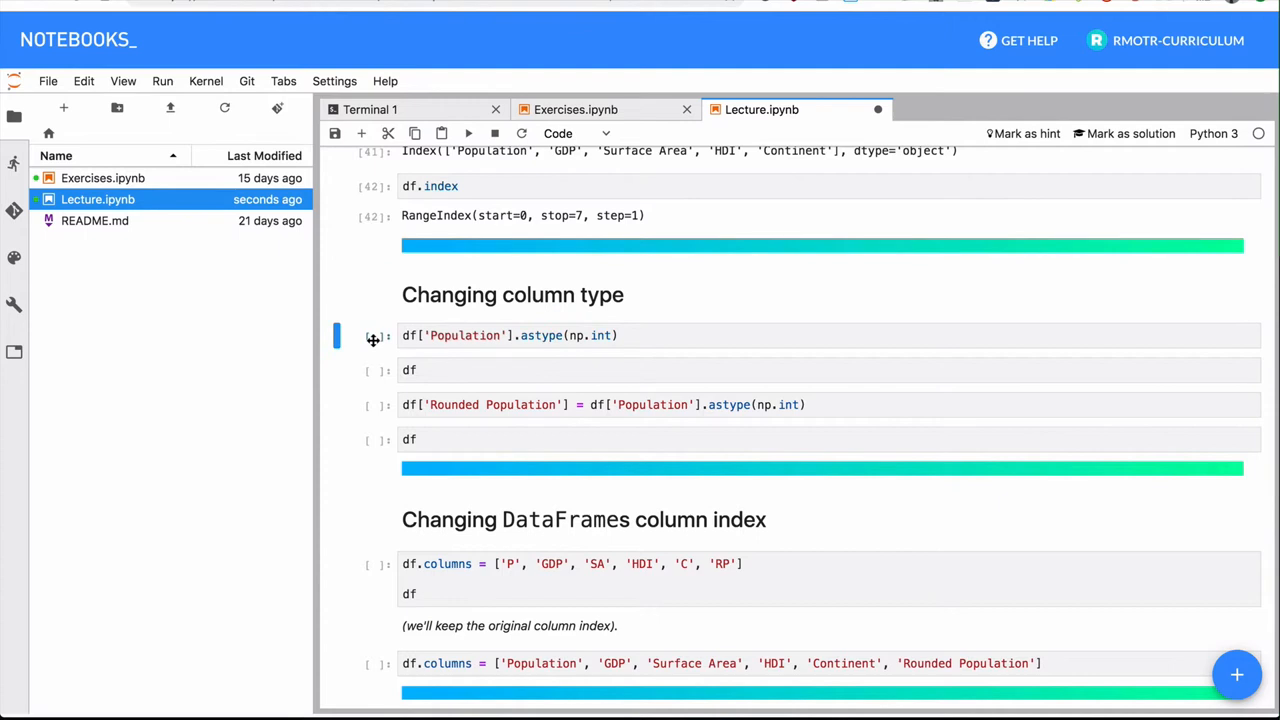
{"action": "scroll", "scroll_direction": "down", "scroll_amount": 3}
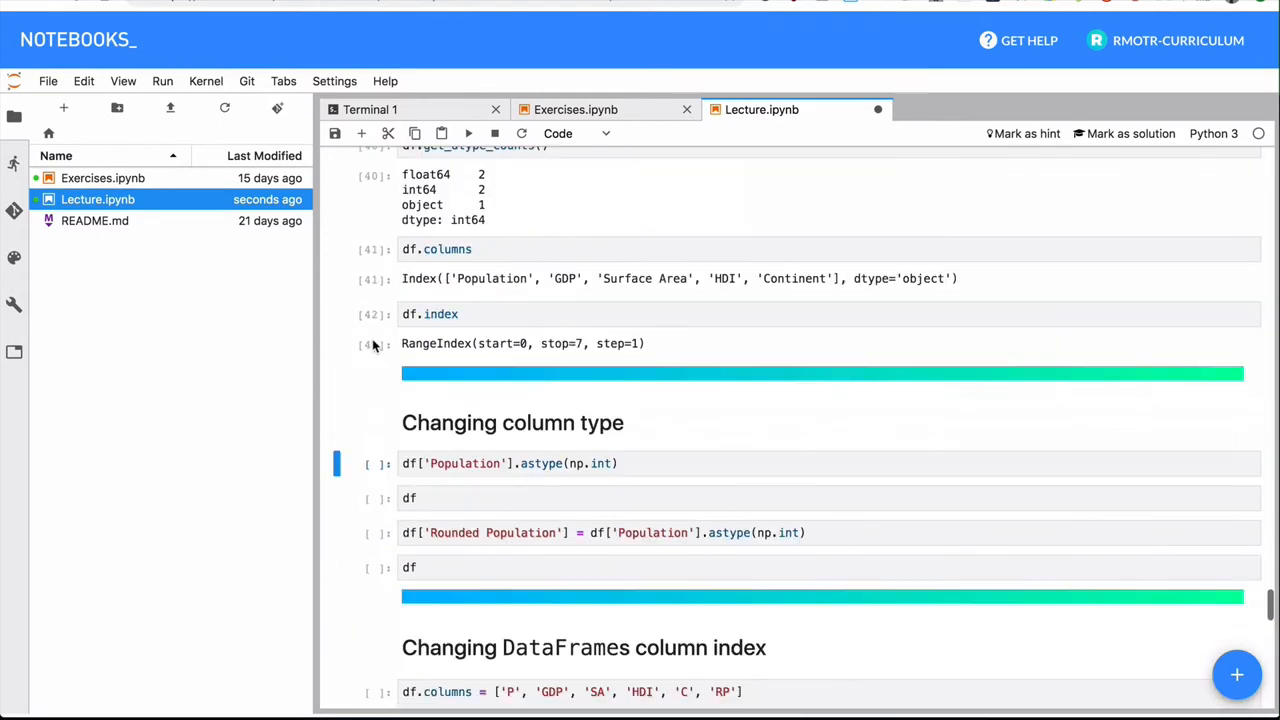
Step: Add a df.info() cell under Changing column type, confirming Population is float64
{"action": "type", "text": "df.info("}
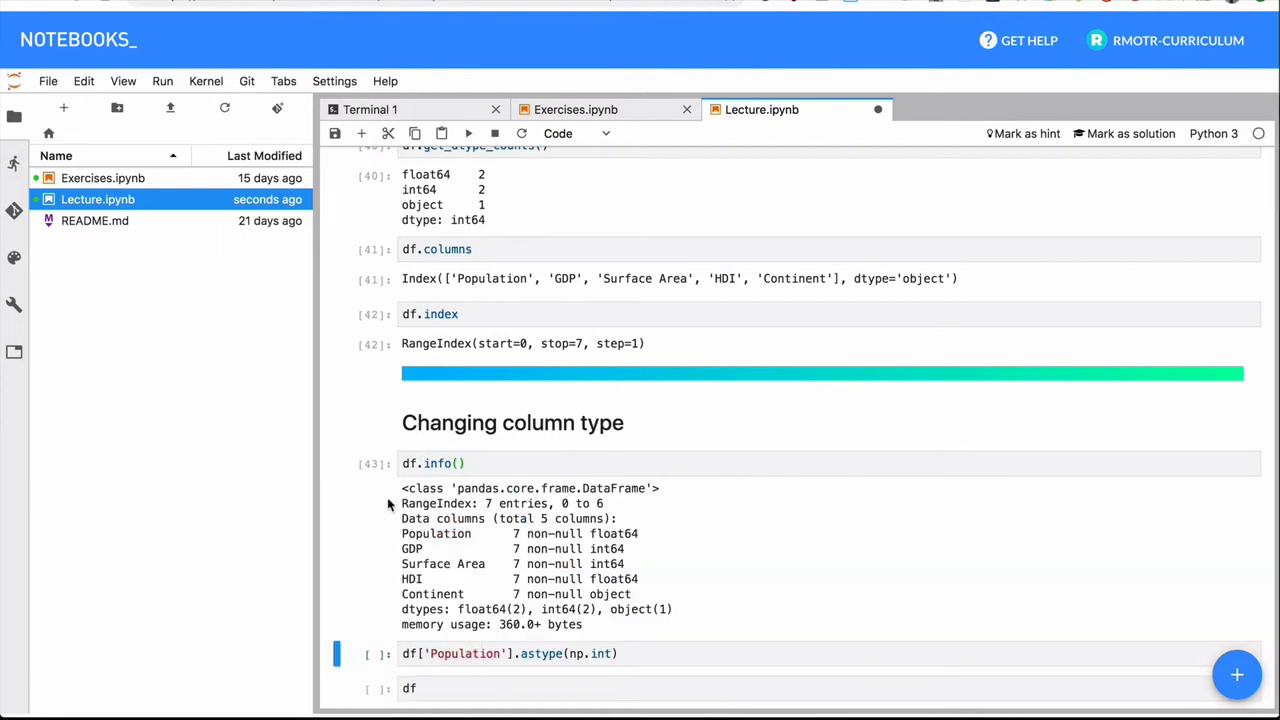
{"action": "scroll", "scroll_direction": "down", "scroll_amount": 3}
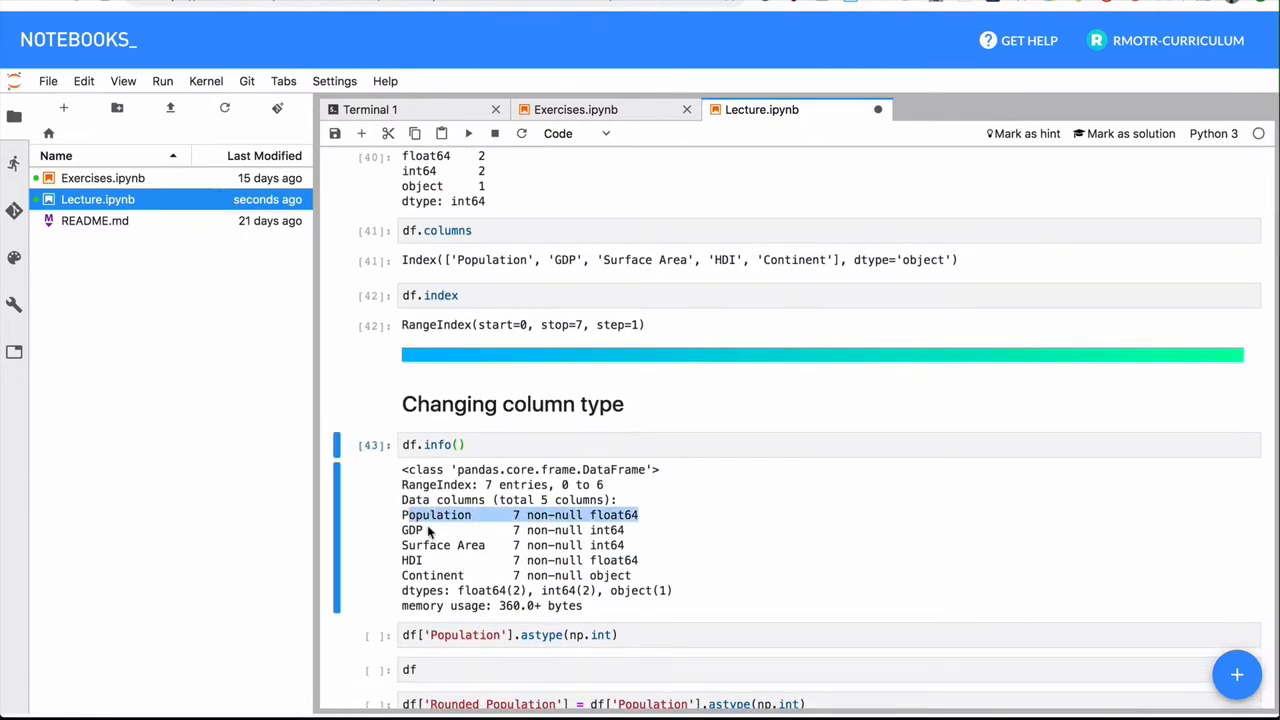
{"action": "scroll", "scroll_direction": "down", "scroll_amount": 3}
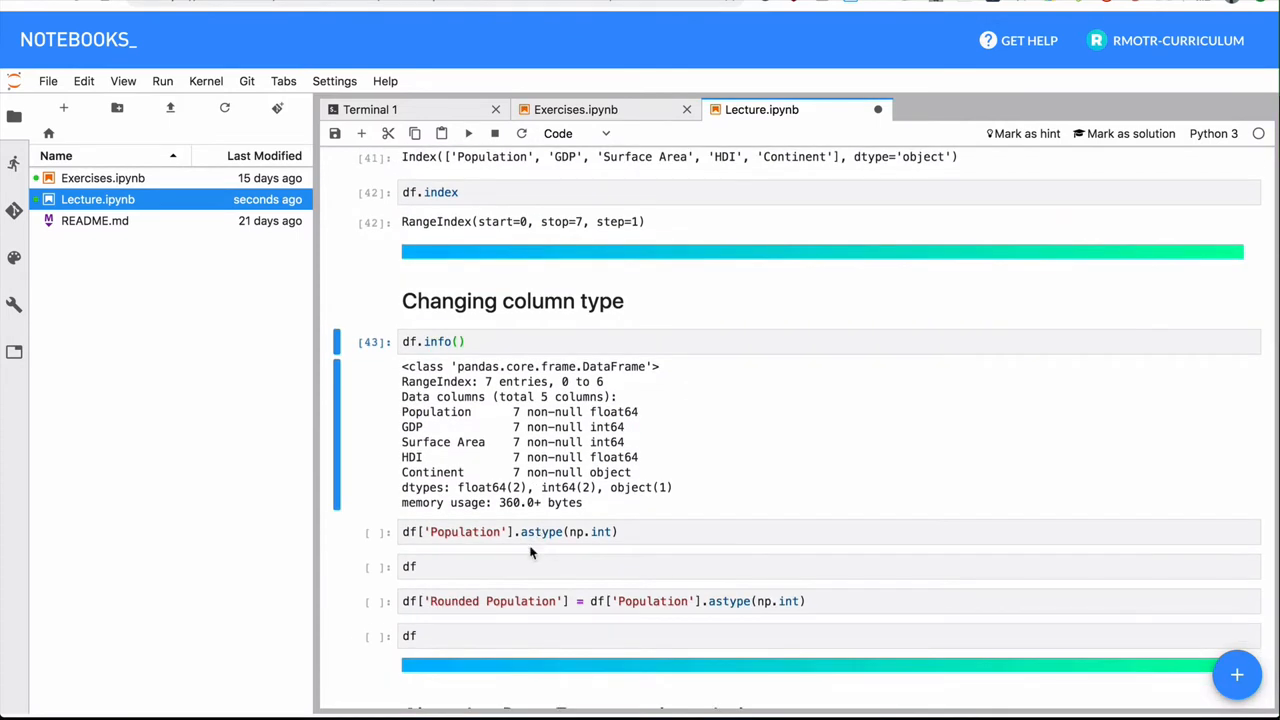
{"action": "mouse_move", "coordinate": [513, 534]}
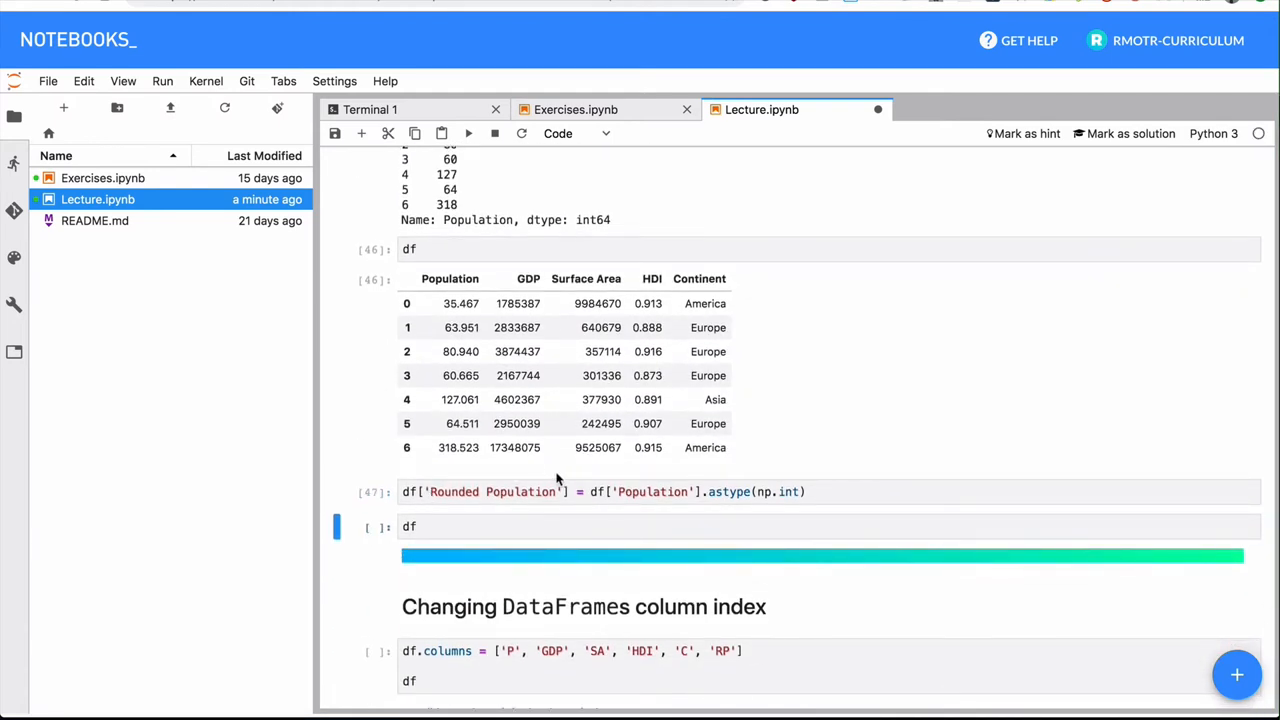
Step: Highlight the integer astype expression in the Rounded Population assignment and run it
{"action": "left_click", "coordinate": [600, 491]}
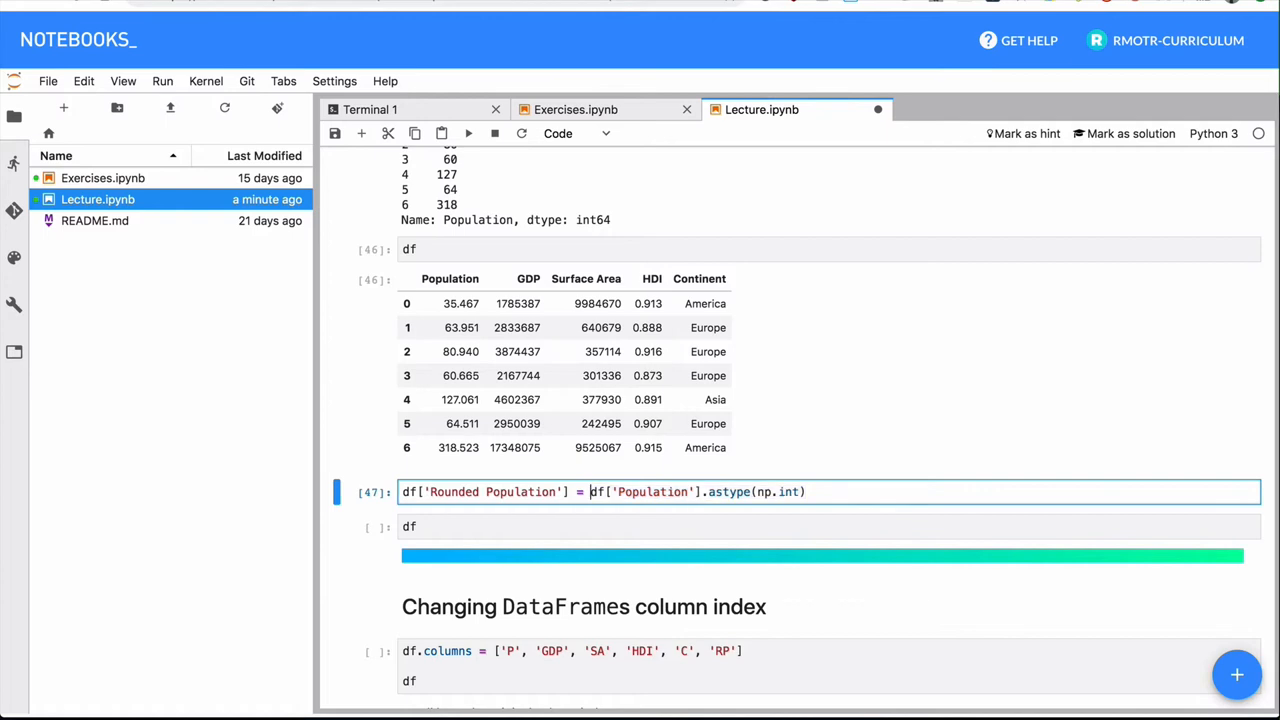
{"action": "left_click_drag", "start_coordinate": [591, 491], "coordinate": [805, 491]}
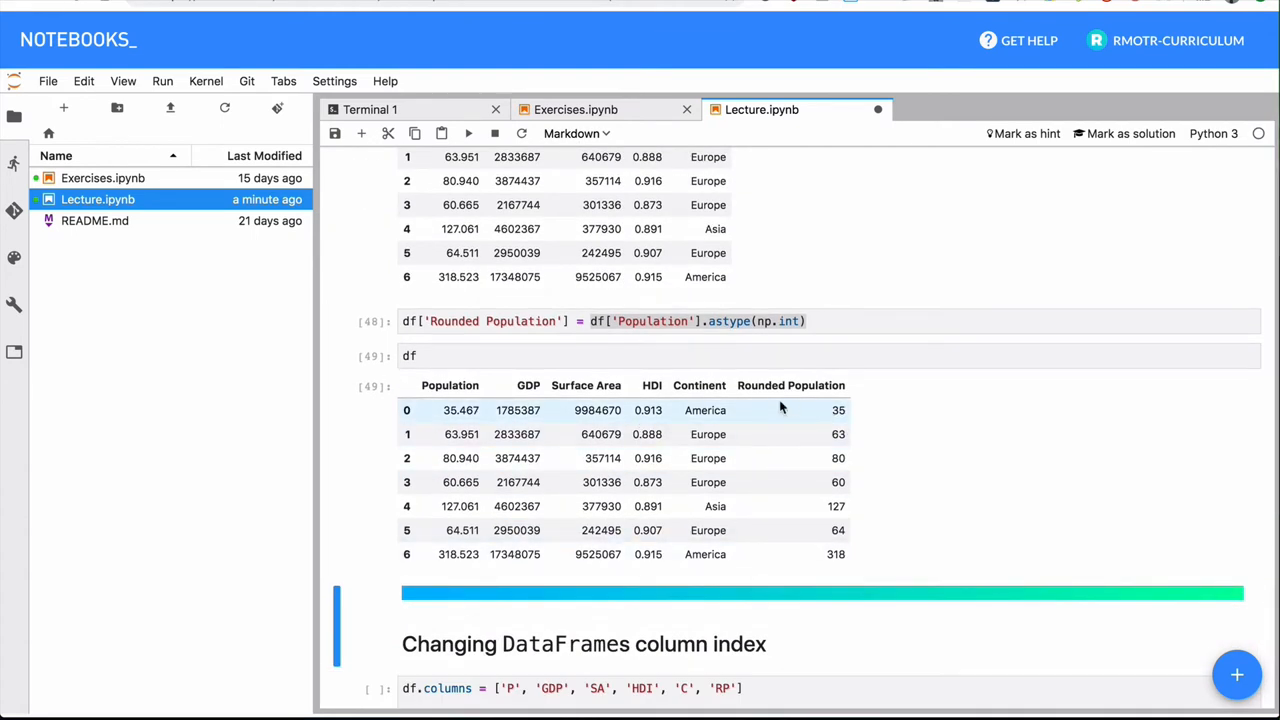
{"action": "scroll", "scroll_direction": "down", "scroll_amount": 3}
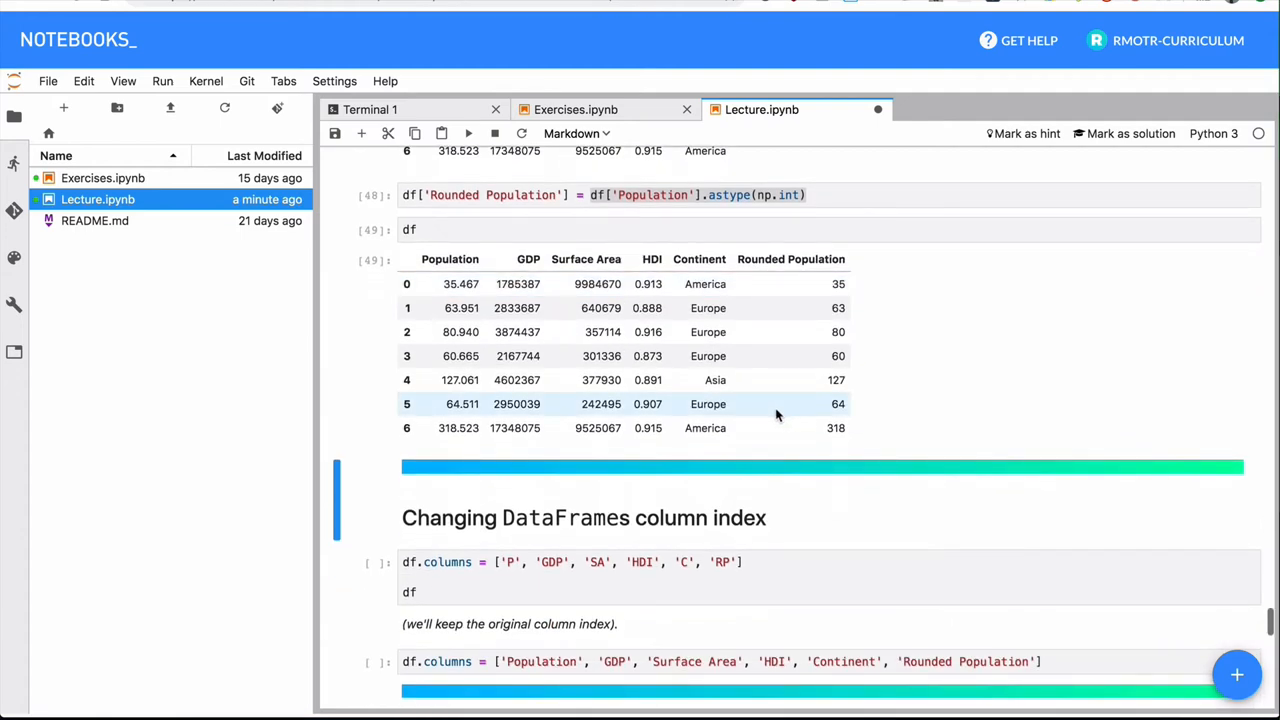
{"action": "scroll", "scroll_direction": "down", "scroll_amount": 3}
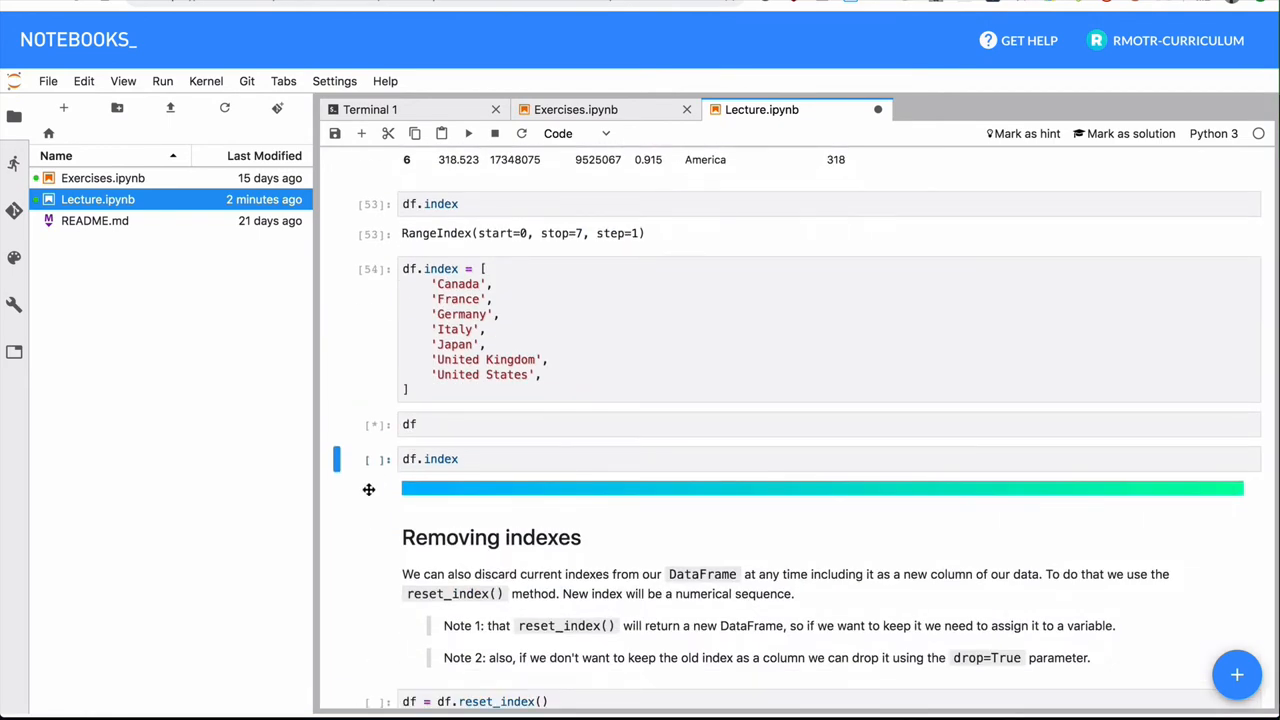
Step: Index the G7 rows by country name and show the DataFrame and df.index
{"action": "left_click", "coordinate": [468, 133]}
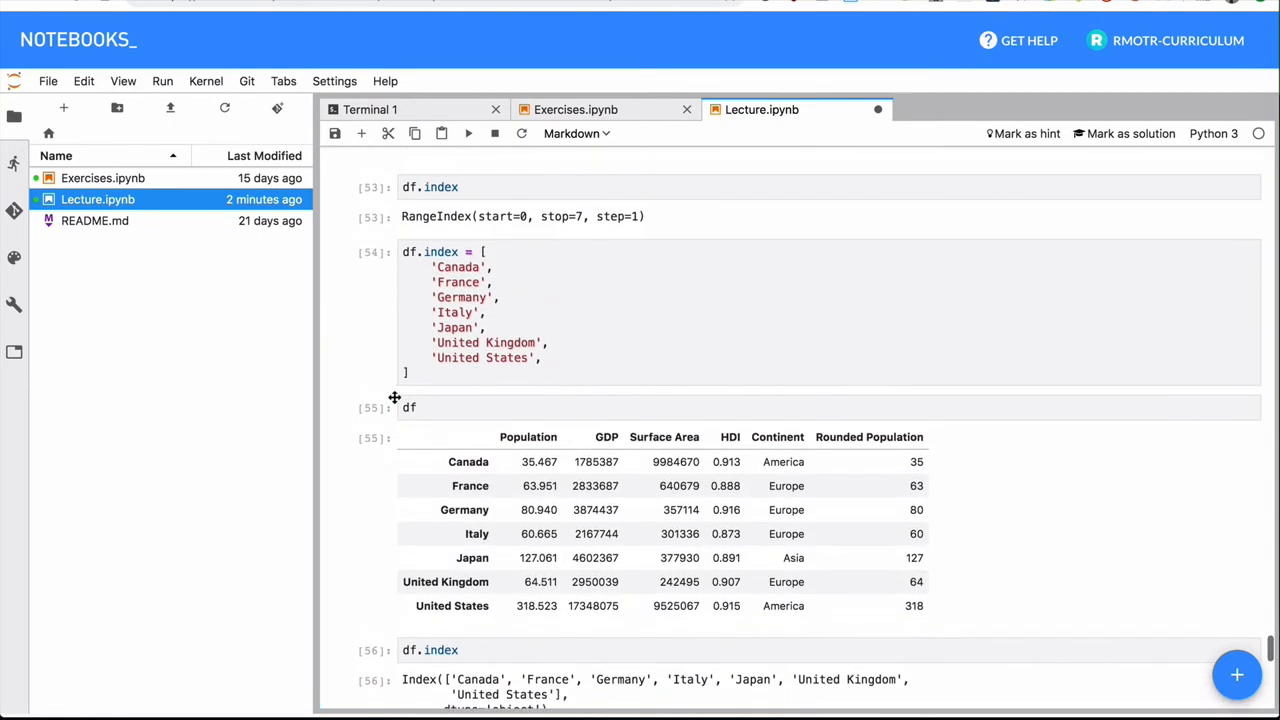
{"action": "scroll", "scroll_direction": "down", "scroll_amount": 3}
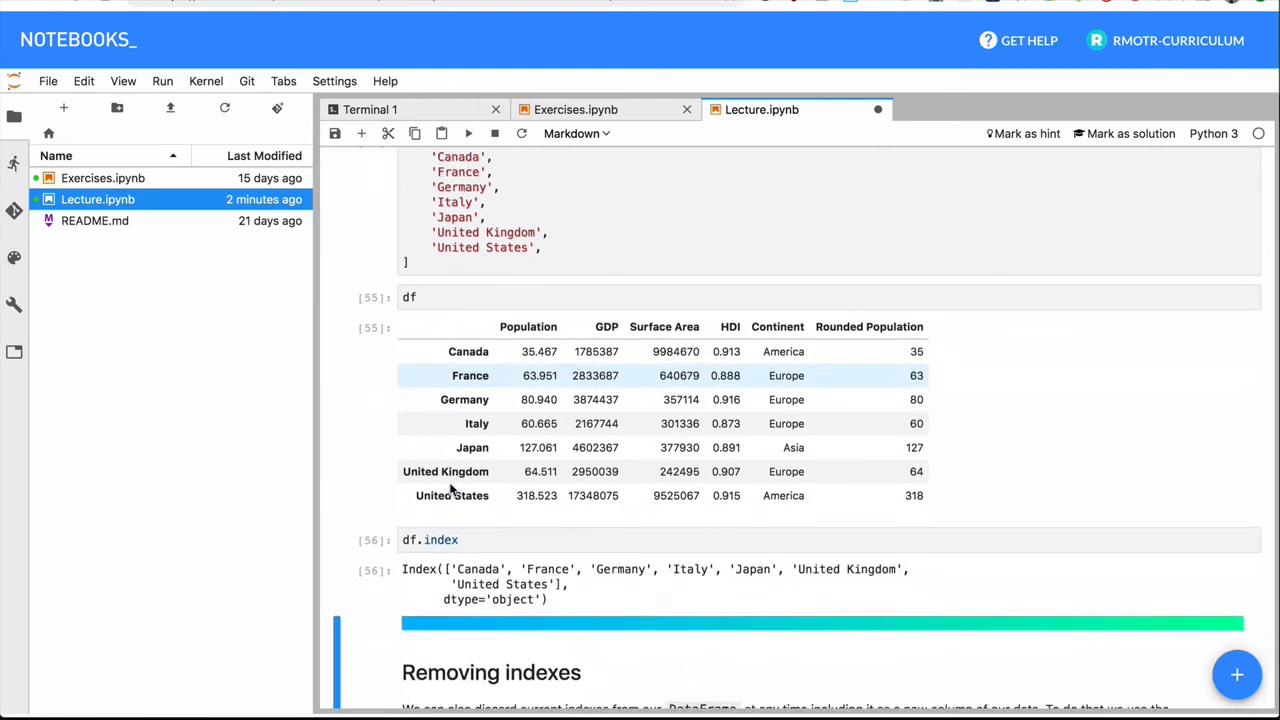
{"action": "scroll", "scroll_direction": "down", "scroll_amount": 3}
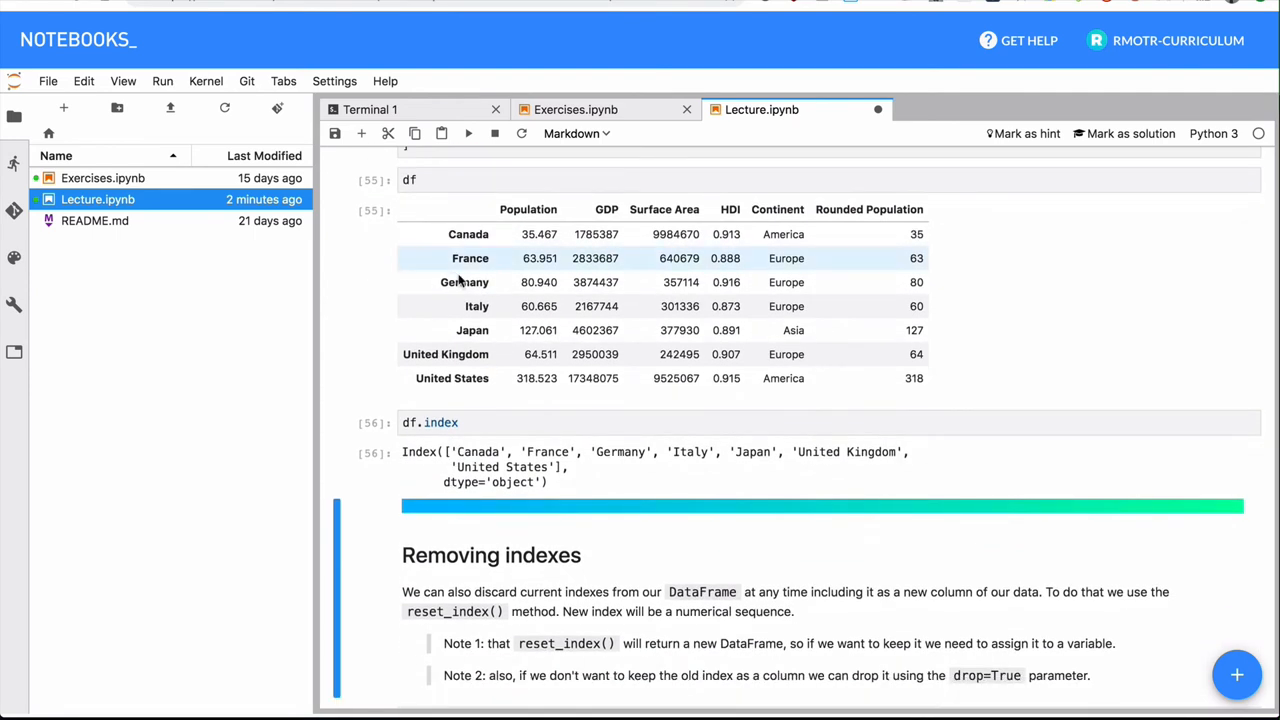
{"action": "mouse_move", "coordinate": [468, 234]}
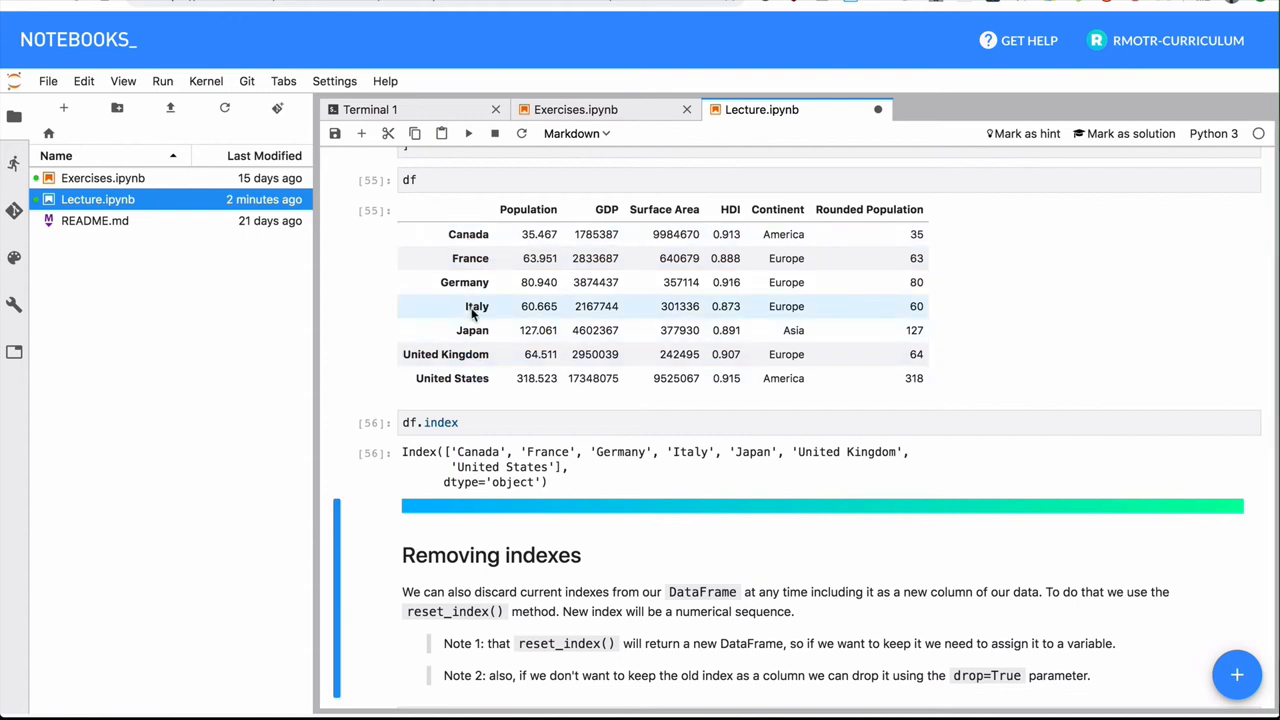
{"action": "mouse_move", "coordinate": [725, 303]}
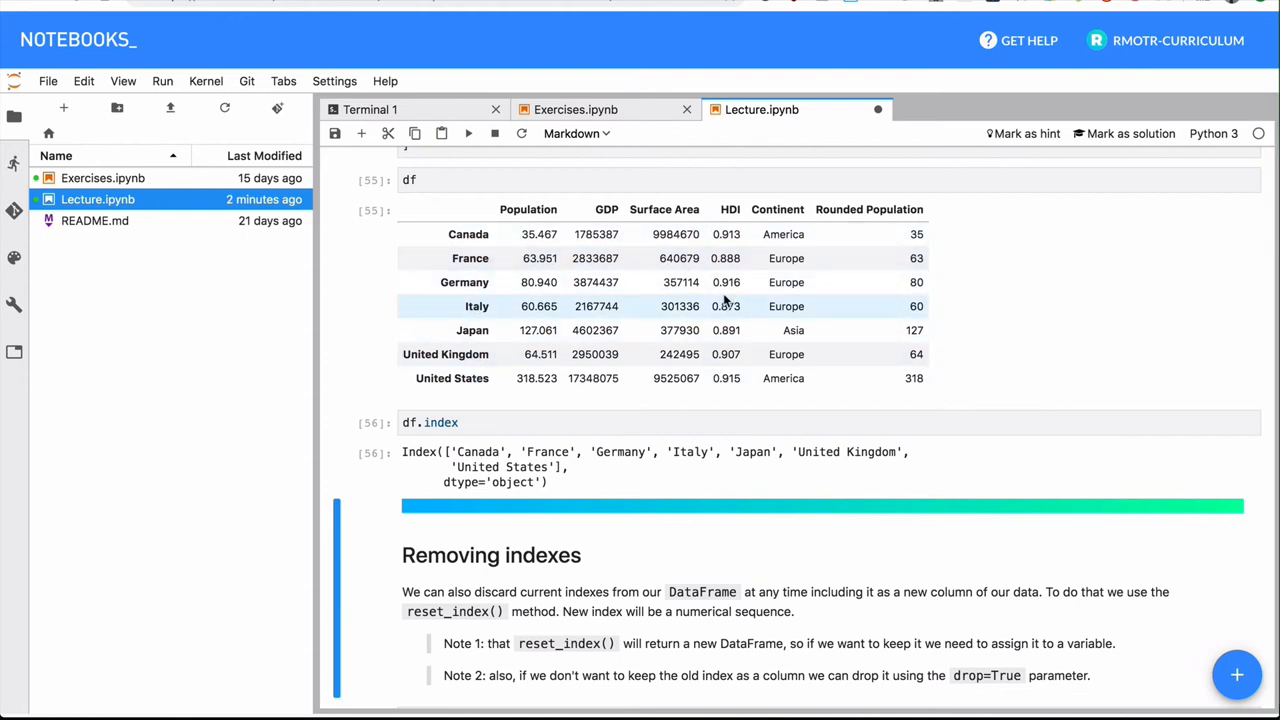
{"action": "scroll", "scroll_direction": "down", "scroll_amount": 3}
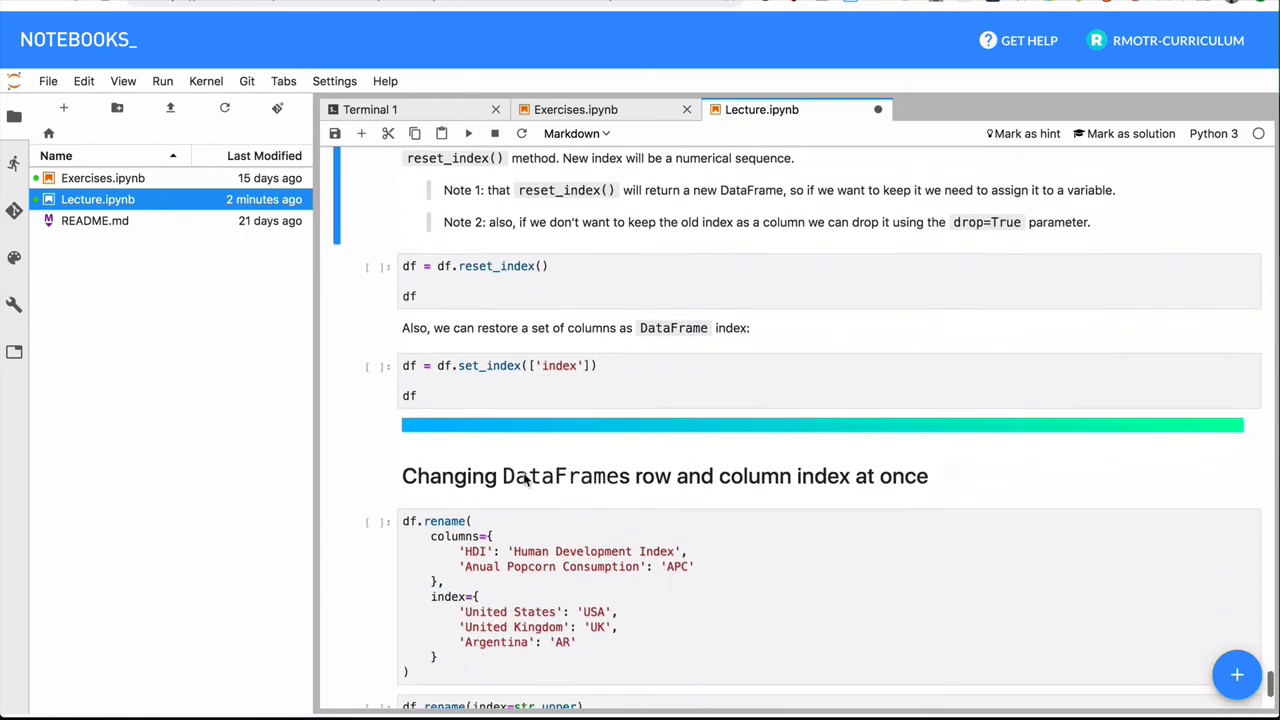
{"action": "scroll", "scroll_direction": "up", "scroll_amount": 3}
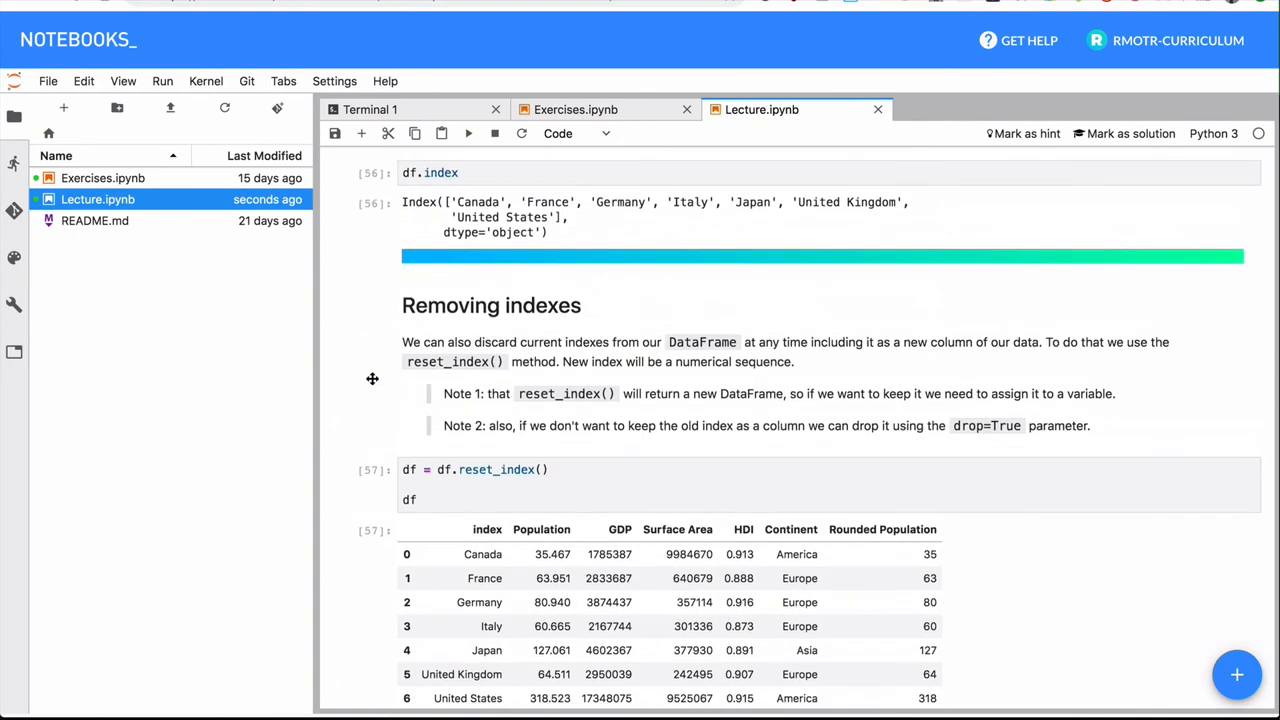
Step: Run reset_index(), then set_index(['index']) to restore country names as the row index
{"action": "scroll", "scroll_direction": "down", "scroll_amount": 3}
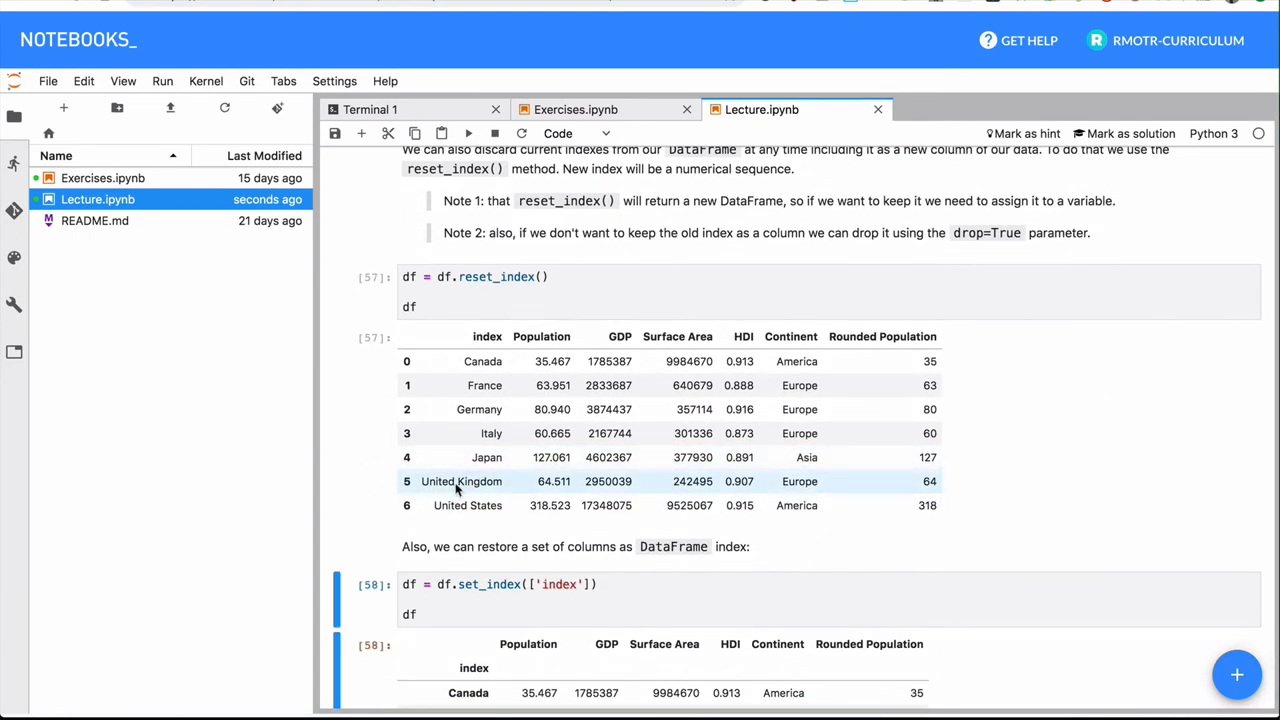
{"action": "scroll", "scroll_direction": "down", "scroll_amount": 3}
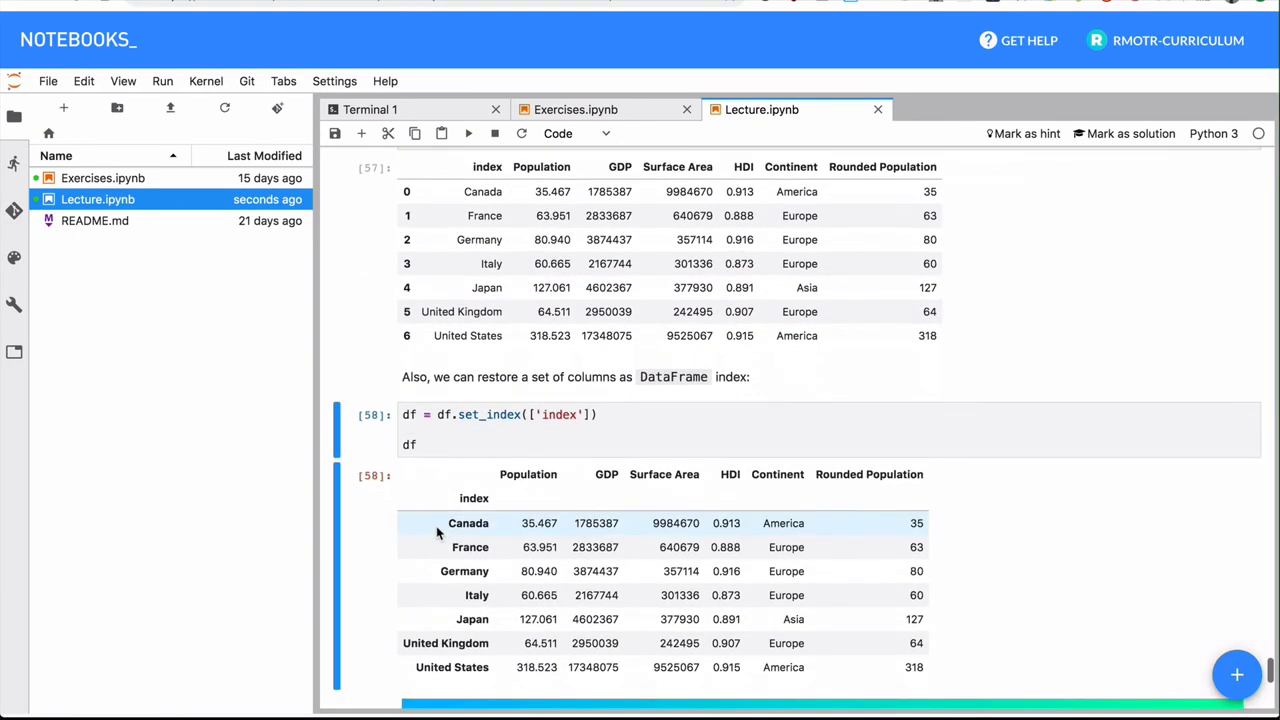
{"action": "scroll", "scroll_direction": "down", "scroll_amount": 3}
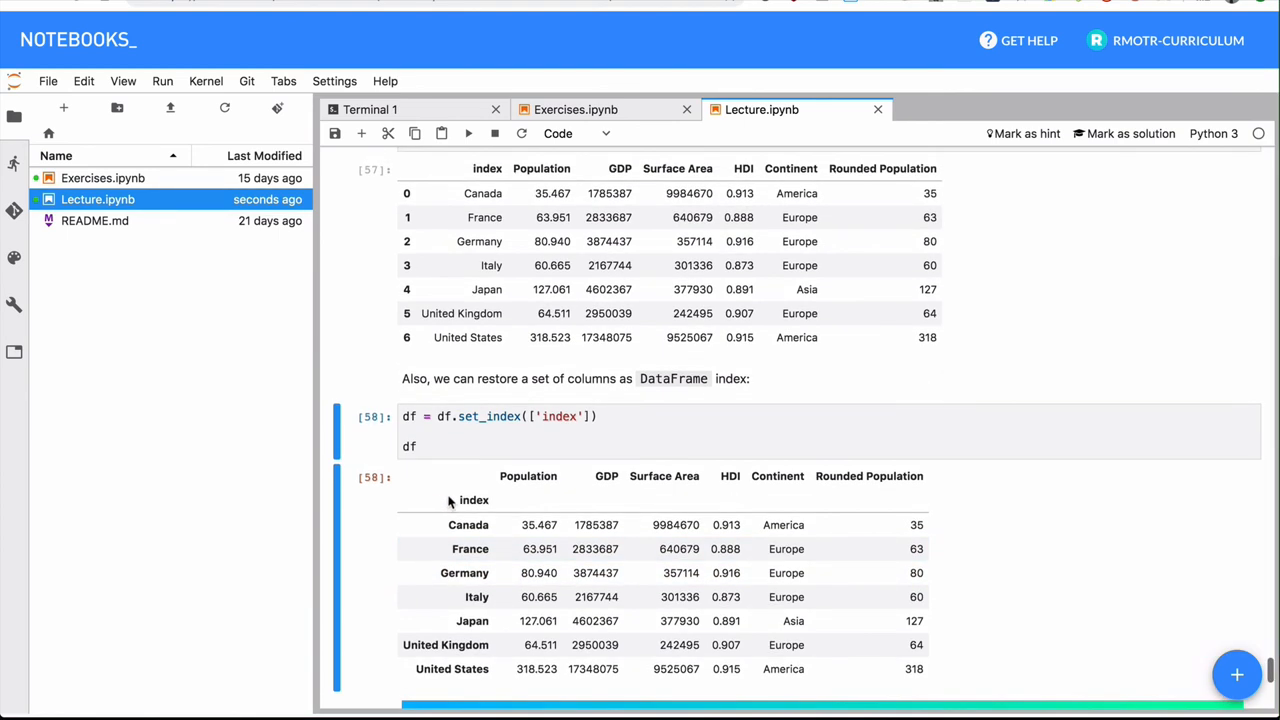
{"action": "mouse_move", "coordinate": [480, 504]}
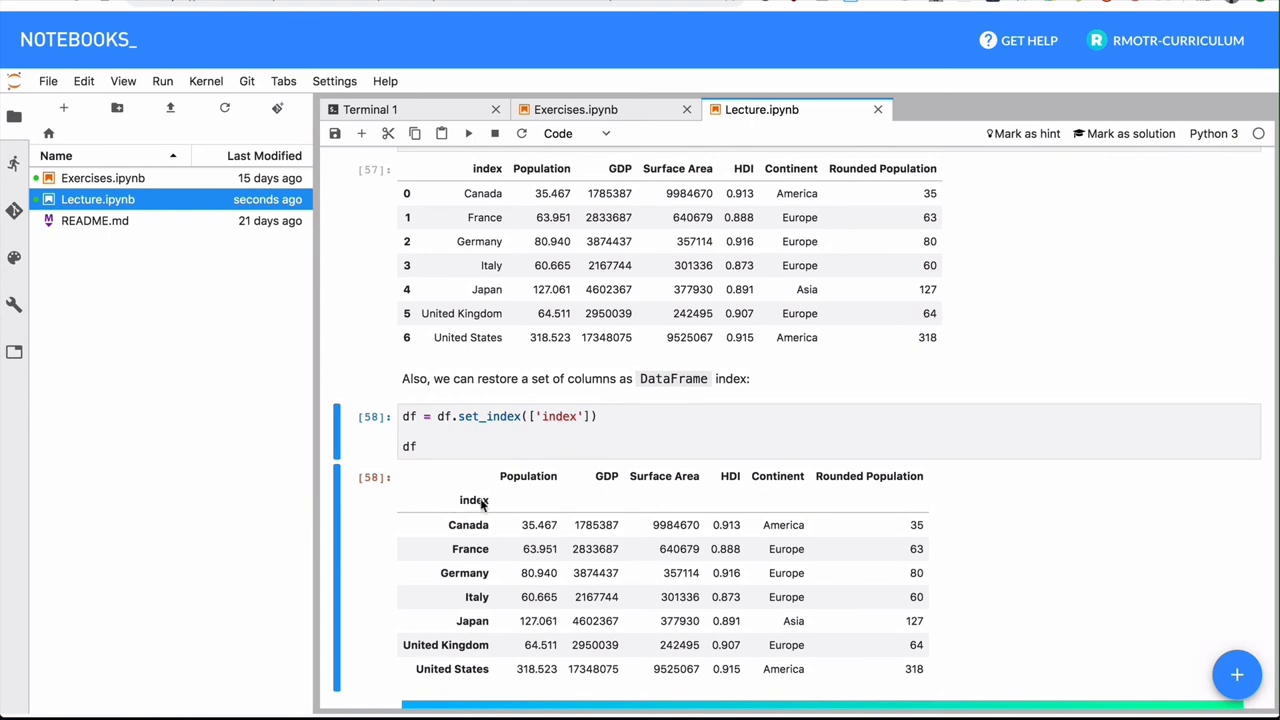
{"action": "mouse_move", "coordinate": [503, 503]}
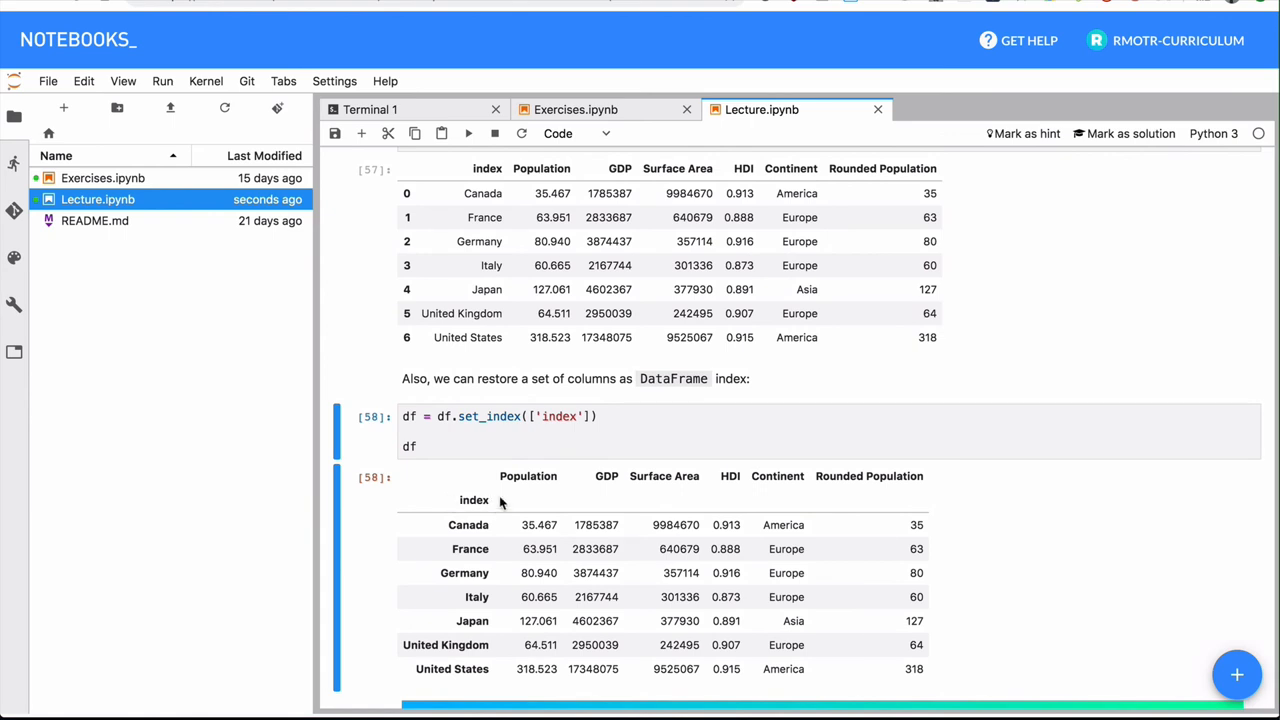